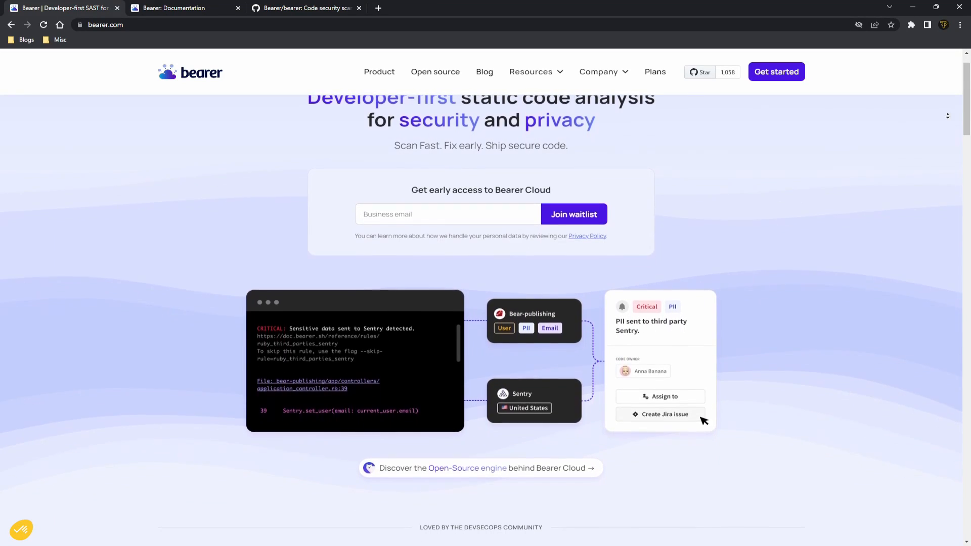
Step: Scroll the bearer.com homepage past the Prioritize and Fix cards to the 'How it works?' section
scroll("down", 3)
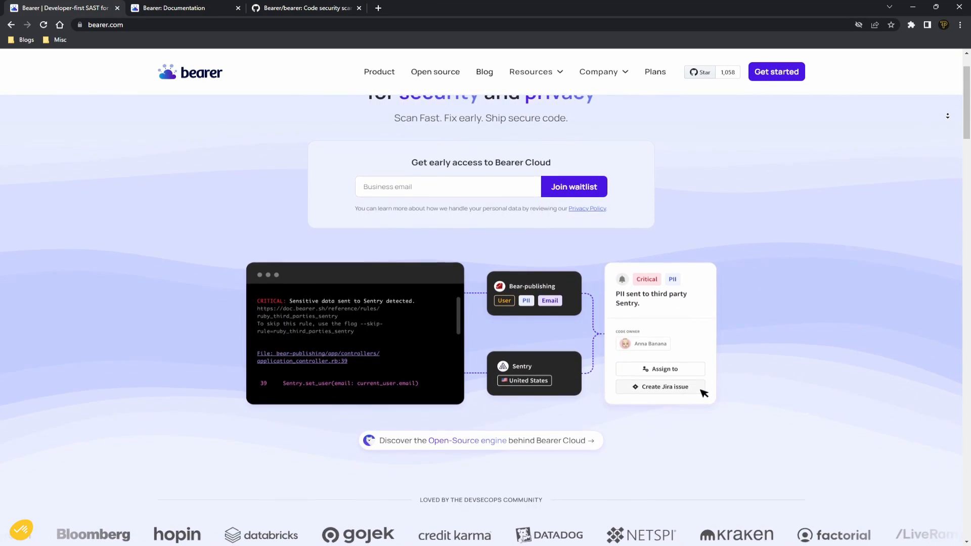
scroll("down", 3)
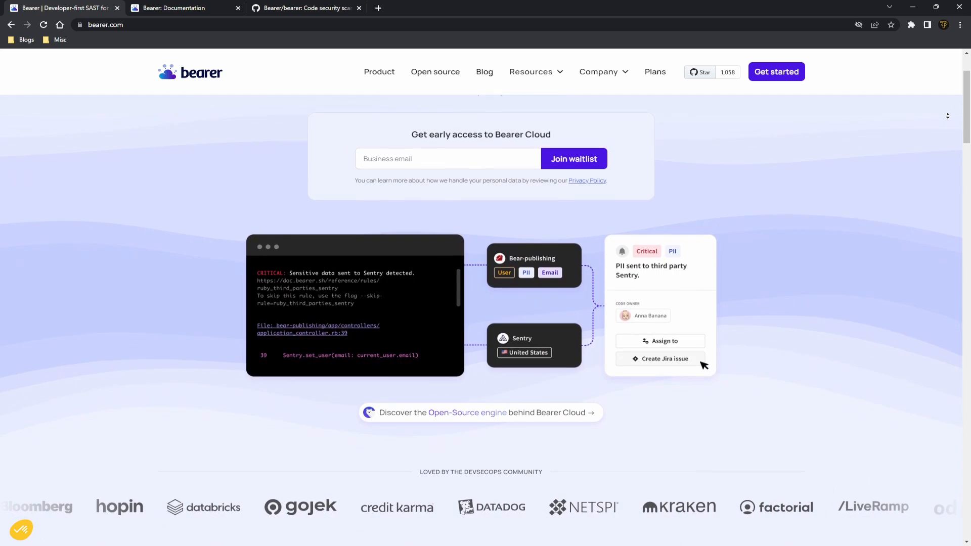
scroll("down", 3)
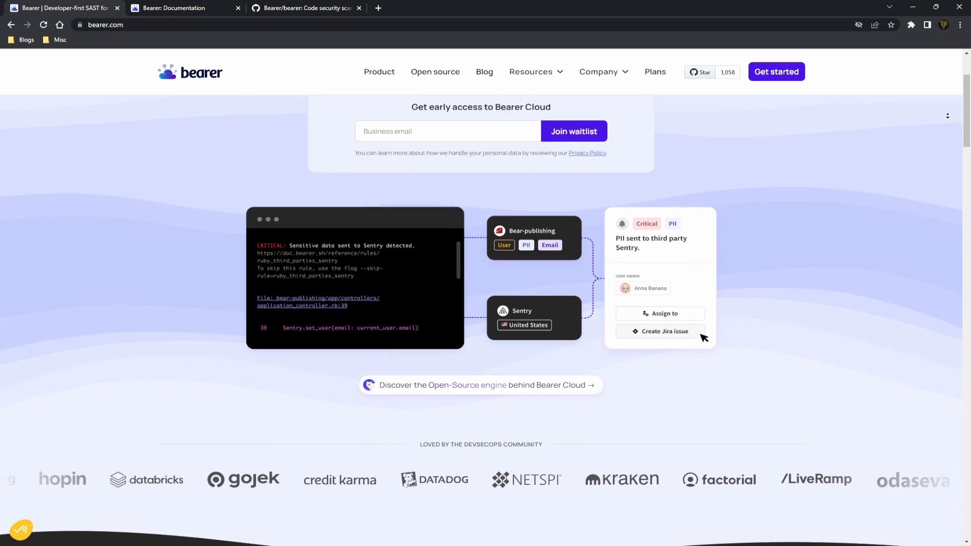
scroll("down", 3)
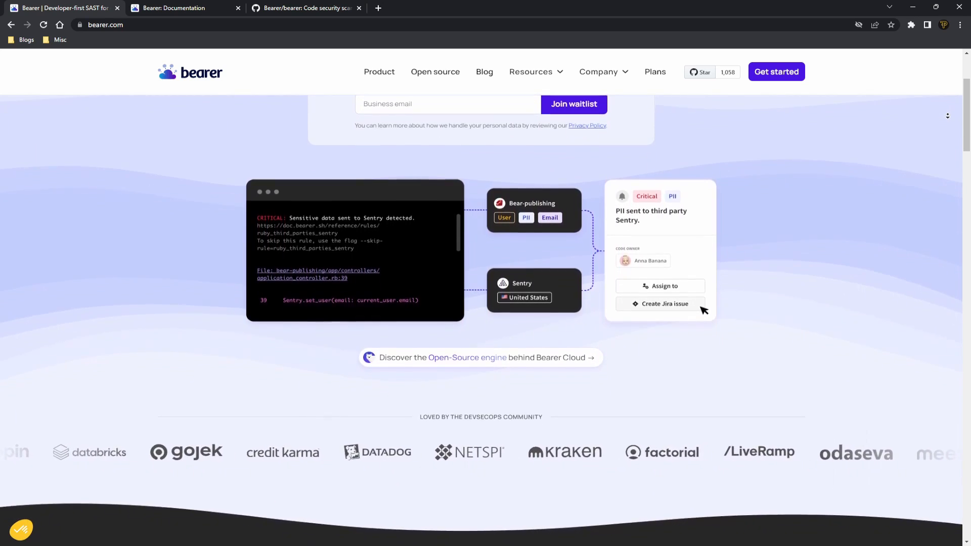
scroll("down", 3)
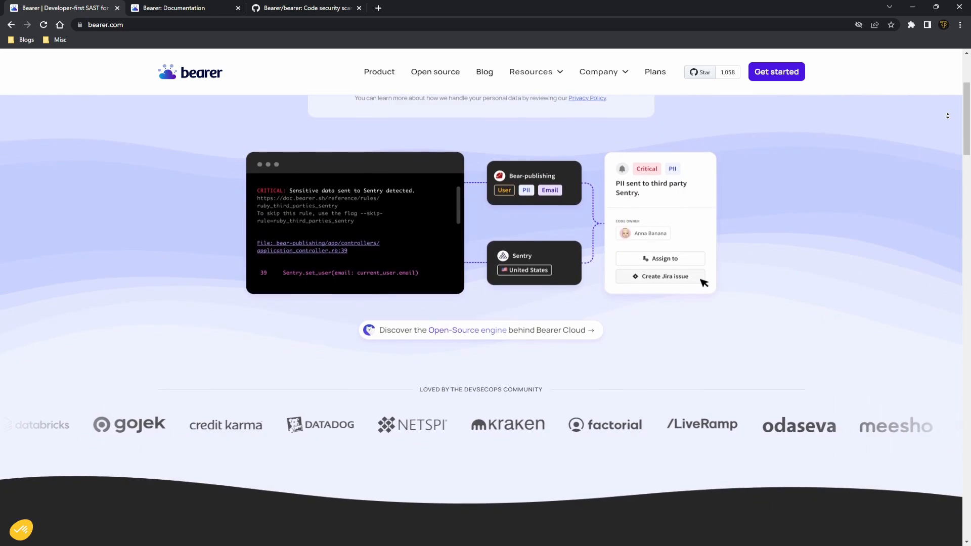
scroll("down", 3)
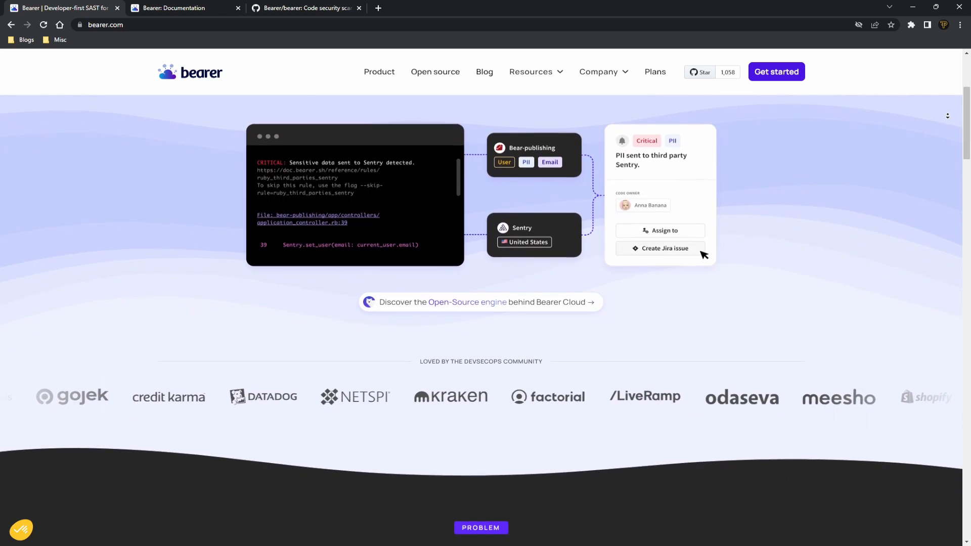
scroll("down", 3)
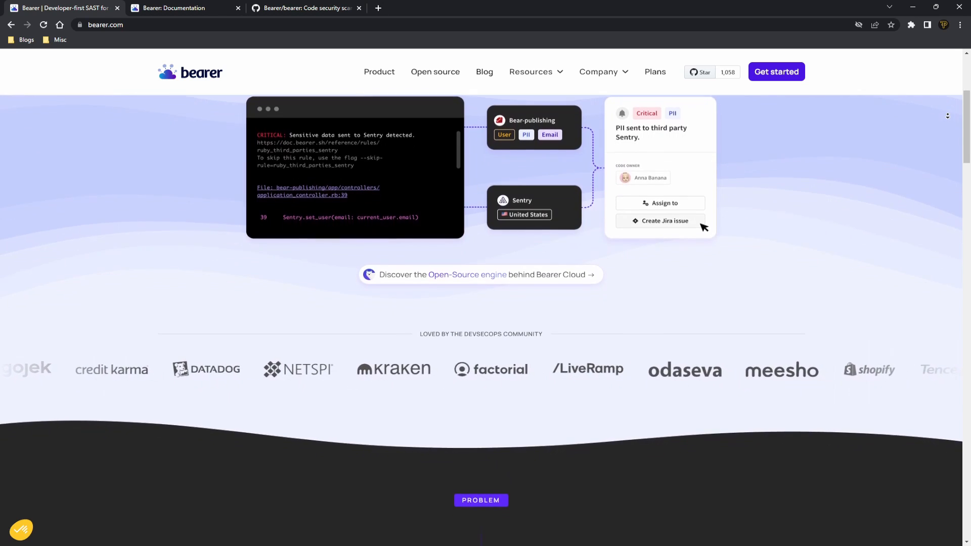
scroll("down", 3)
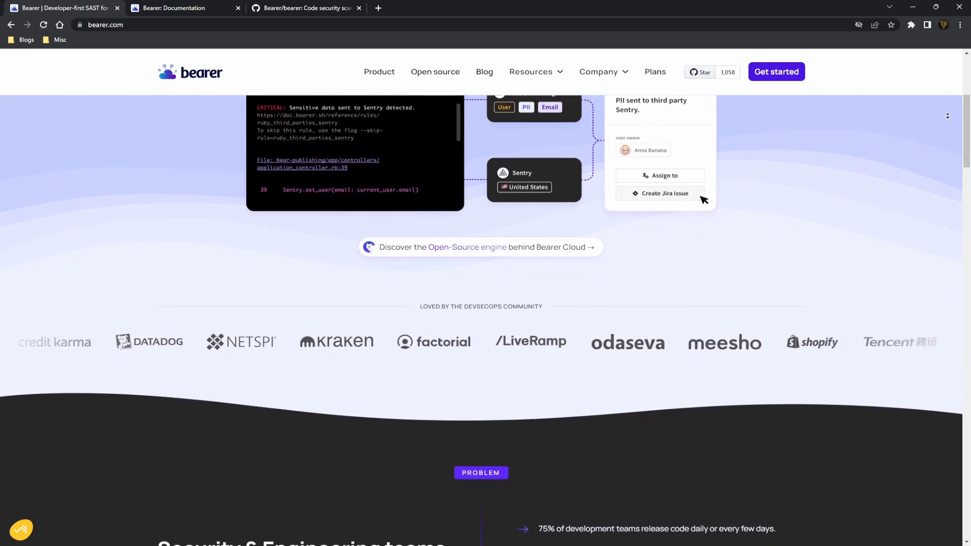
scroll("down", 3)
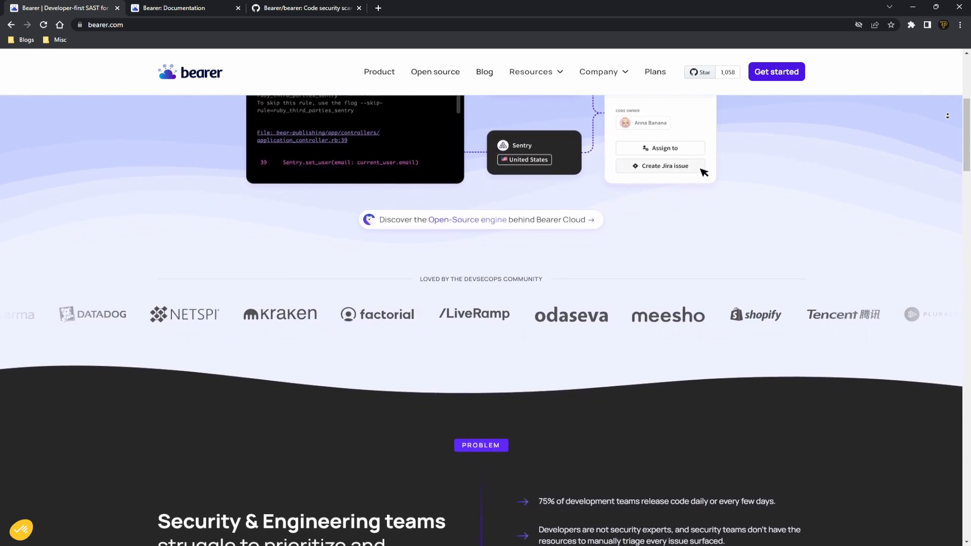
scroll("down", 3)
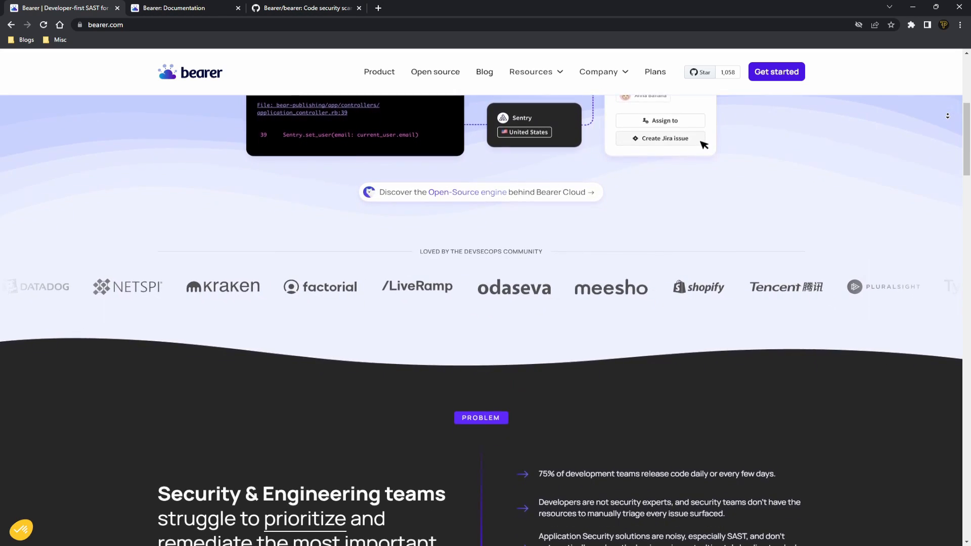
scroll("down", 3)
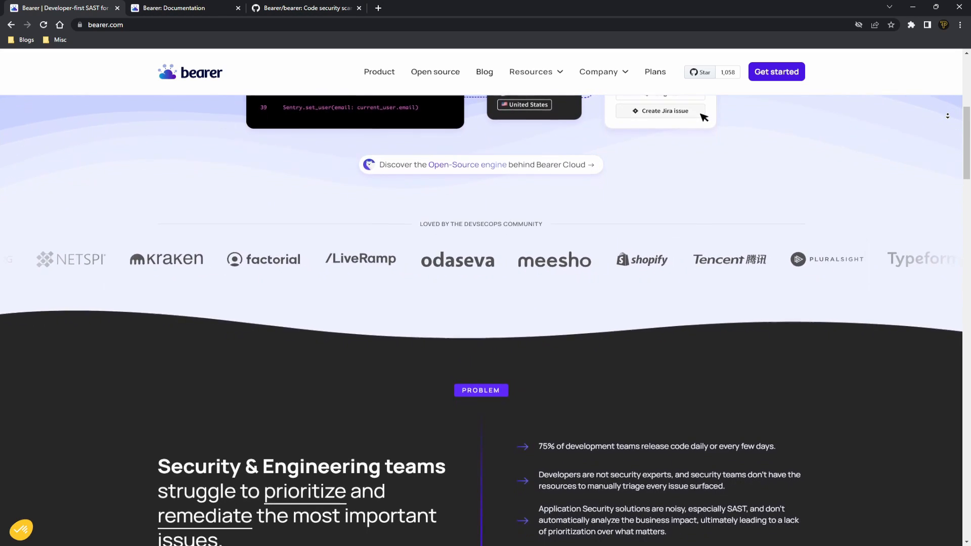
scroll("down", 3)
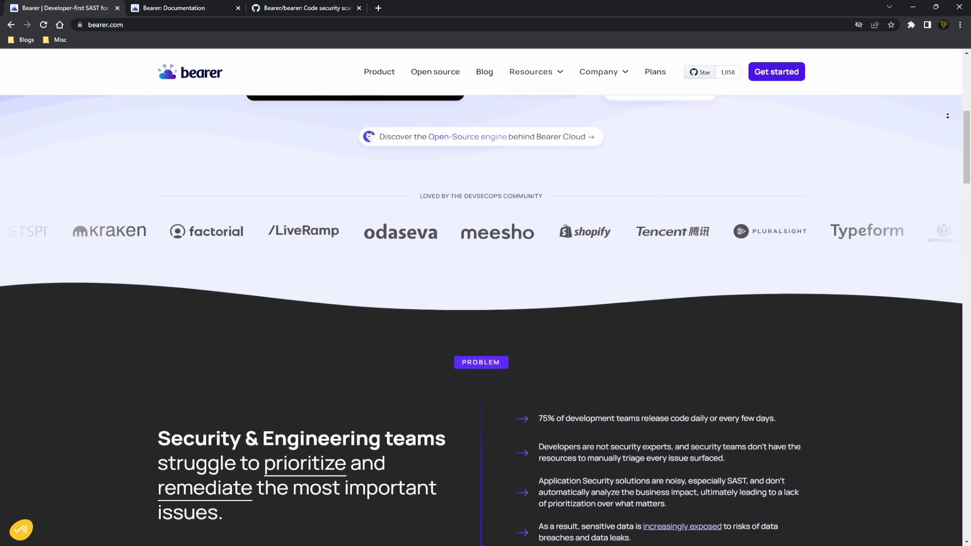
scroll("down", 3)
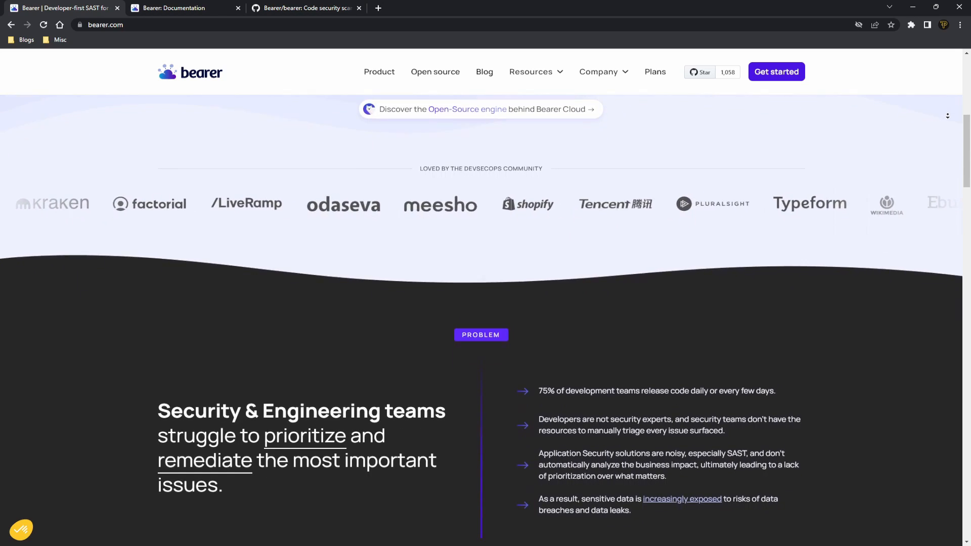
scroll("down", 3)
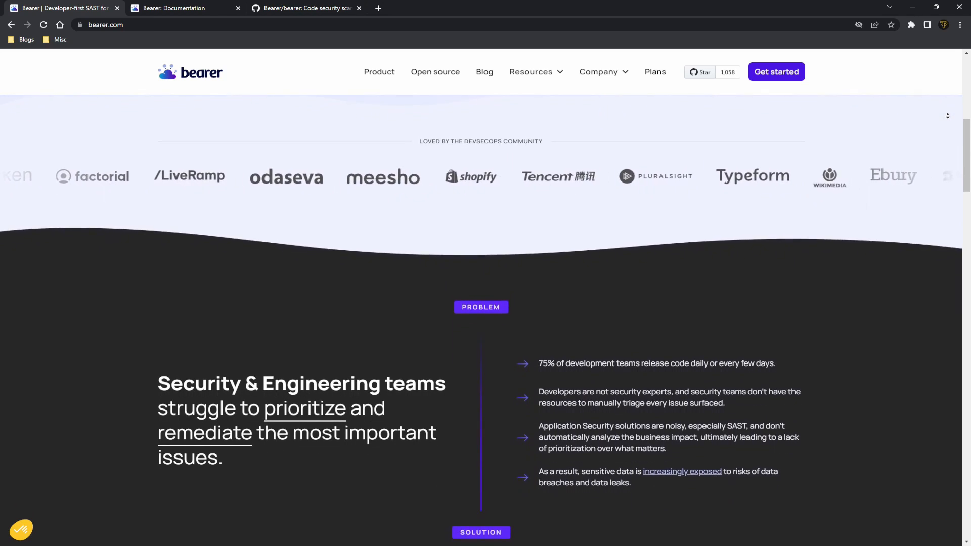
scroll("down", 3)
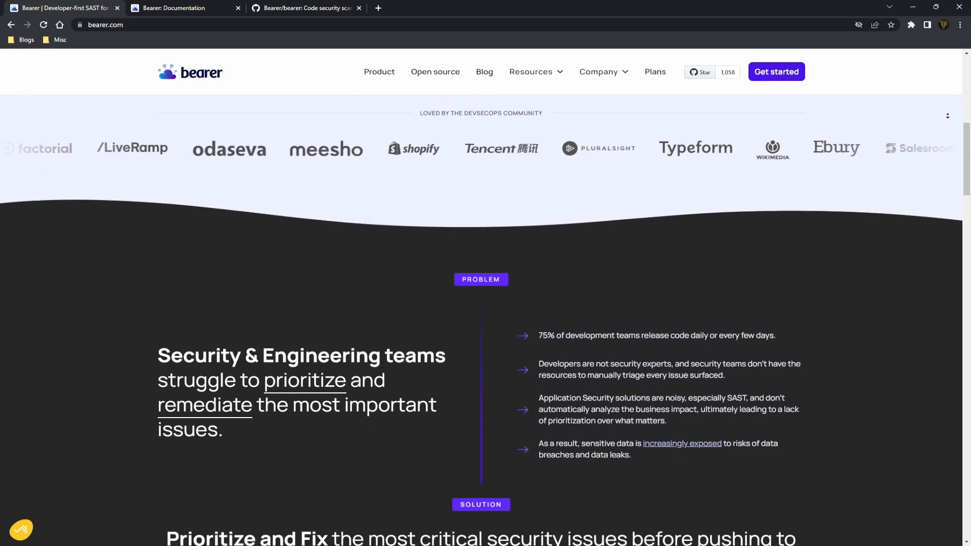
scroll("down", 3)
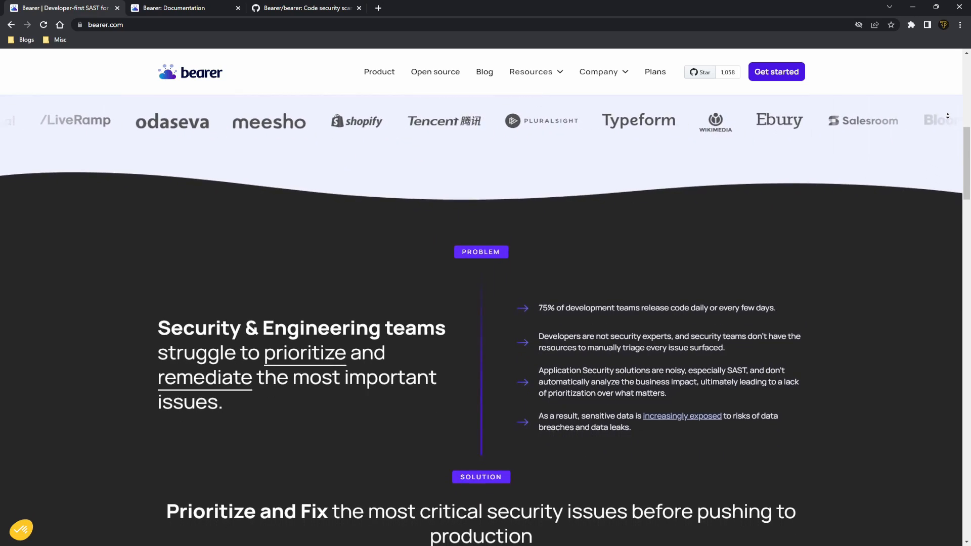
scroll("down", 3)
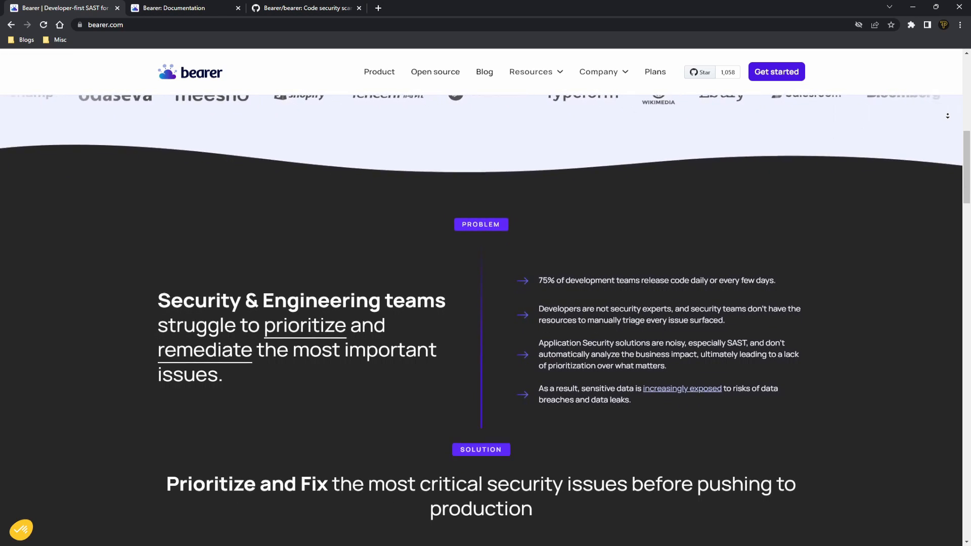
scroll("down", 3)
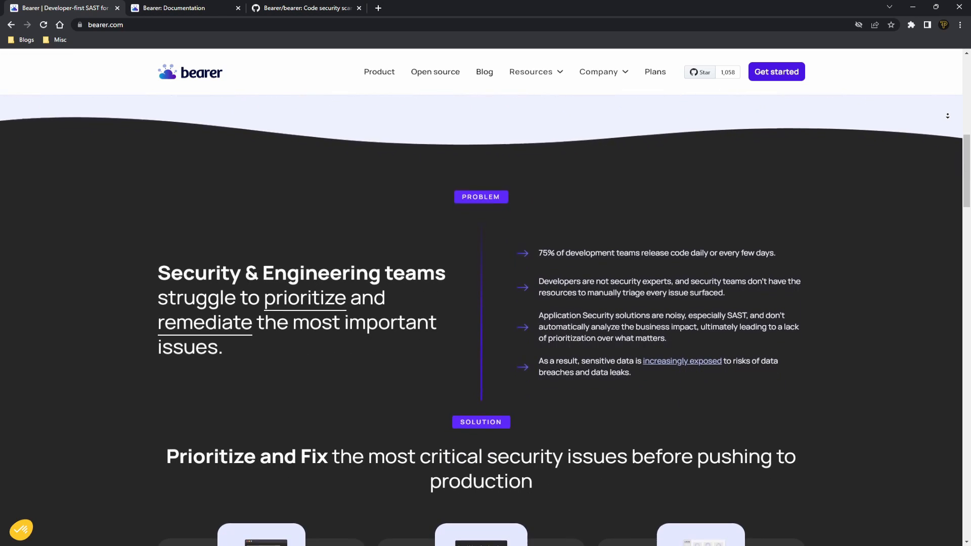
scroll("down", 3)
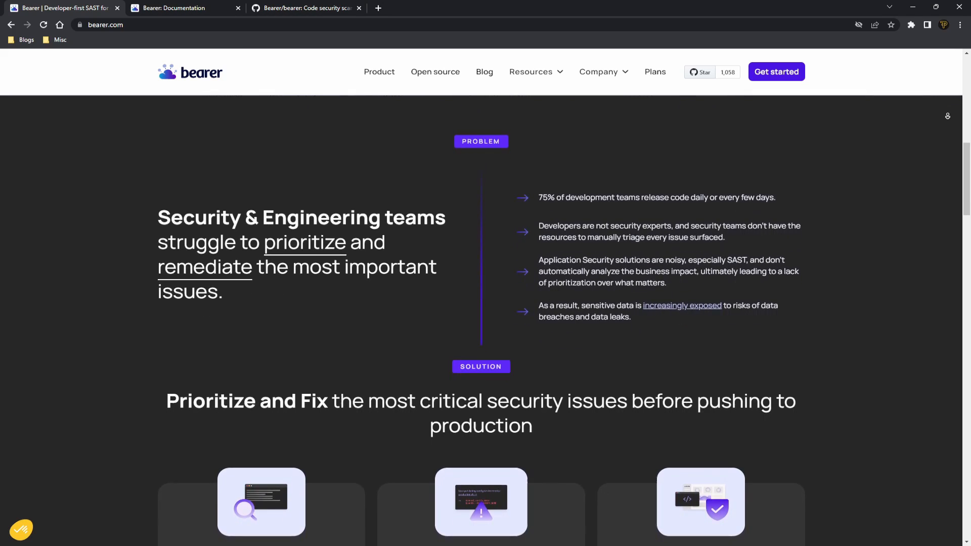
scroll("down", 3)
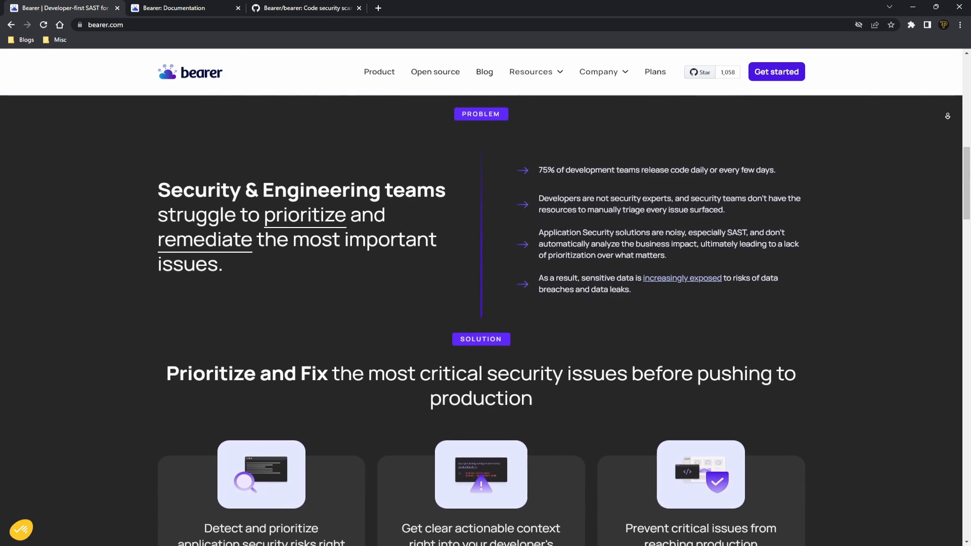
scroll("down", 3)
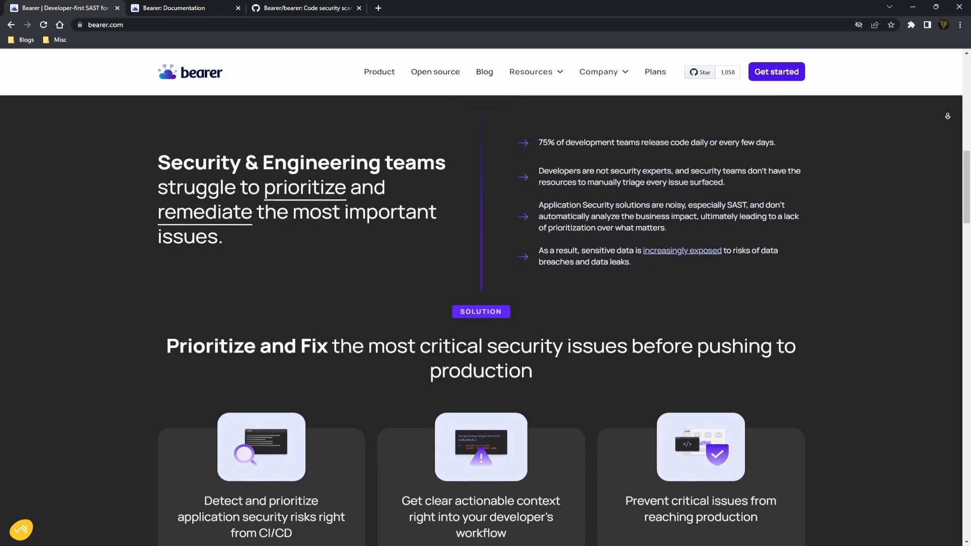
scroll("down", 3)
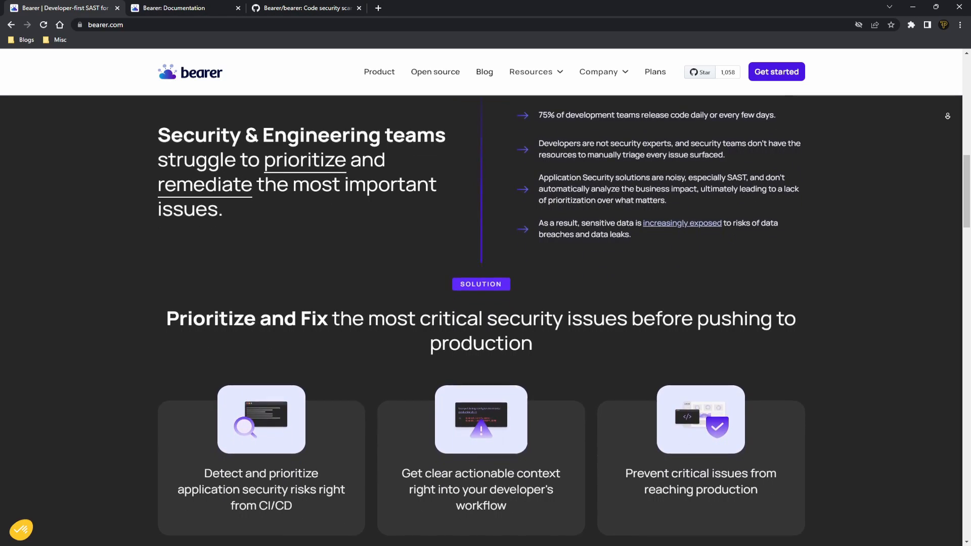
scroll("down", 3)
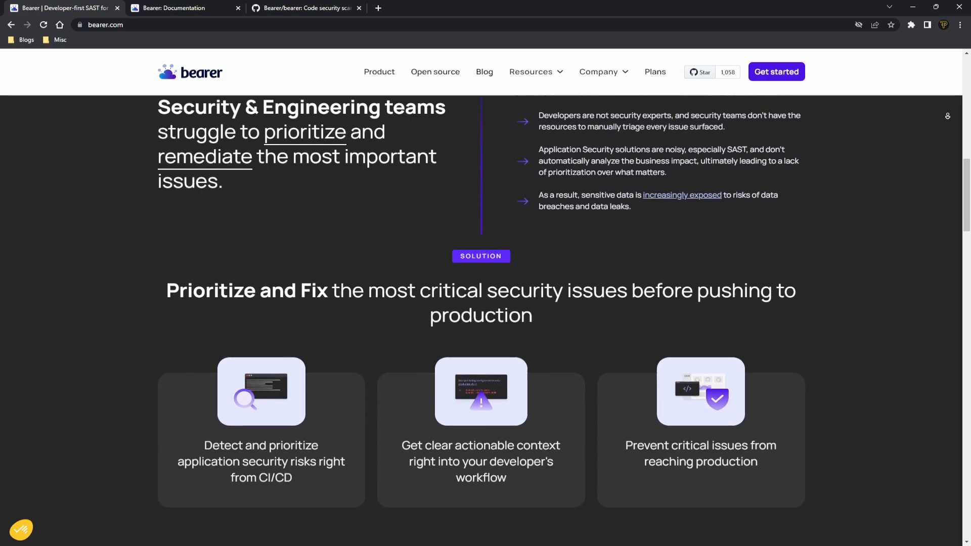
scroll("down", 3)
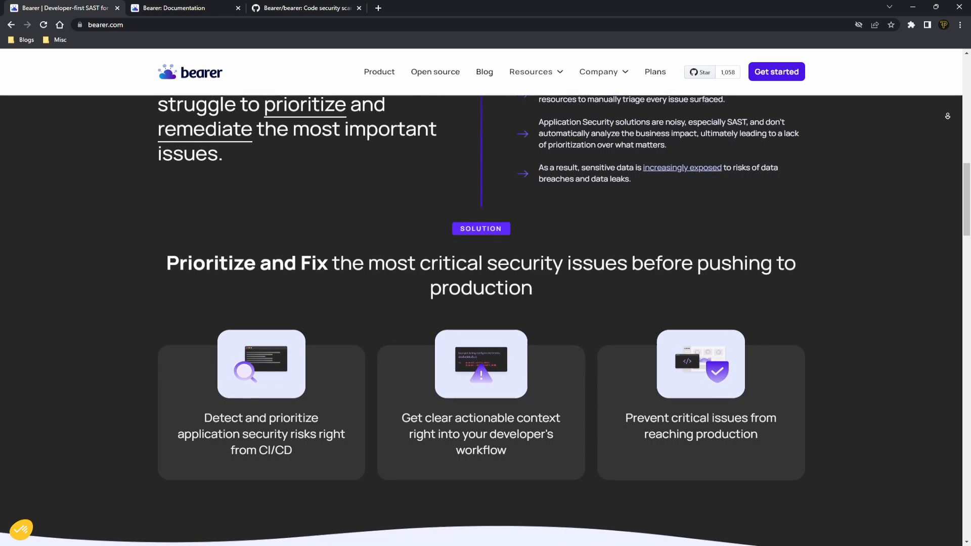
scroll("down", 3)
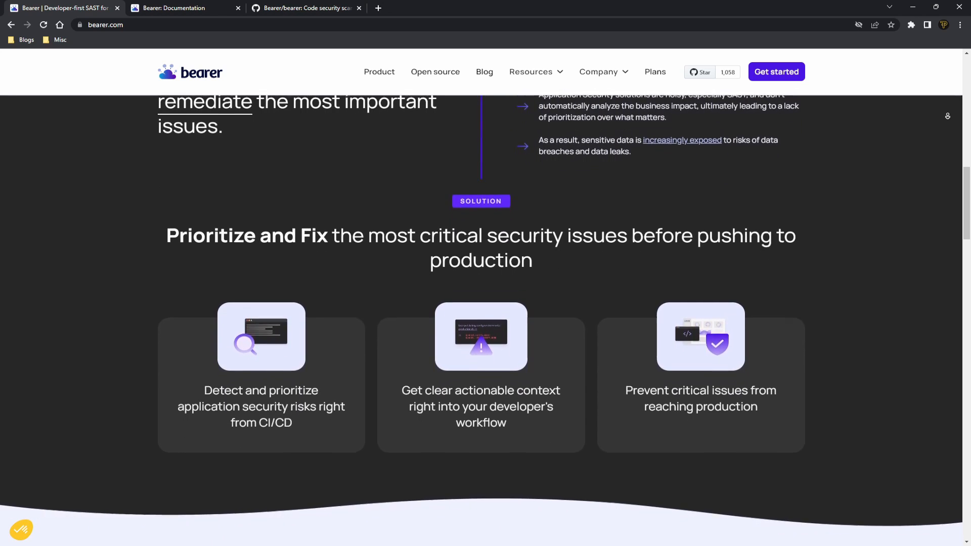
scroll("down", 3)
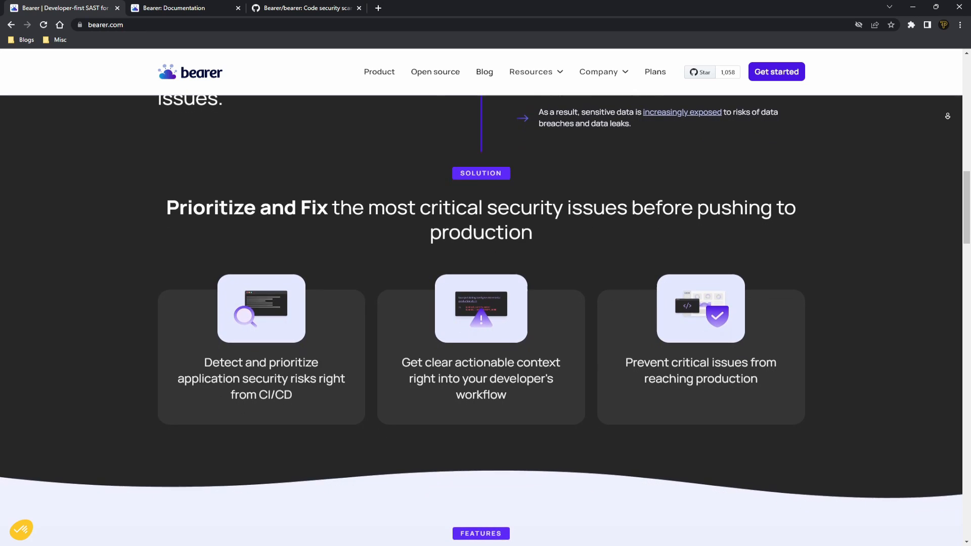
scroll("down", 3)
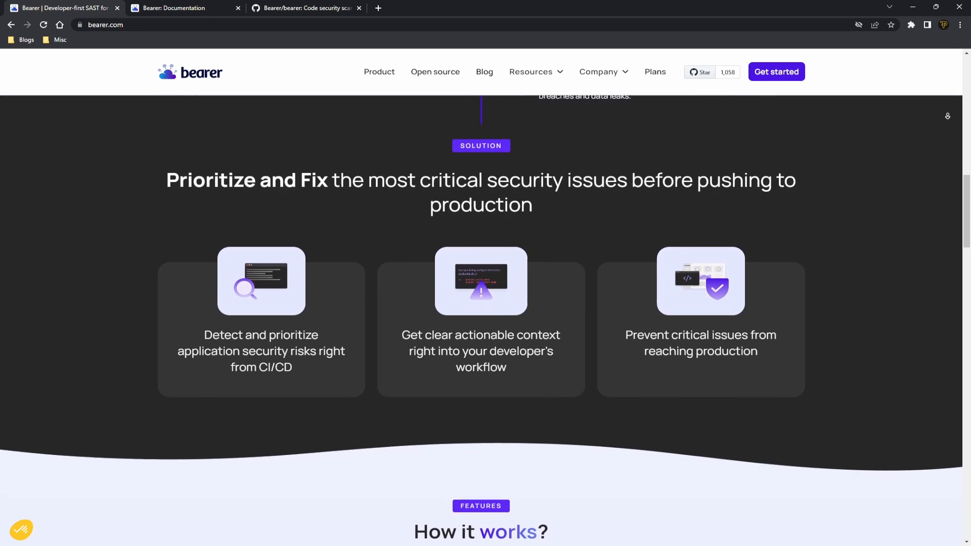
scroll("down", 3)
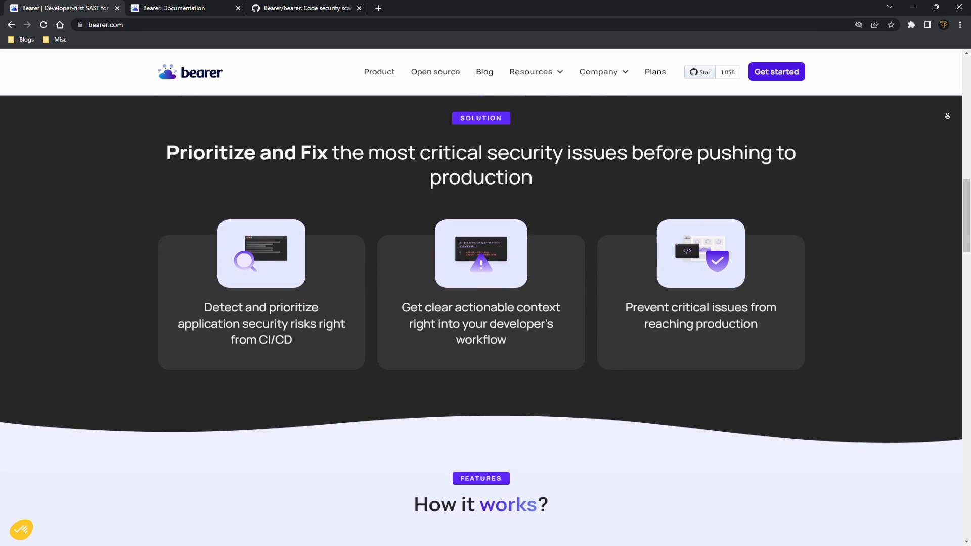
scroll("down", 3)
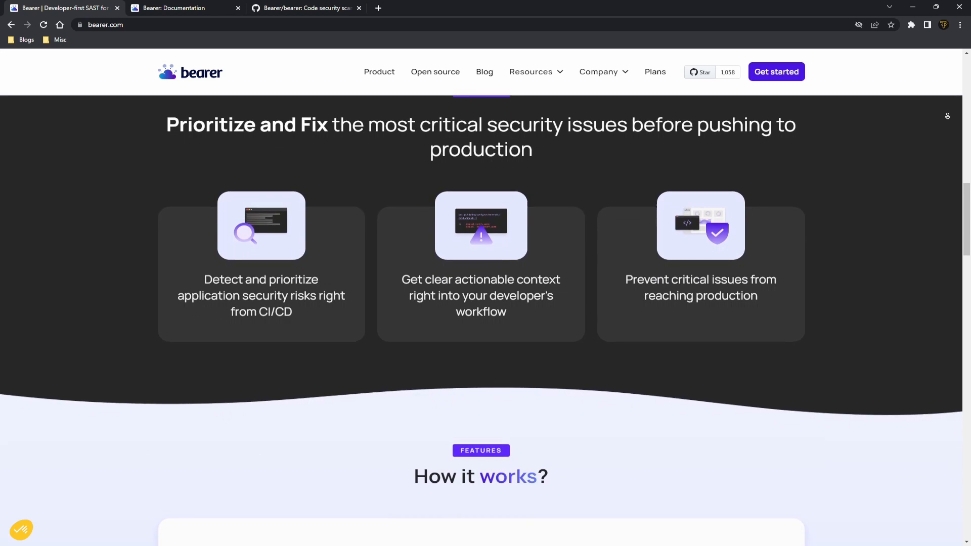
scroll("down", 3)
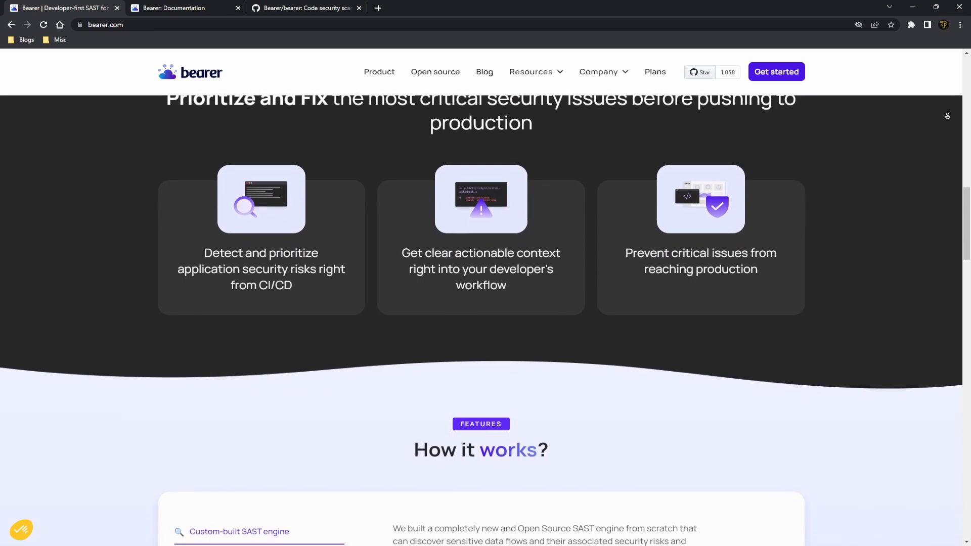
scroll("down", 3)
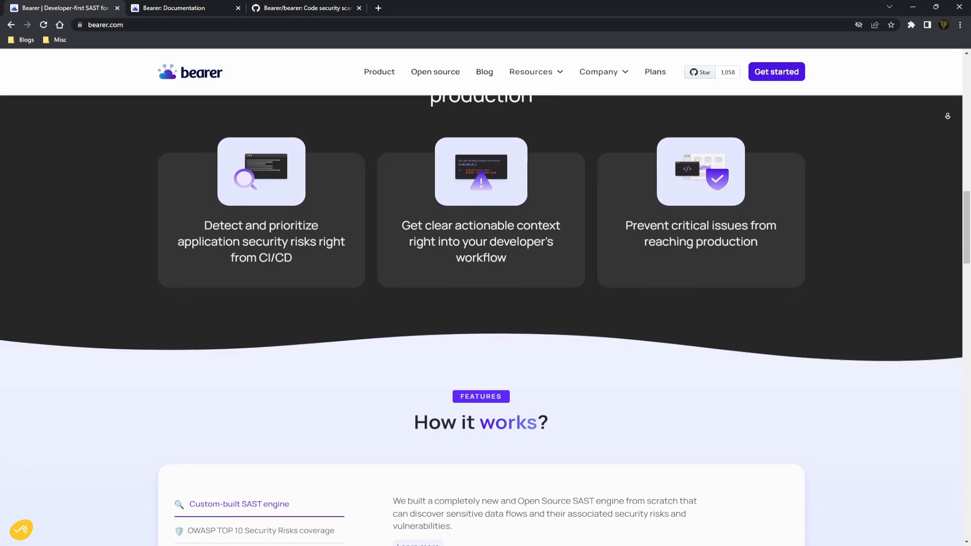
scroll("down", 3)
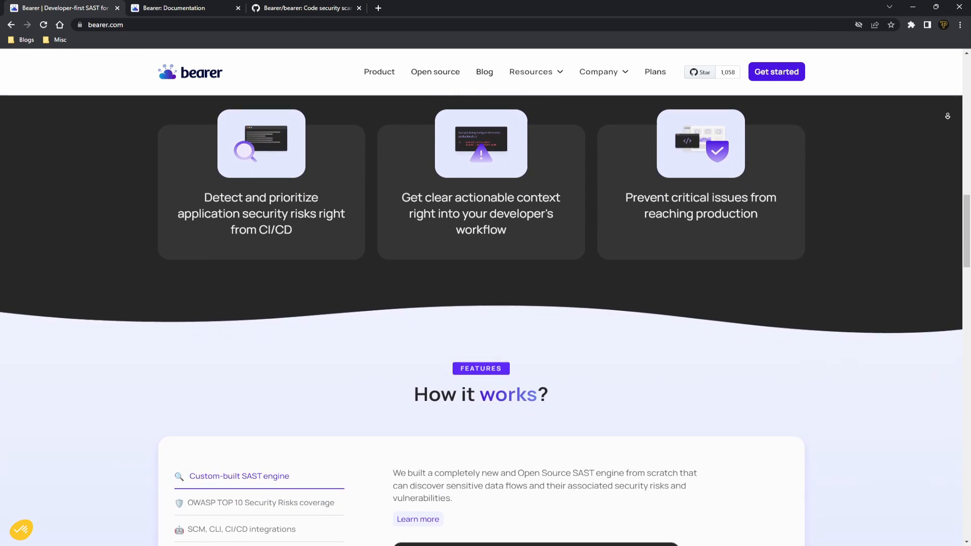
scroll("down", 3)
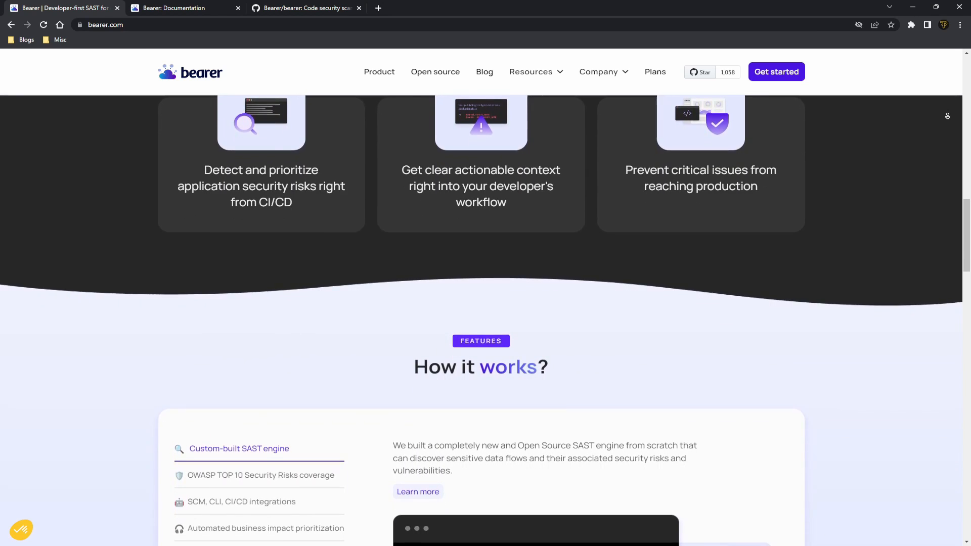
scroll("down", 3)
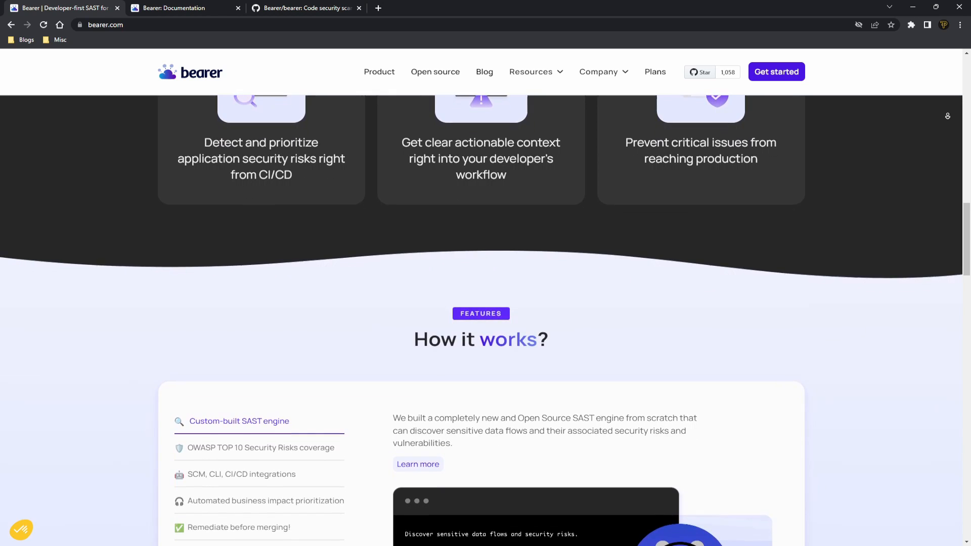
Step: Switch to the Bearer Documentation tab showing the docs.bearer.com overview page
left_click(180, 7)
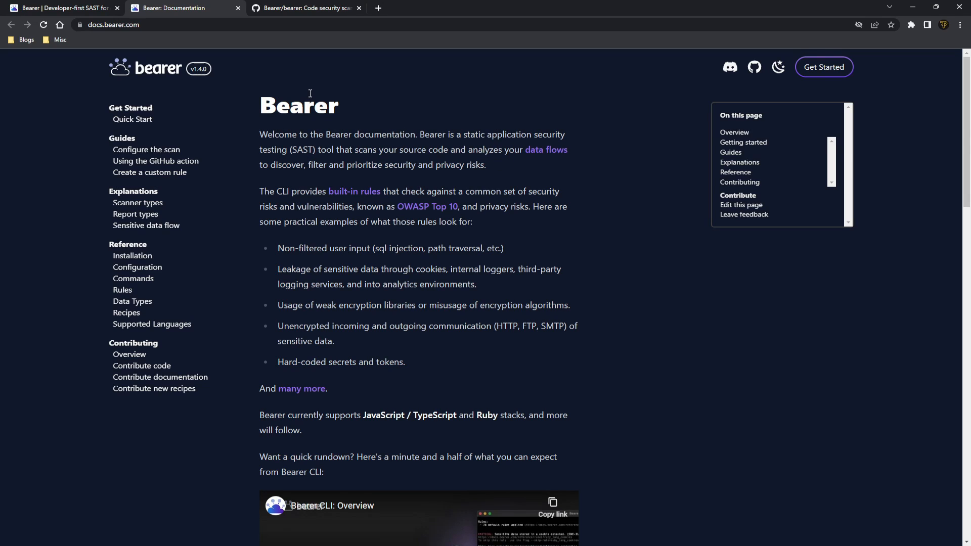
mouse_move(331, 101)
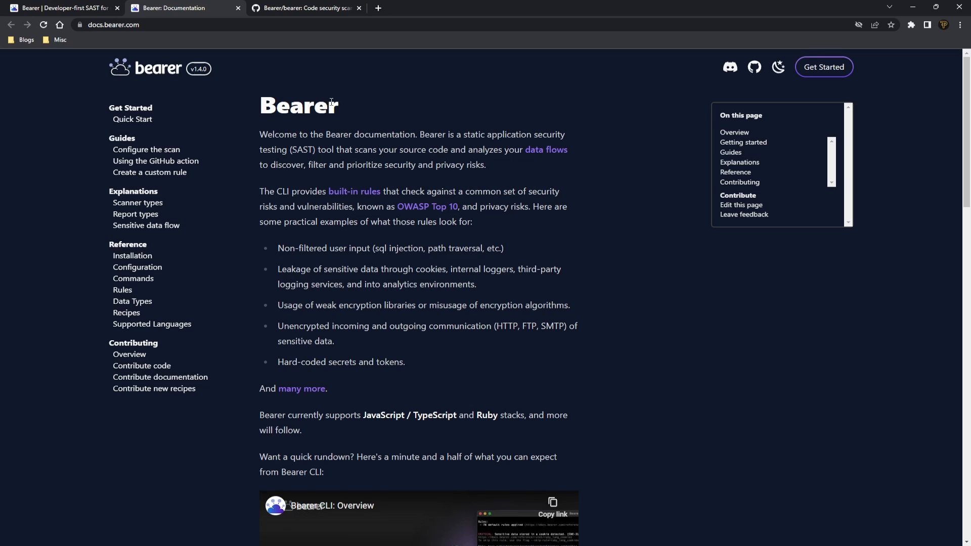
mouse_move(340, 132)
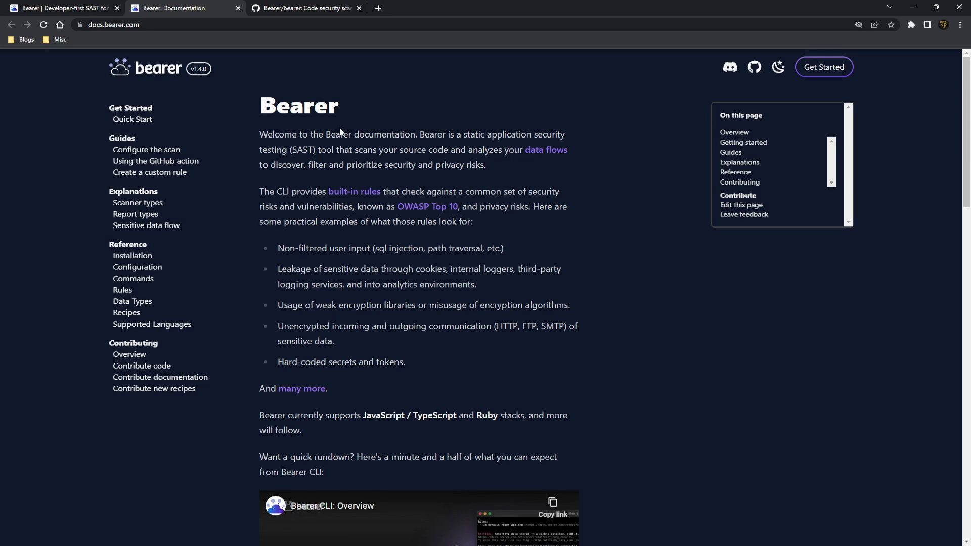
mouse_move(330, 144)
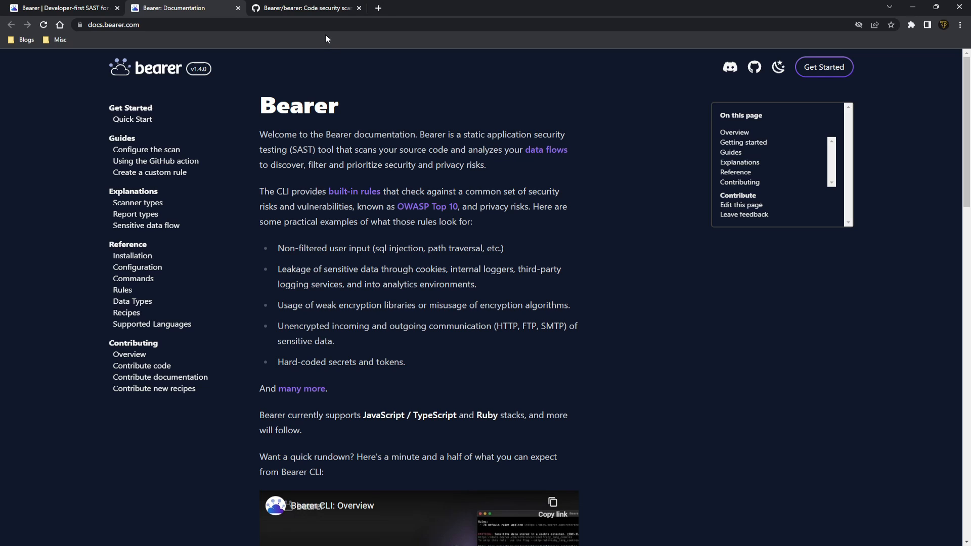
Step: Switch to the Bearer GitHub README and expand the Docker install option under Getting started
left_click(303, 7)
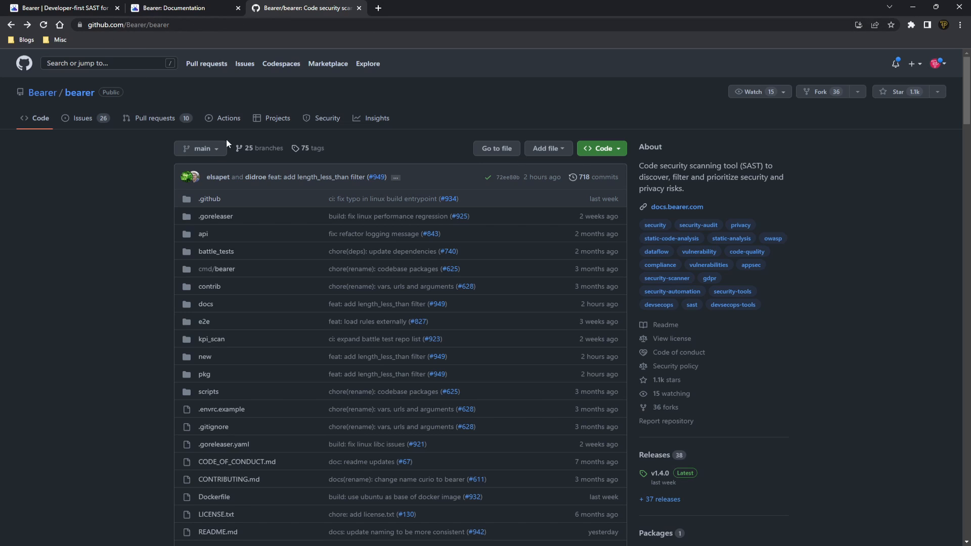
scroll("down", 3)
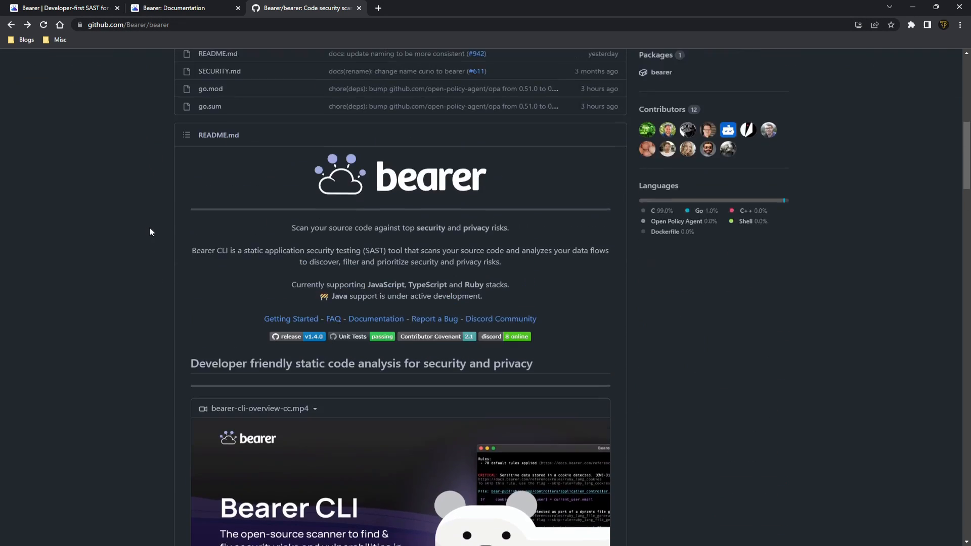
scroll("down", 3)
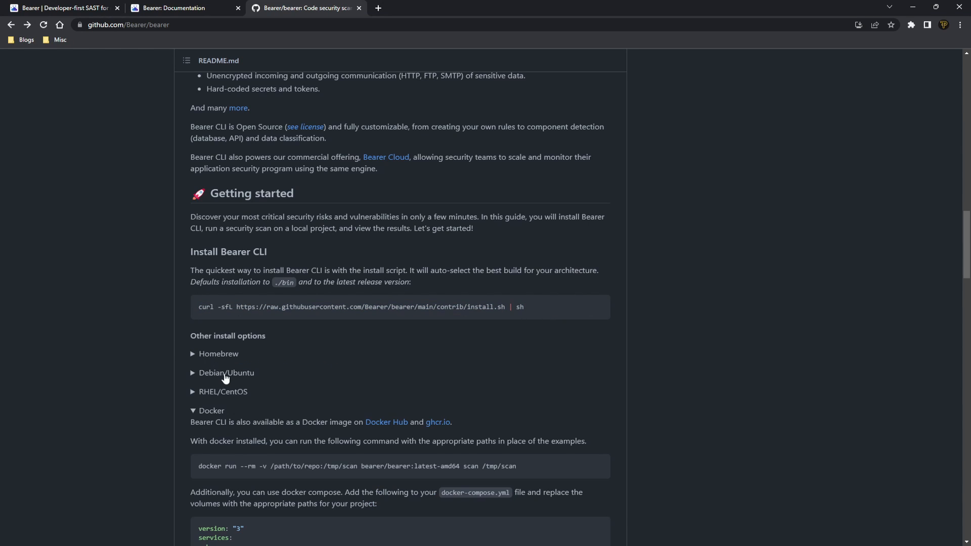
left_click(225, 373)
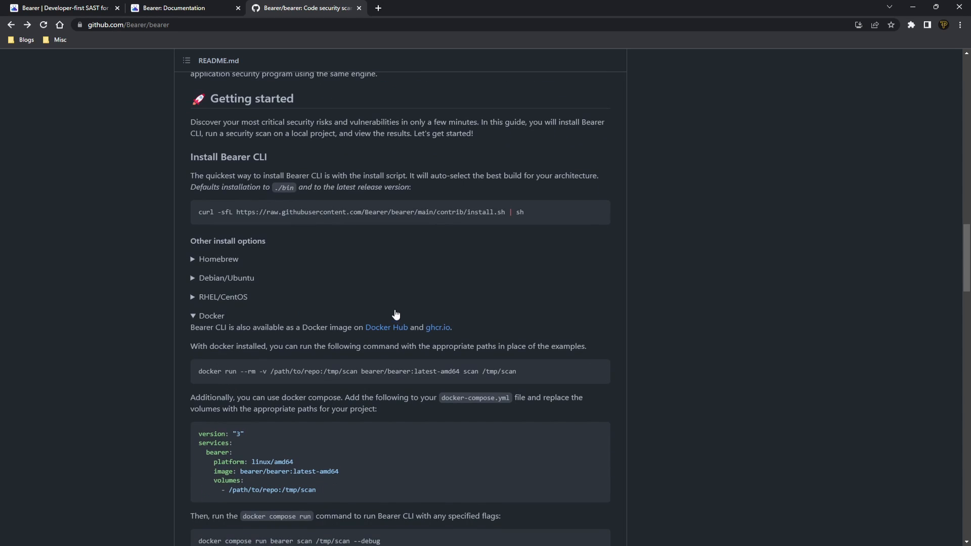
mouse_move(405, 210)
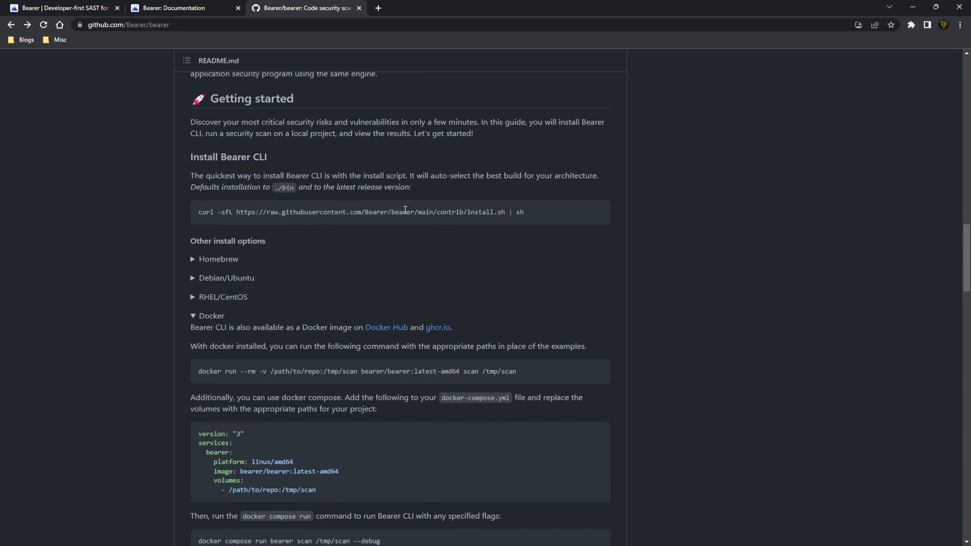
mouse_move(414, 236)
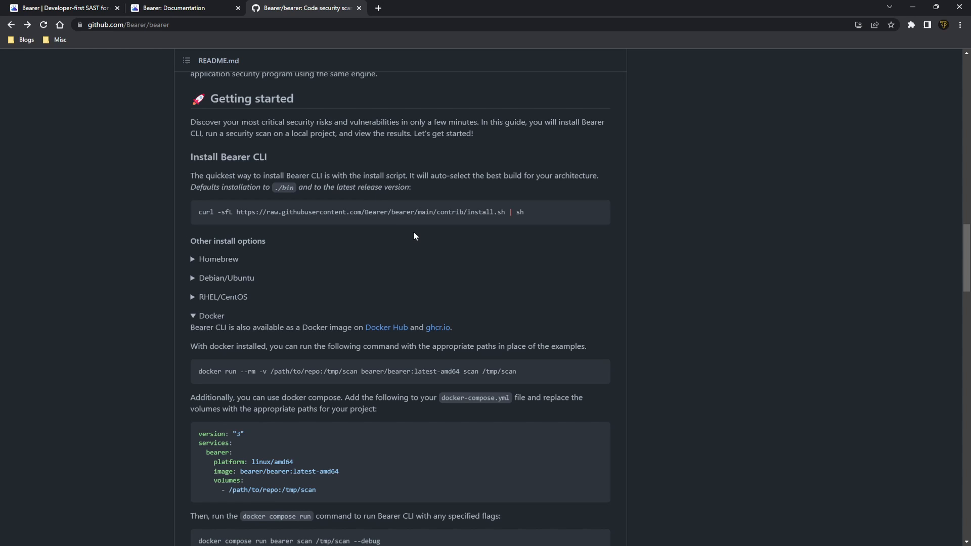
mouse_move(436, 267)
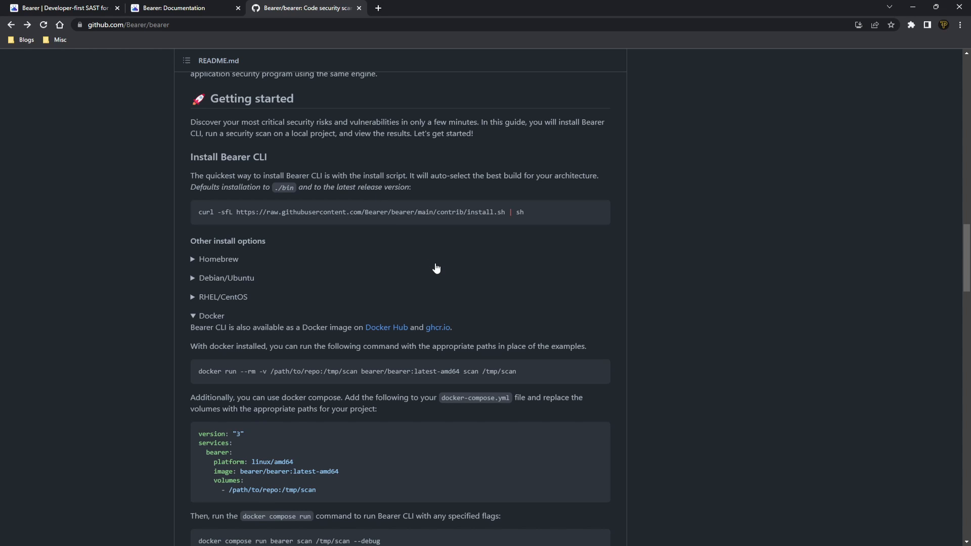
mouse_move(385, 332)
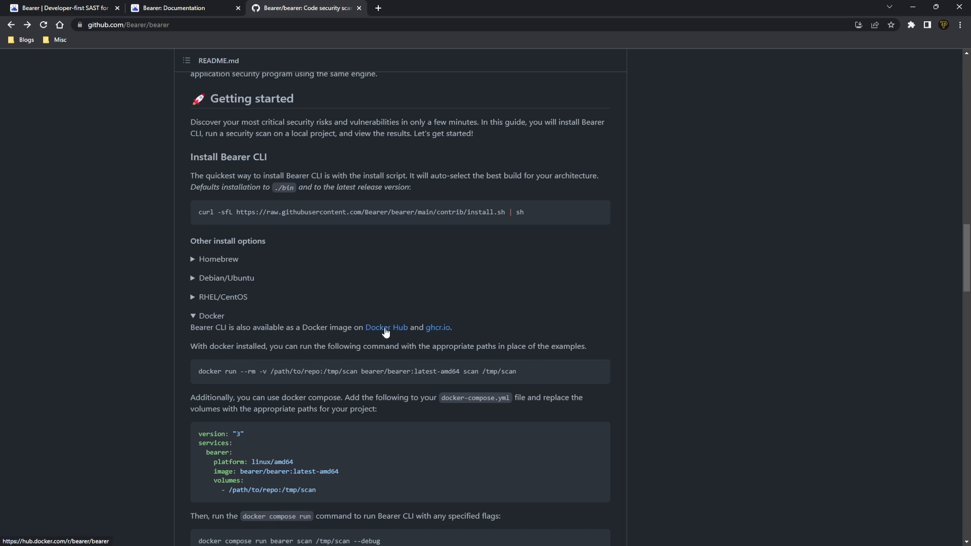
mouse_move(385, 328)
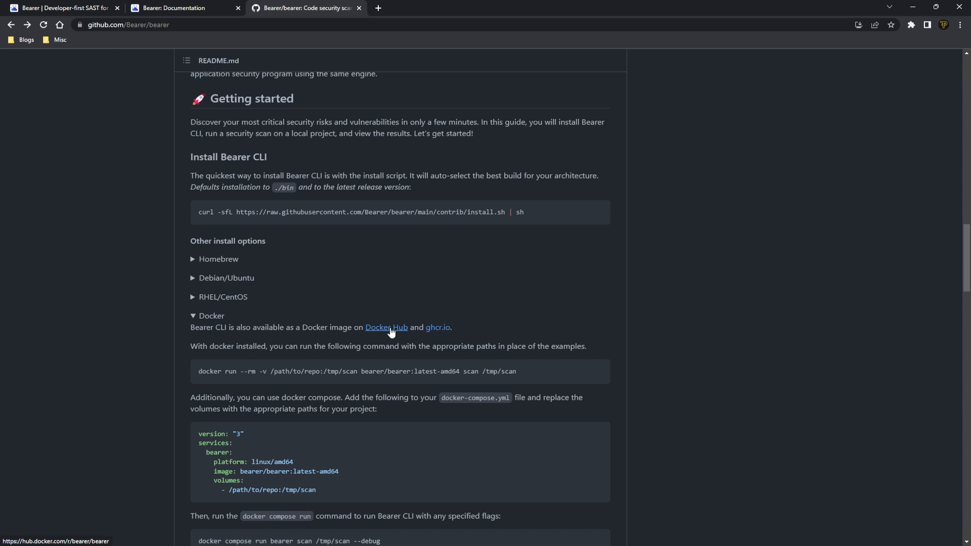
Step: Visit Bearer's Docker Hub image page from the README link, then close that tab
left_click(386, 326)
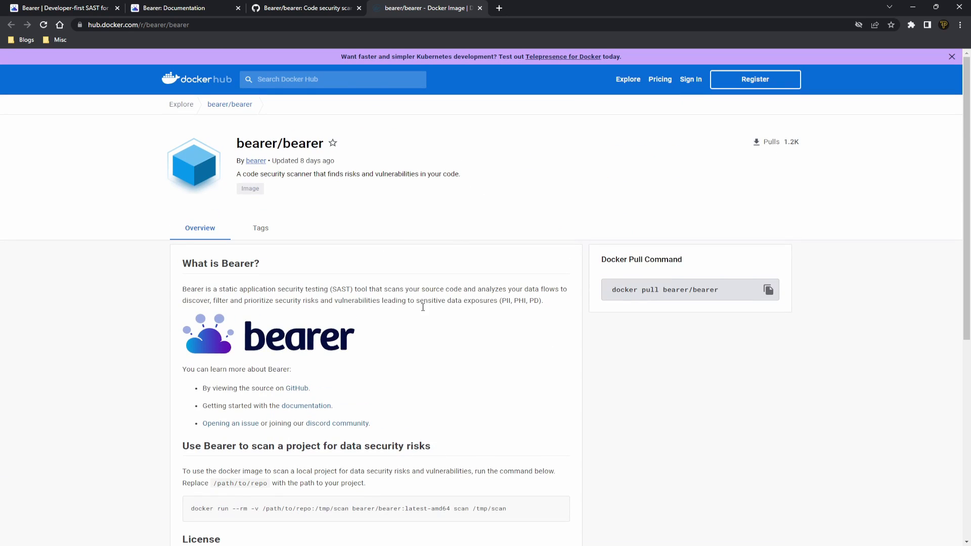
mouse_move(413, 285)
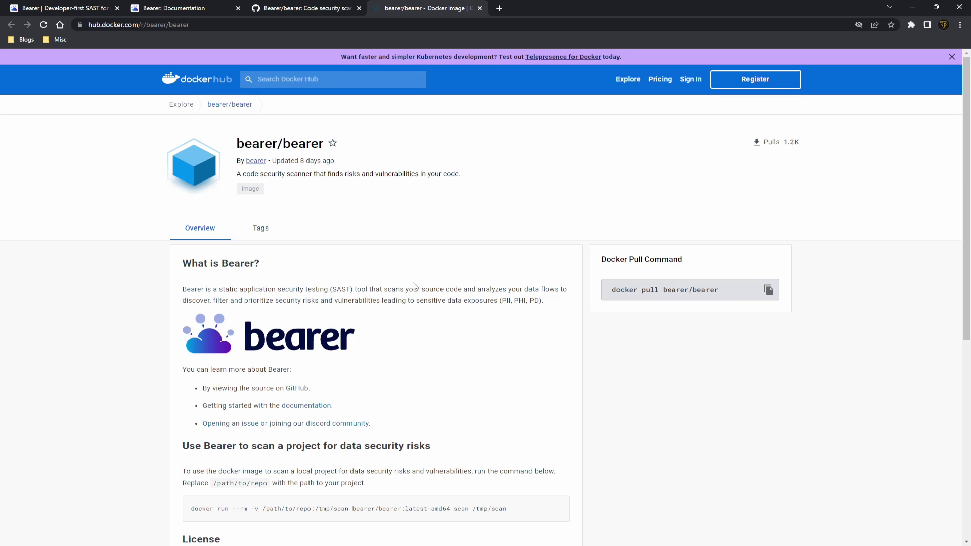
left_click(479, 8)
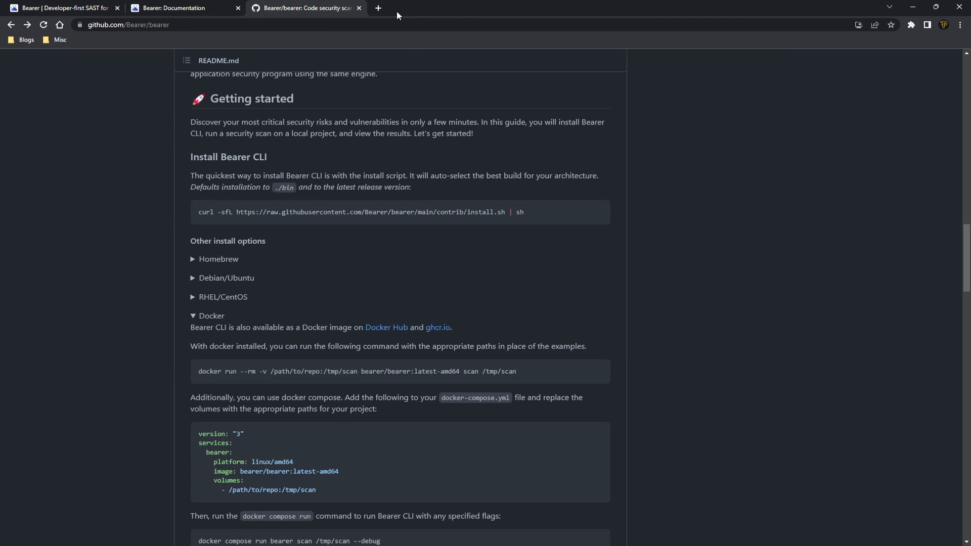
mouse_move(470, 371)
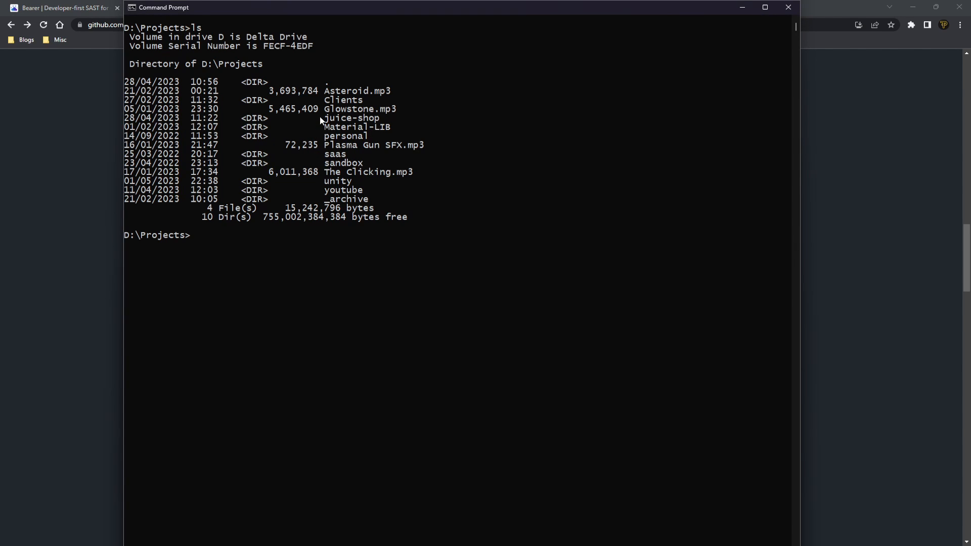
Step: List D:\Projects with 'ls', then the juice-shop folder with 'ls juice-shop'
type("ls juice-shop")
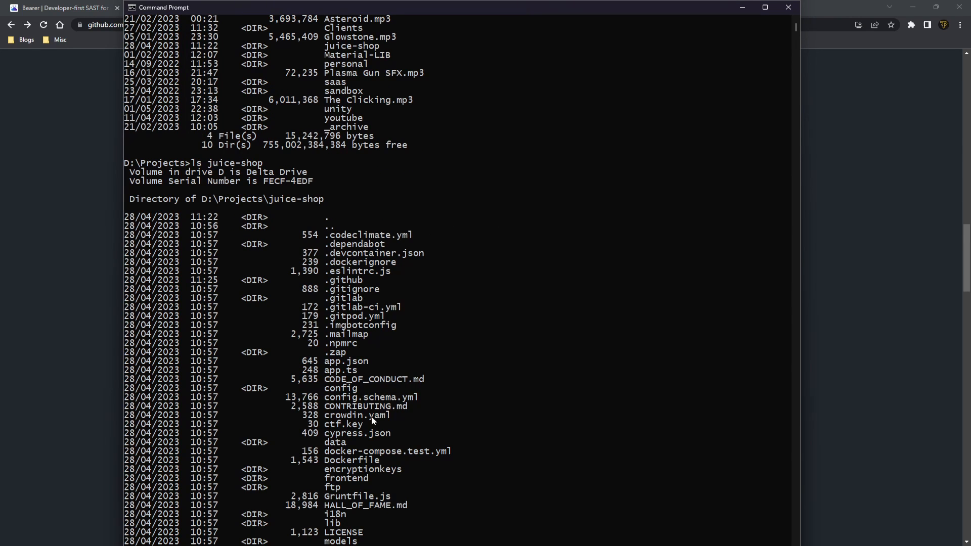
scroll("down", 3)
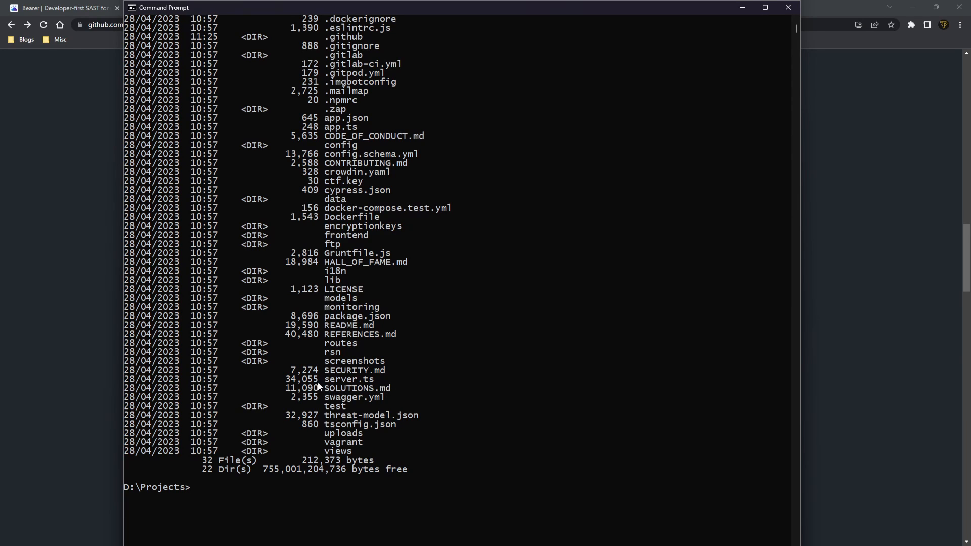
type("ls juice-shop")
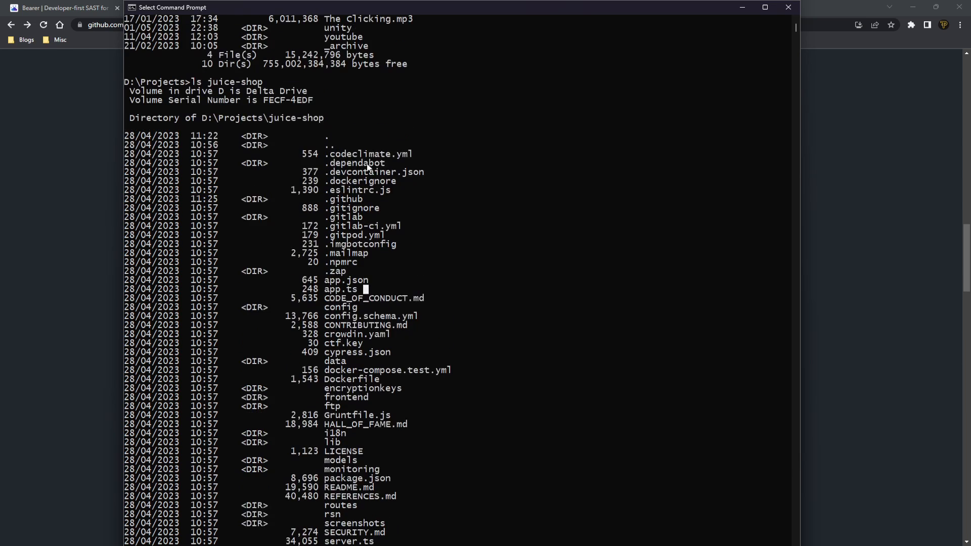
type("c")
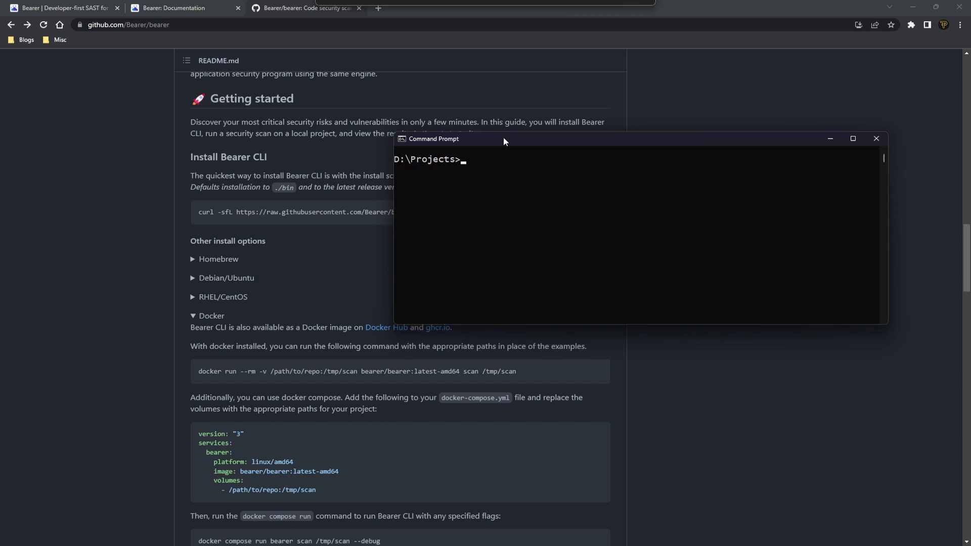
Step: Scroll the README to 'Scan your project' and select the git clone command for juice-shop
scroll("down", 3)
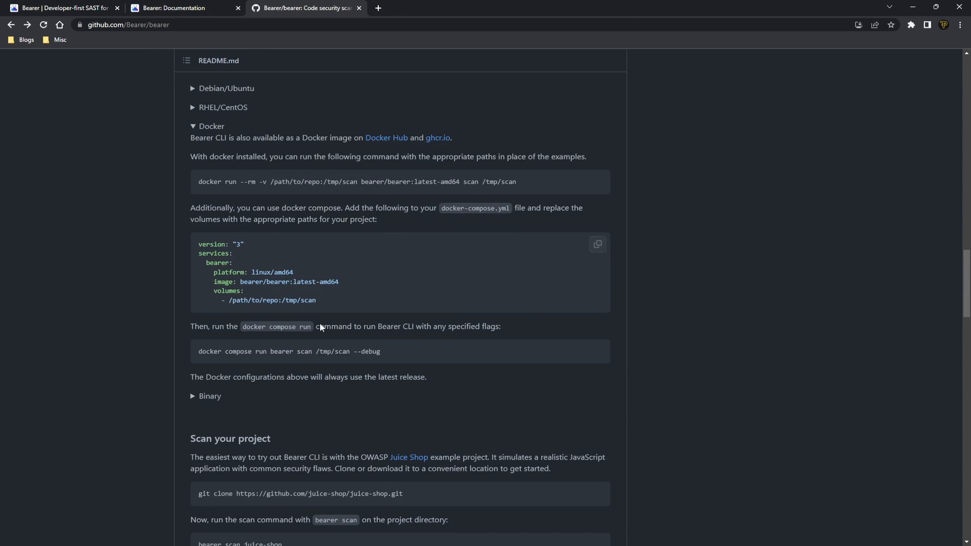
scroll("down", 3)
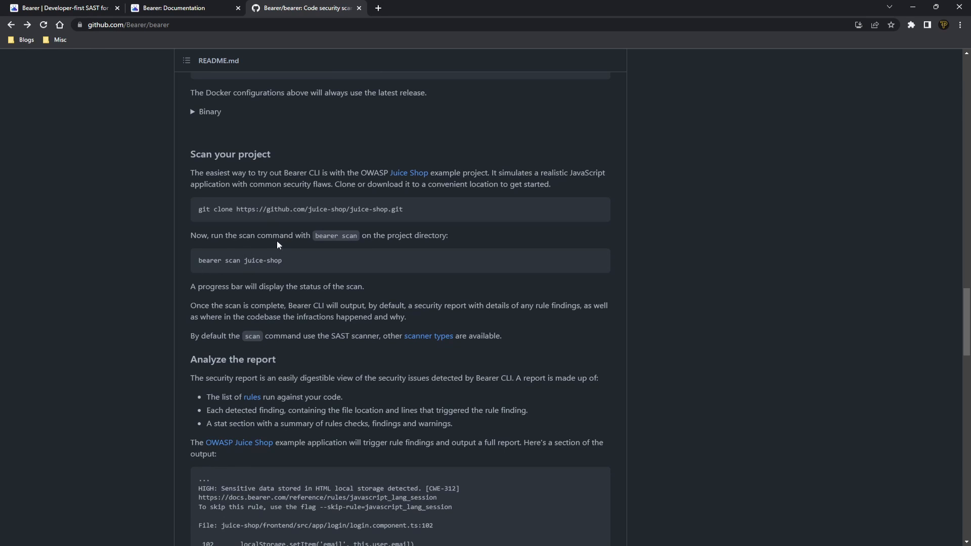
mouse_move(510, 204)
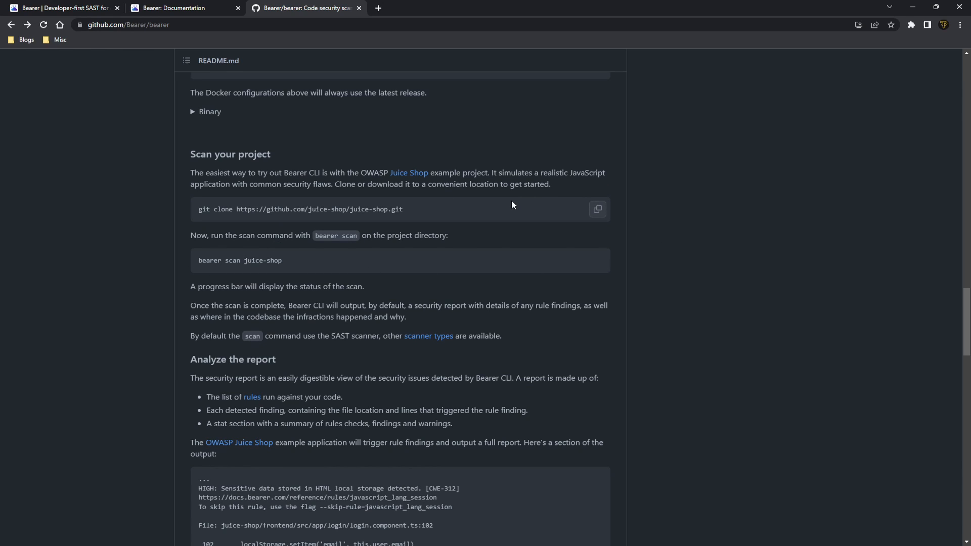
scroll("down", 3)
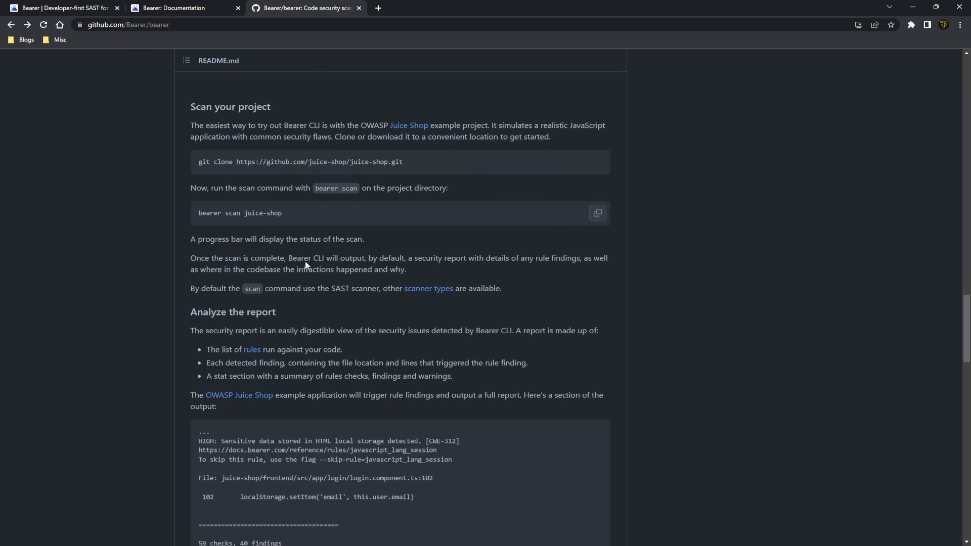
double_click(239, 212)
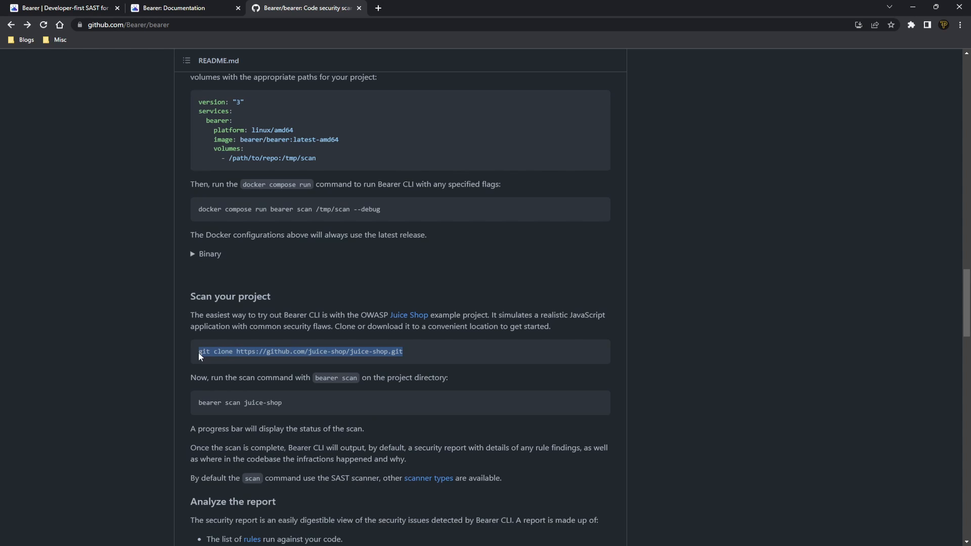
mouse_move(371, 269)
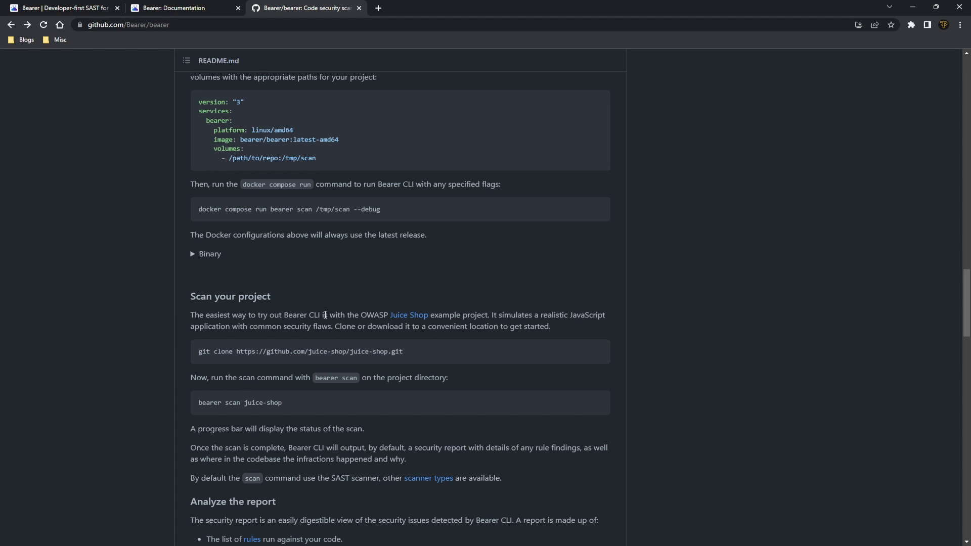
scroll("down", 3)
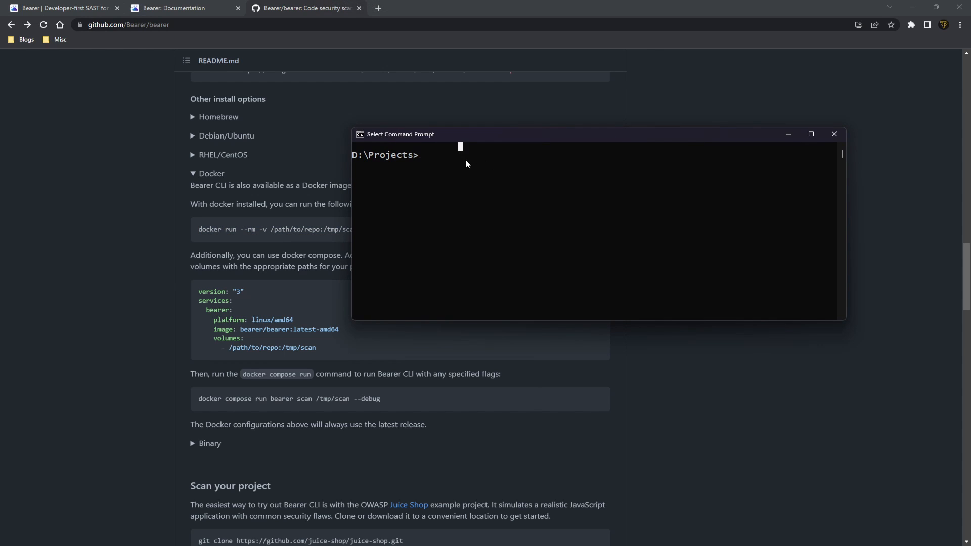
Step: Begin typing 'docker run --rm -v' at the D:\Projects prompt
type("docker")
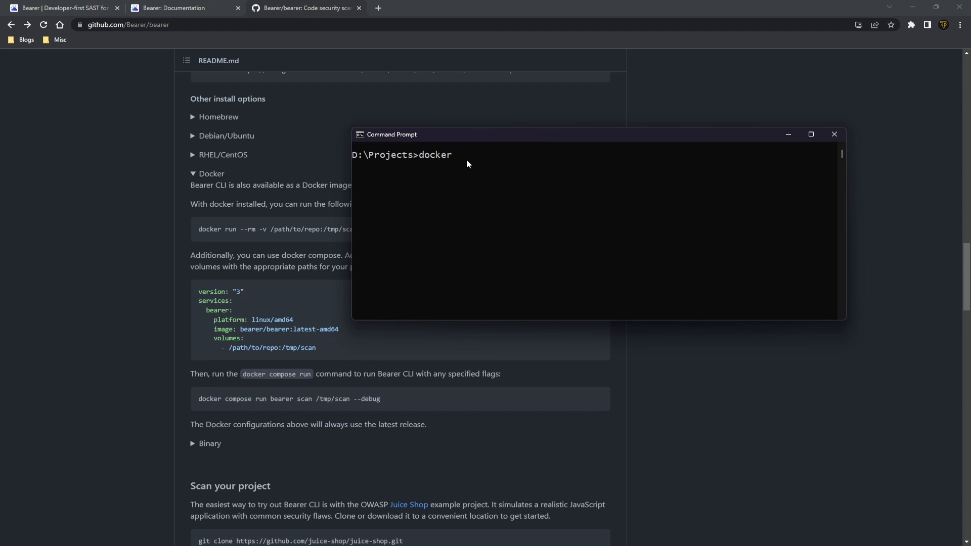
type("run --rm")
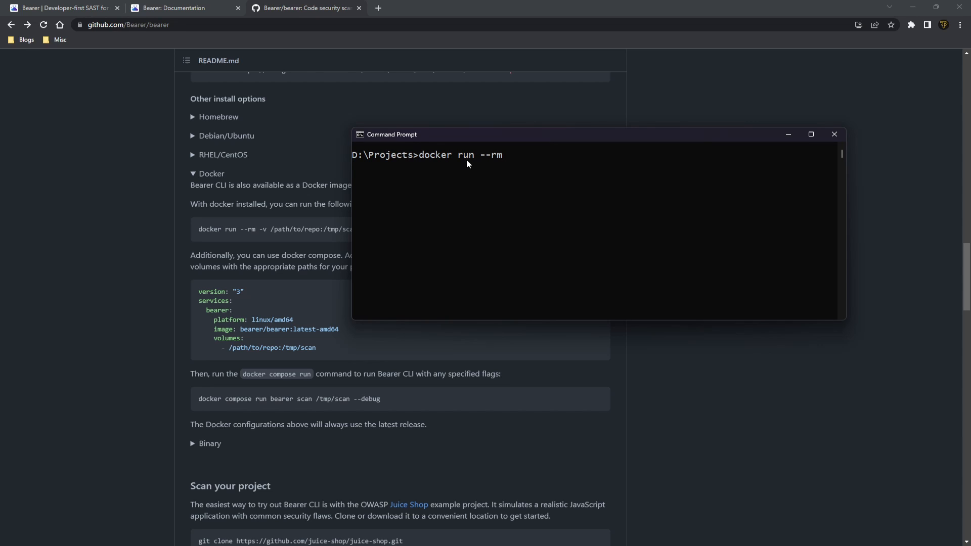
type("-v")
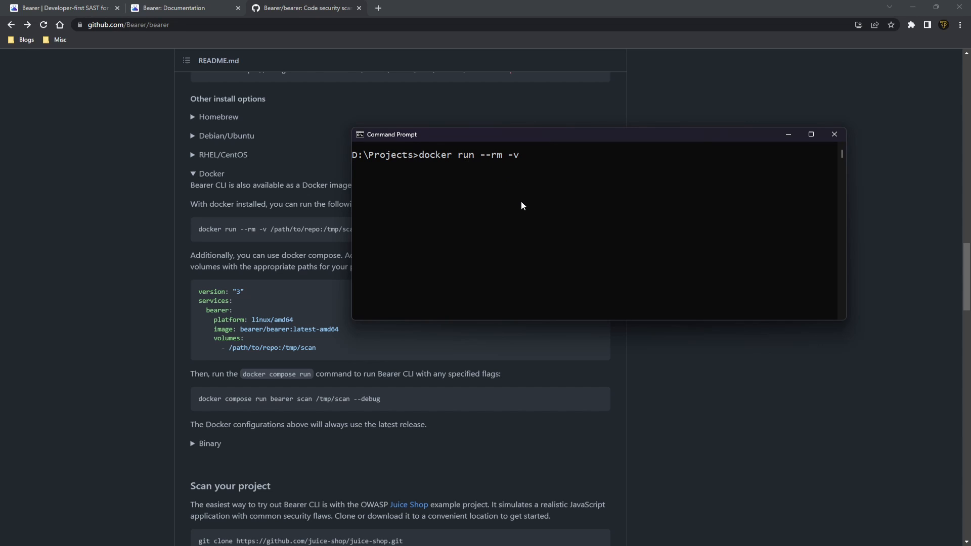
mouse_move(535, 178)
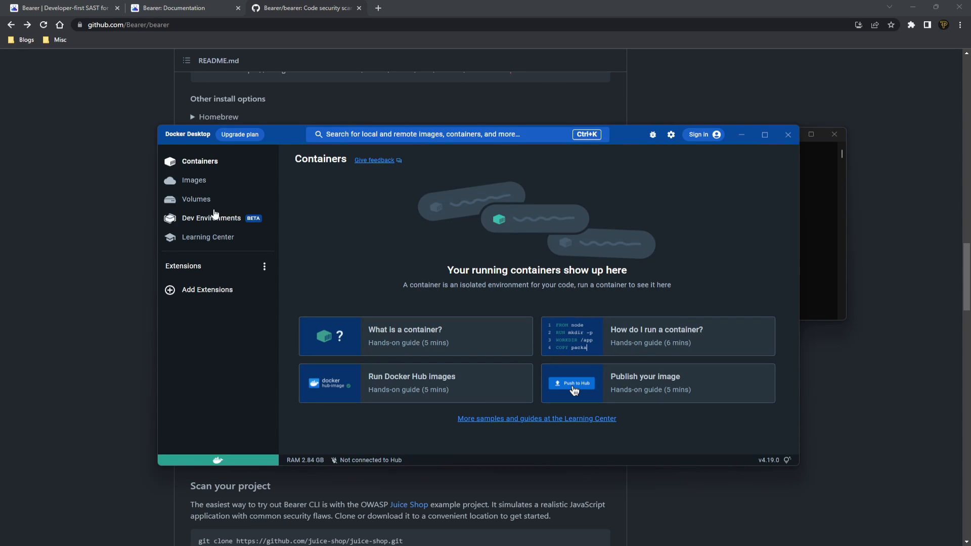
left_click(193, 180)
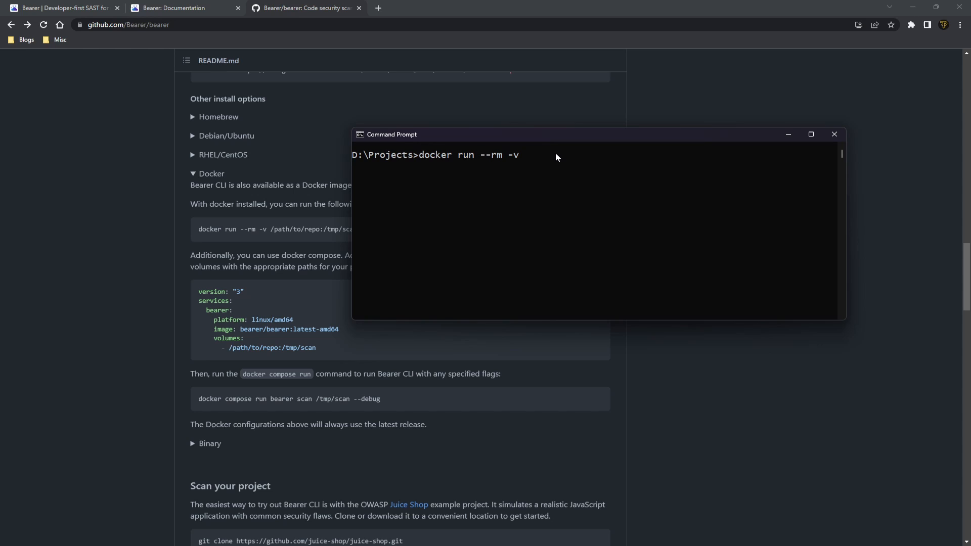
Step: Add the volume mount 'D:\Projects\juice-shop:/tmp/scan' to the docker run command
type("D:")
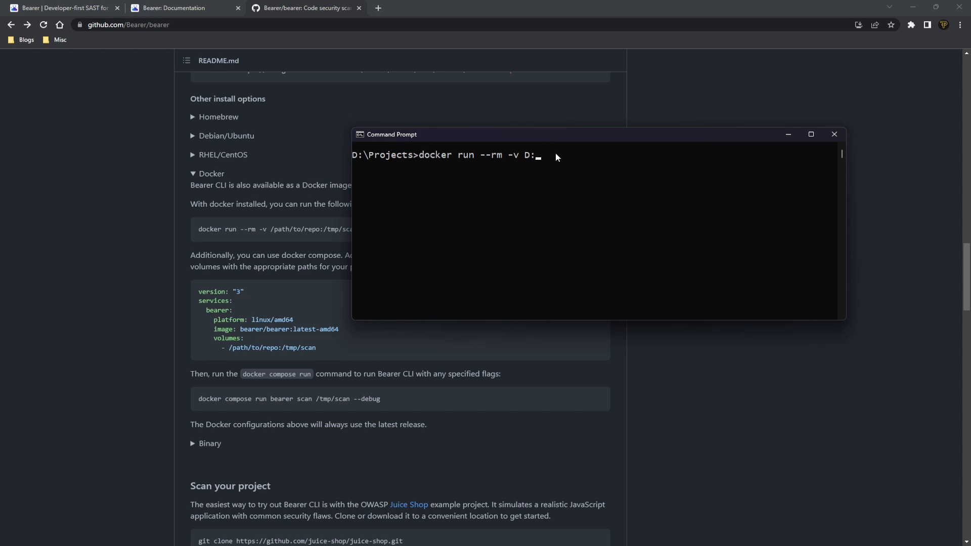
type("\\")
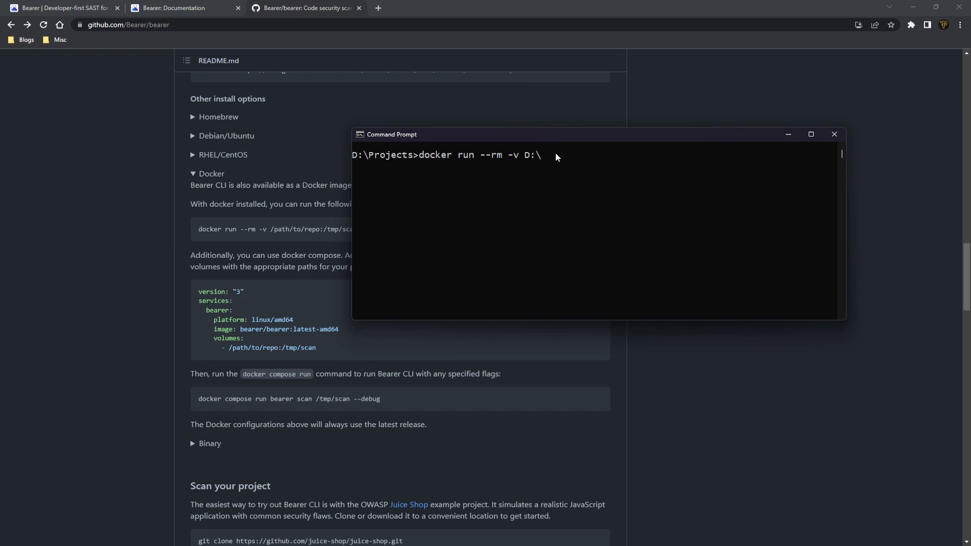
type("Projects")
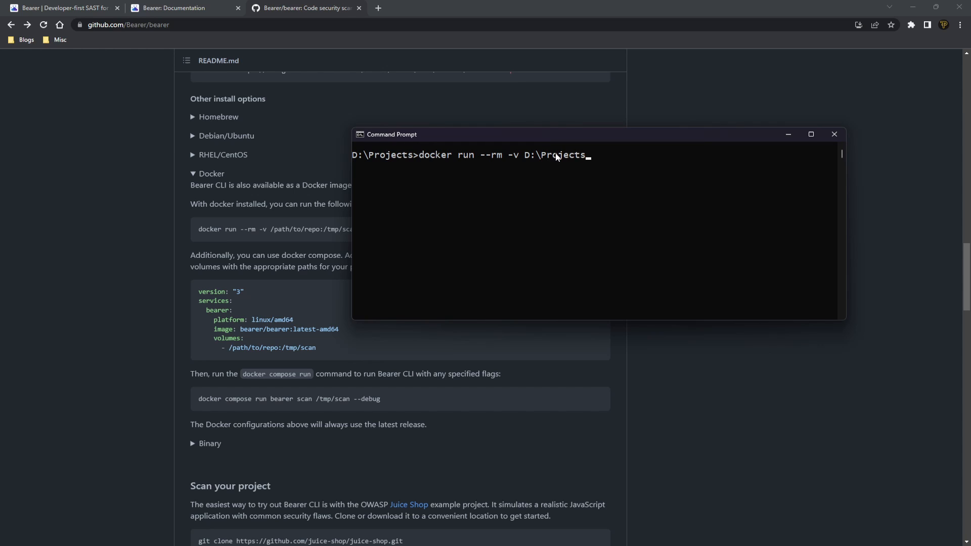
type("\\j")
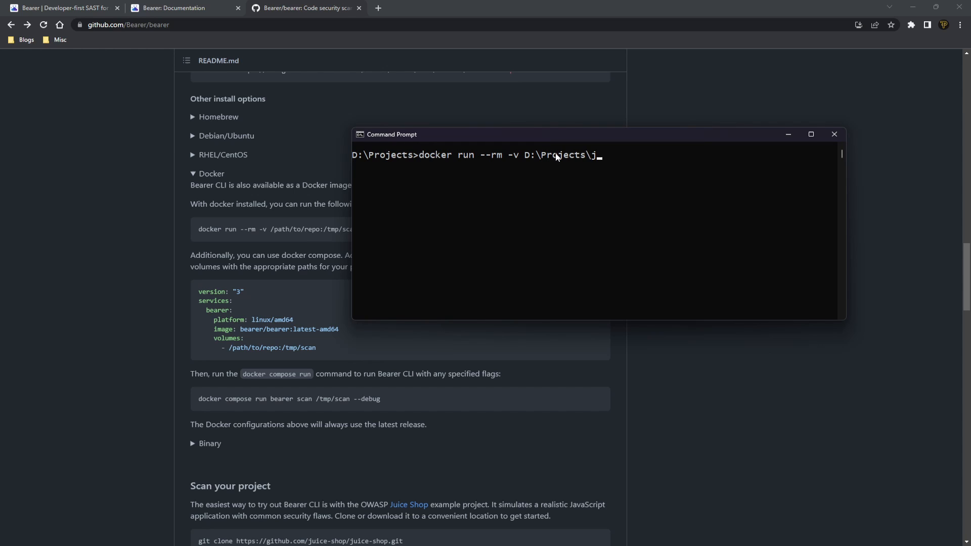
type("uice-shop:")
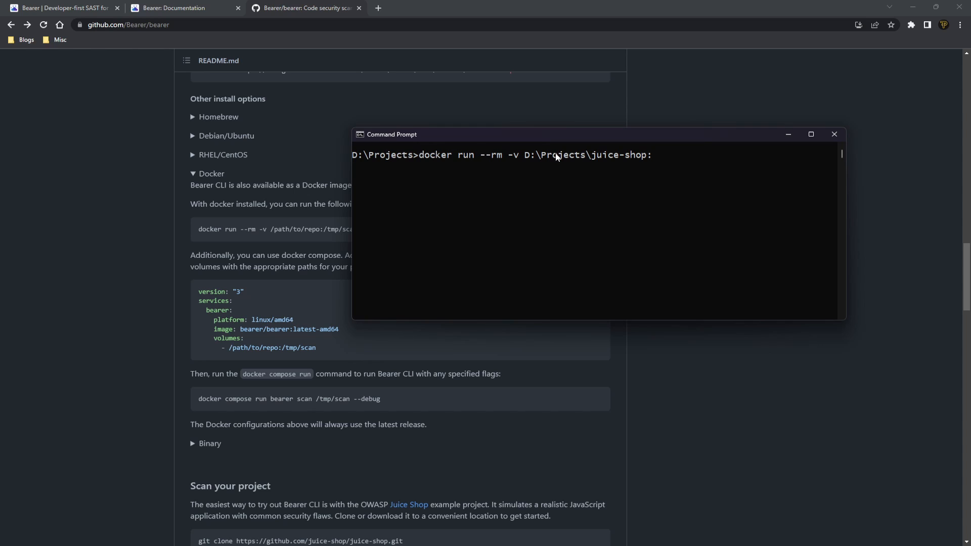
type("/tmp")
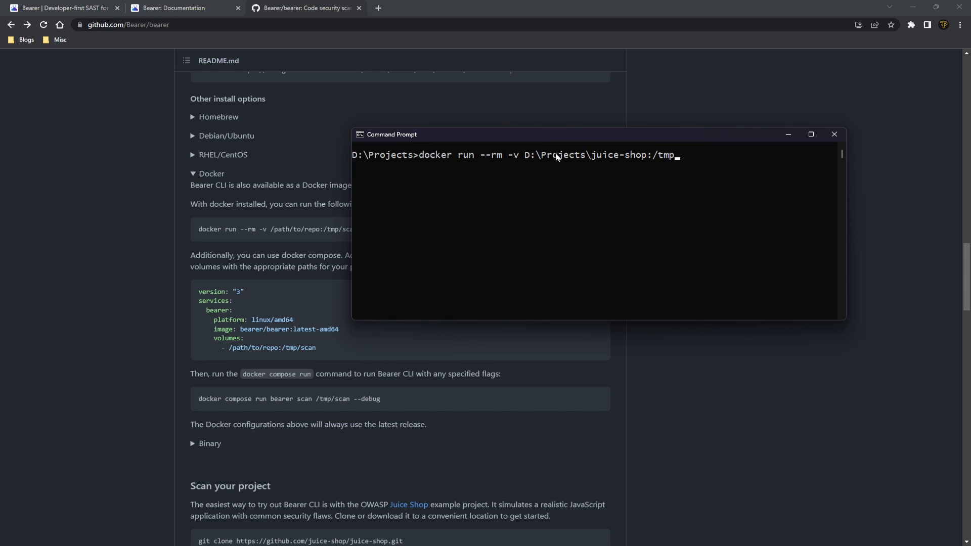
type("scan")
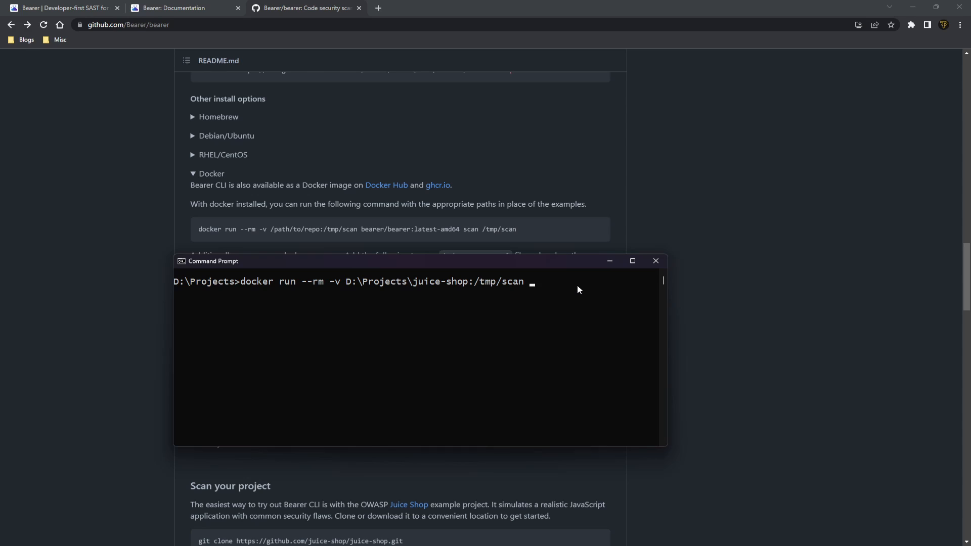
Step: Finish the command with the image and scan target 'bearer/bearer scan /tmp/scan'
type("b")
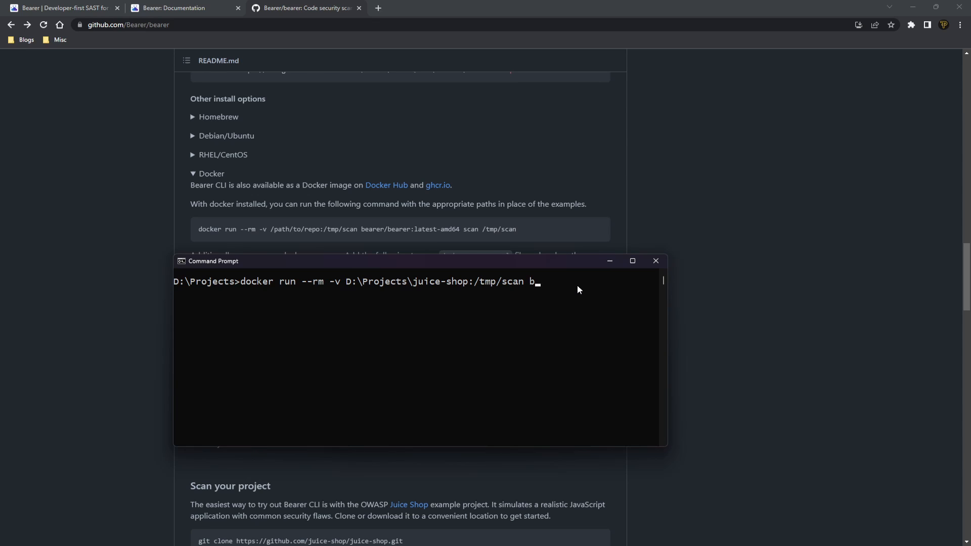
type("earer")
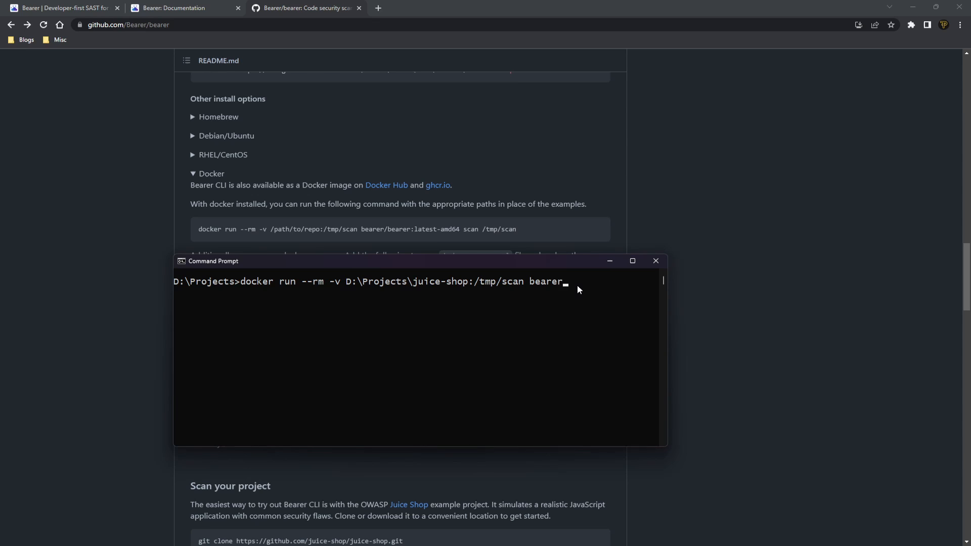
type("/bearer")
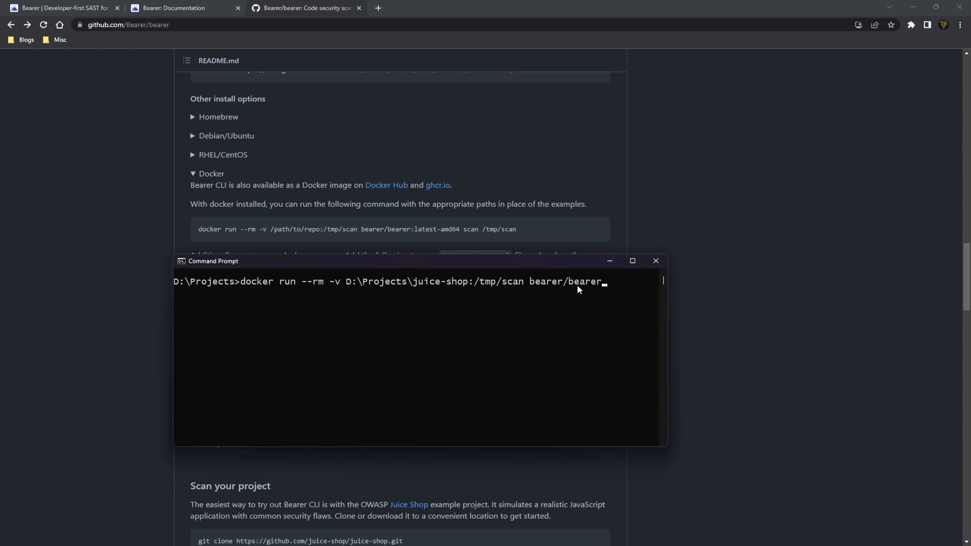
type("scan")
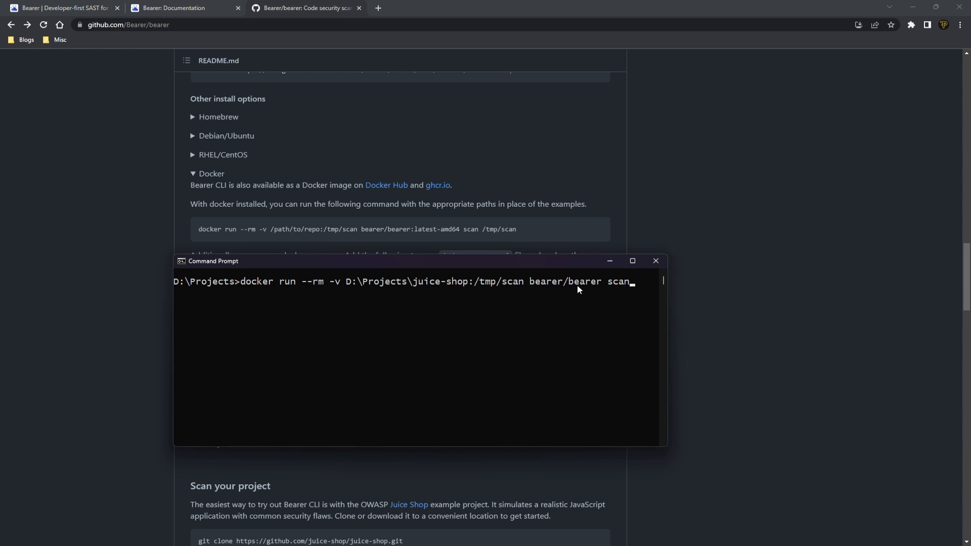
type("/tmp/scan")
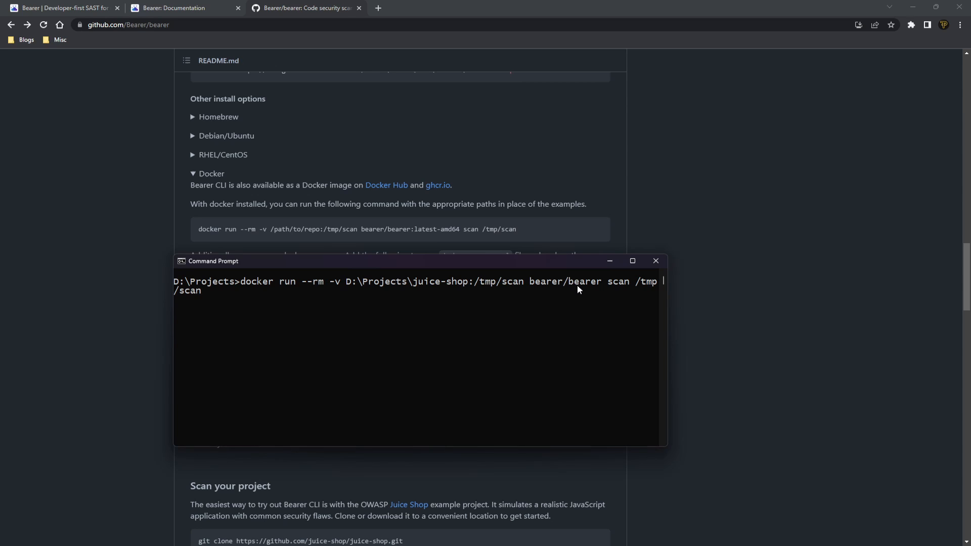
mouse_move(555, 255)
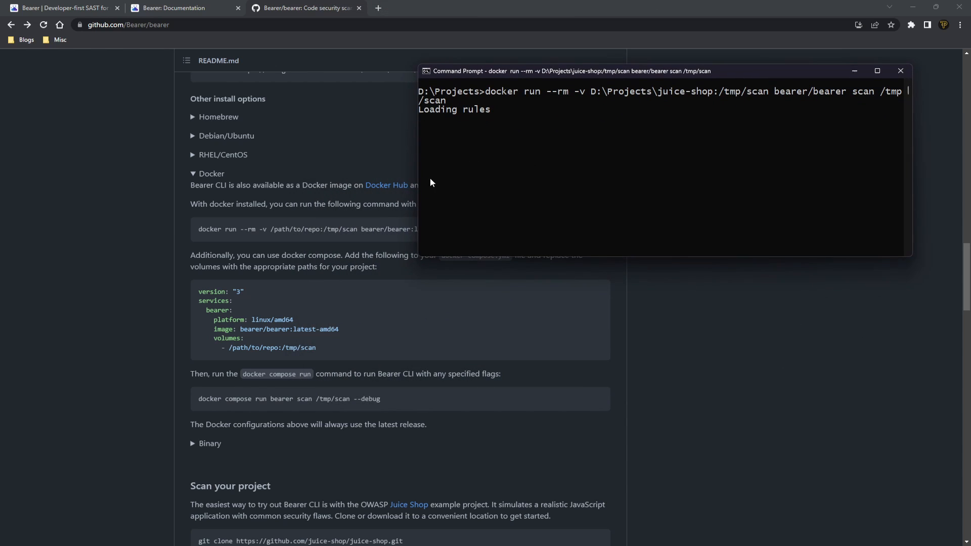
mouse_move(506, 163)
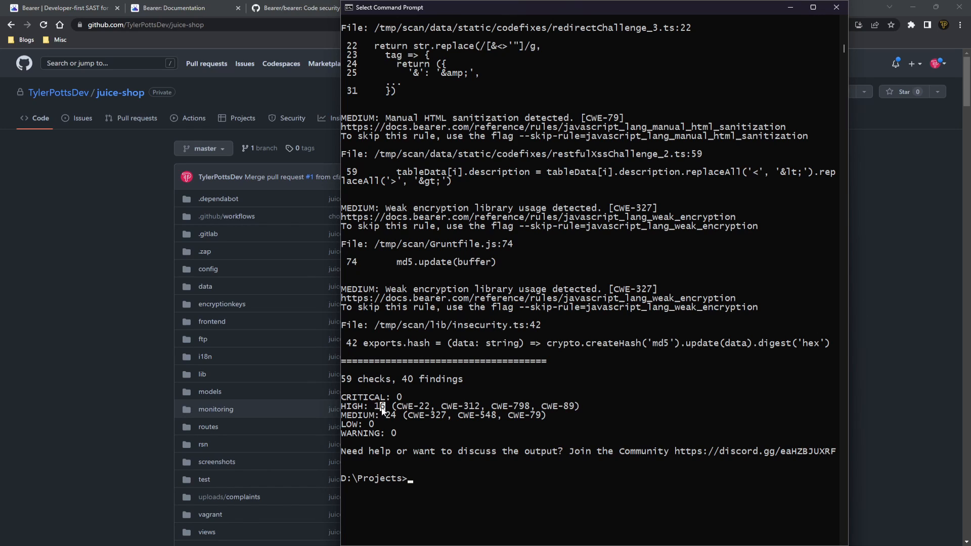
Step: Highlight the HIGH findings count and scroll back through the SQL injection and JWT secret findings
double_click(391, 416)
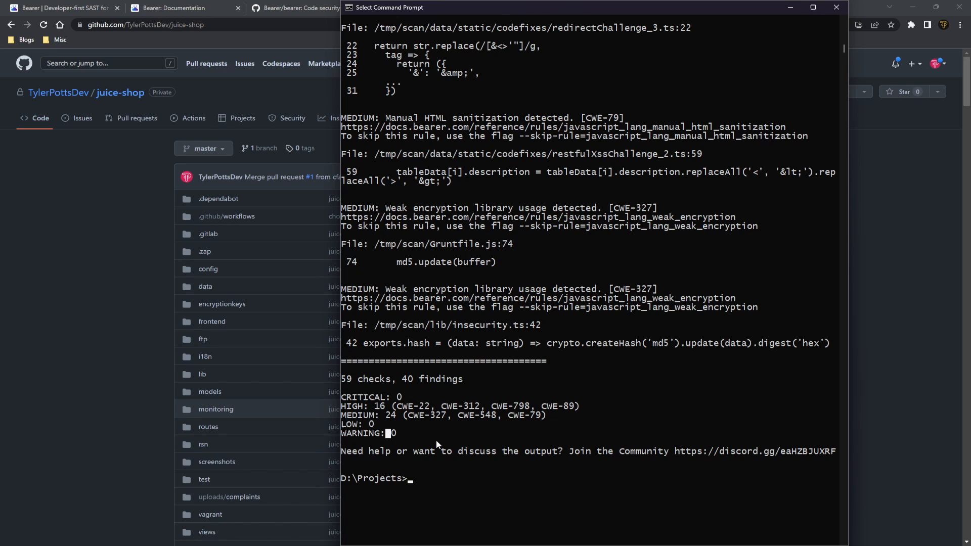
scroll("down", 3)
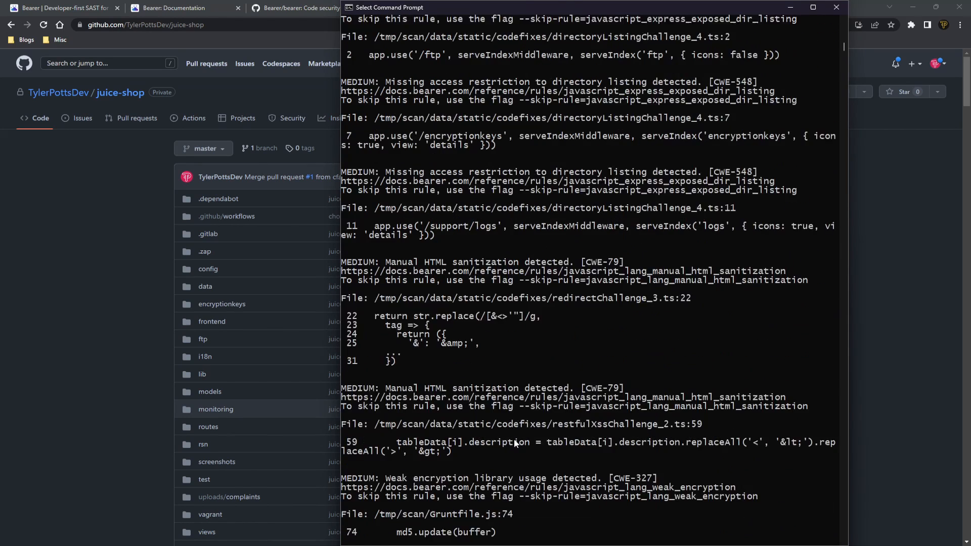
scroll("down", 3)
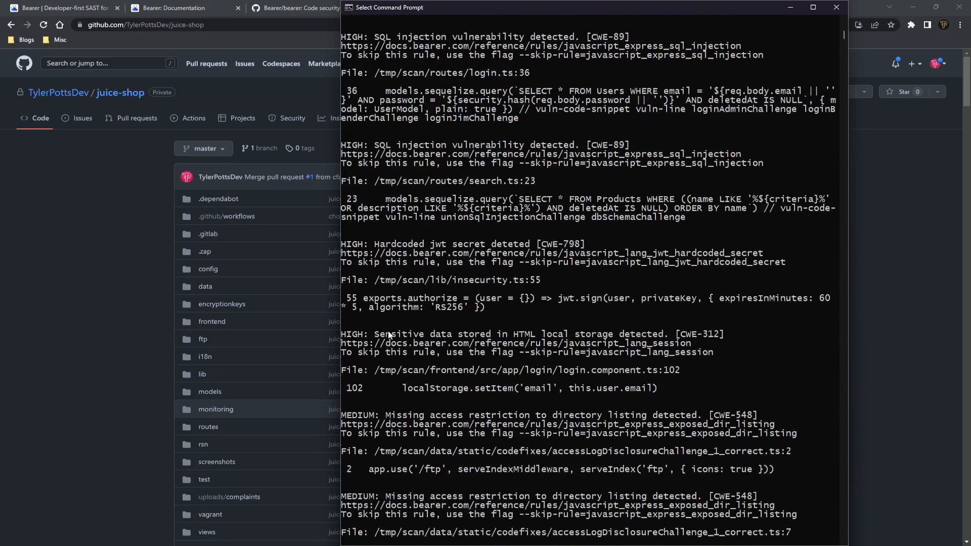
scroll("down", 3)
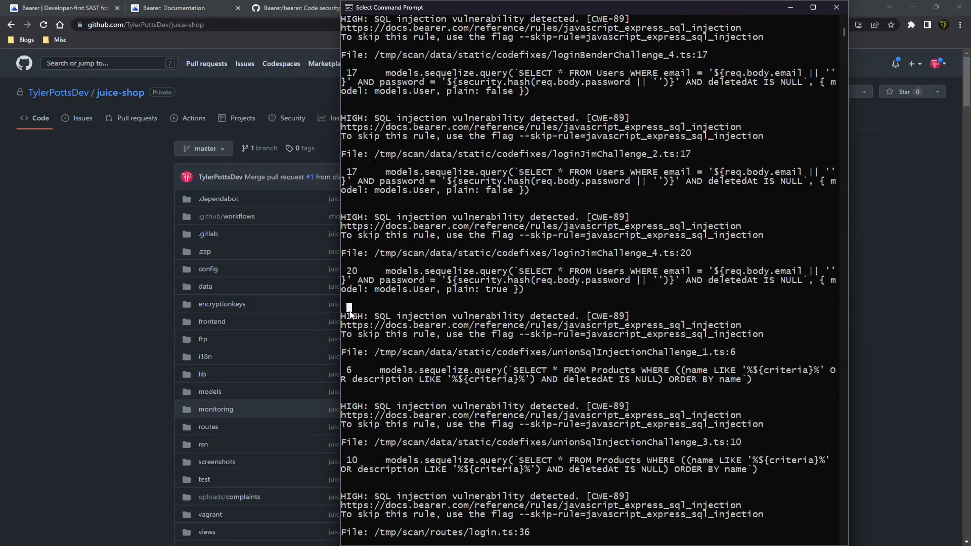
scroll("down", 3)
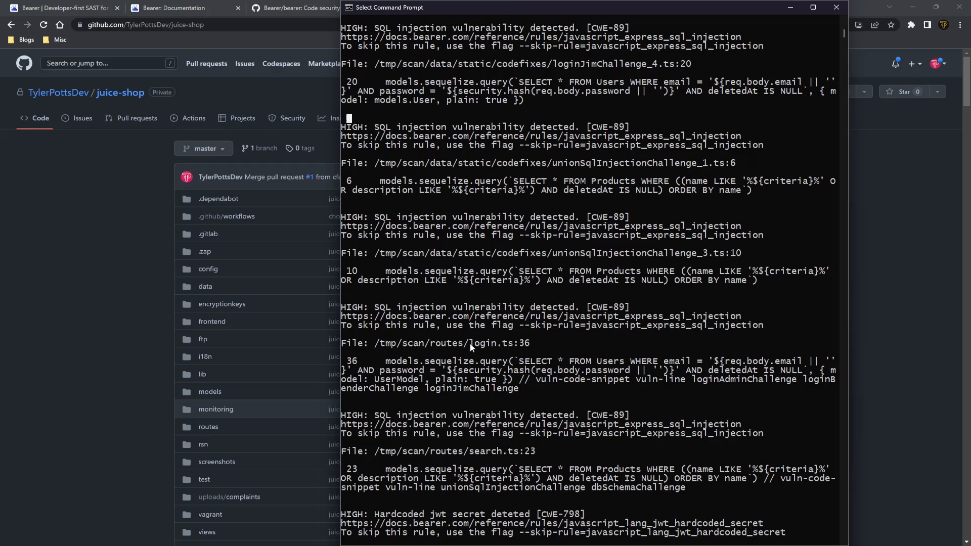
scroll("down", 3)
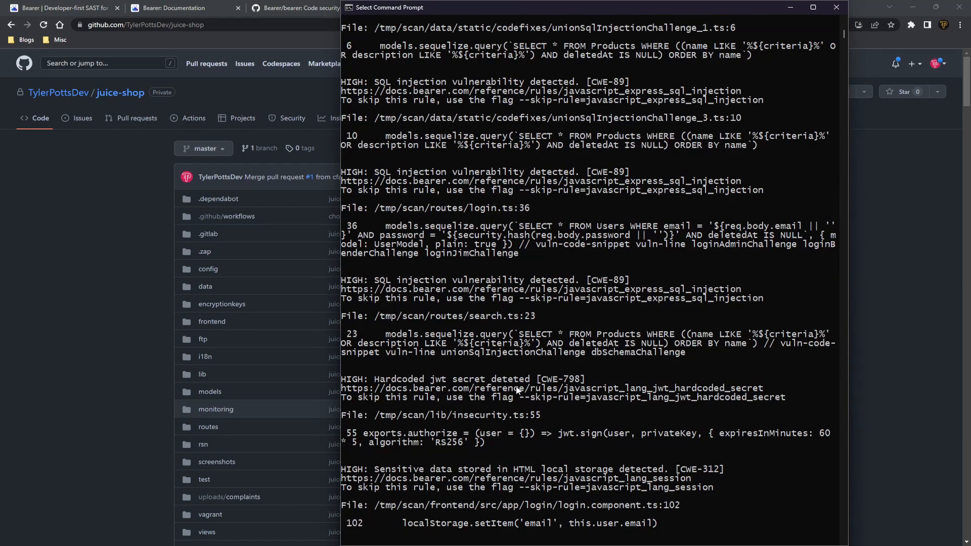
scroll("down", 3)
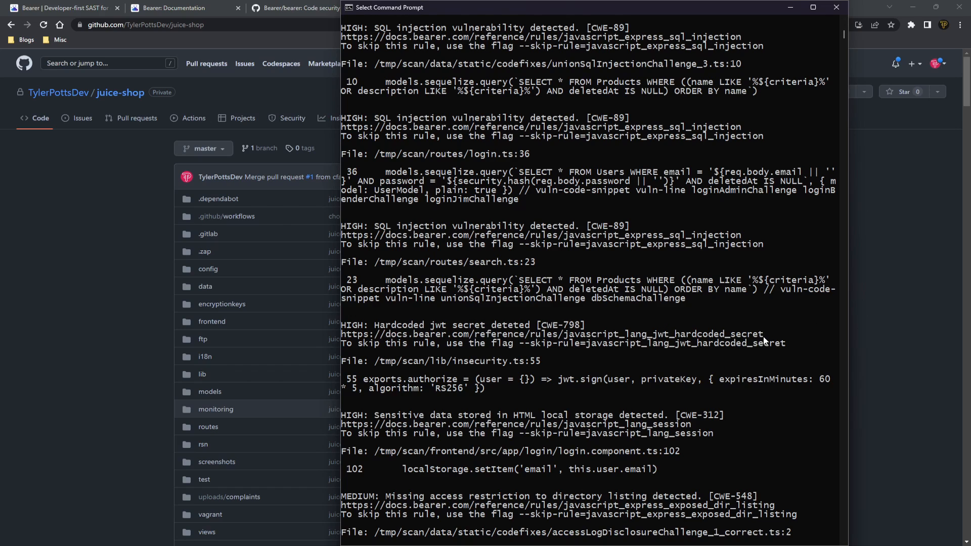
mouse_move(547, 351)
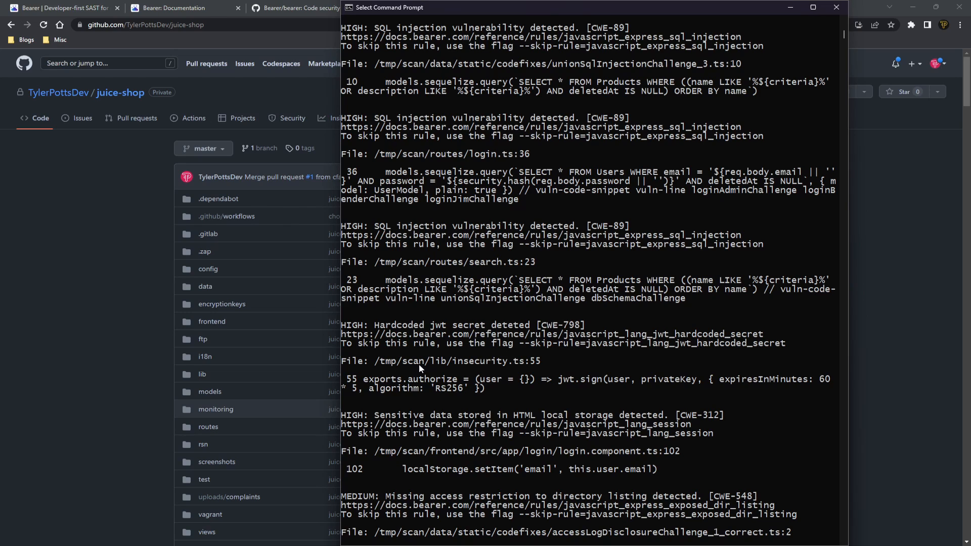
mouse_move(432, 360)
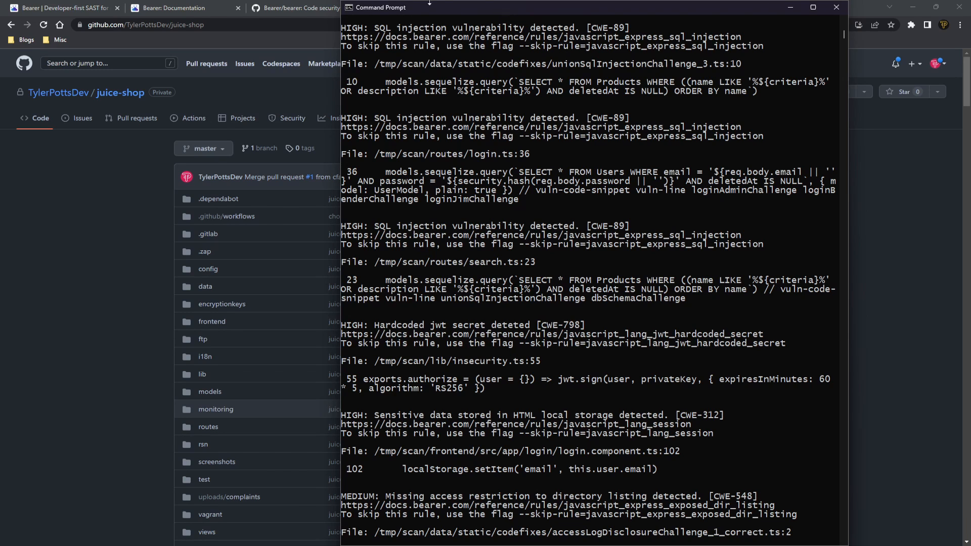
left_click(619, 8)
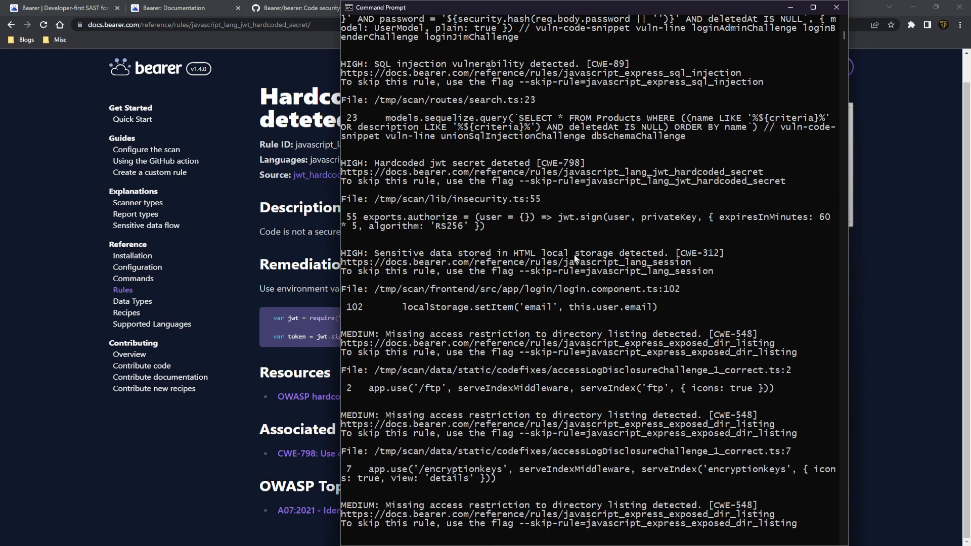
Step: Select the docs.bearer.com links for the flagged rules, including javascript_lang_session, in the scan output
left_click_drag(340, 262, 691, 262)
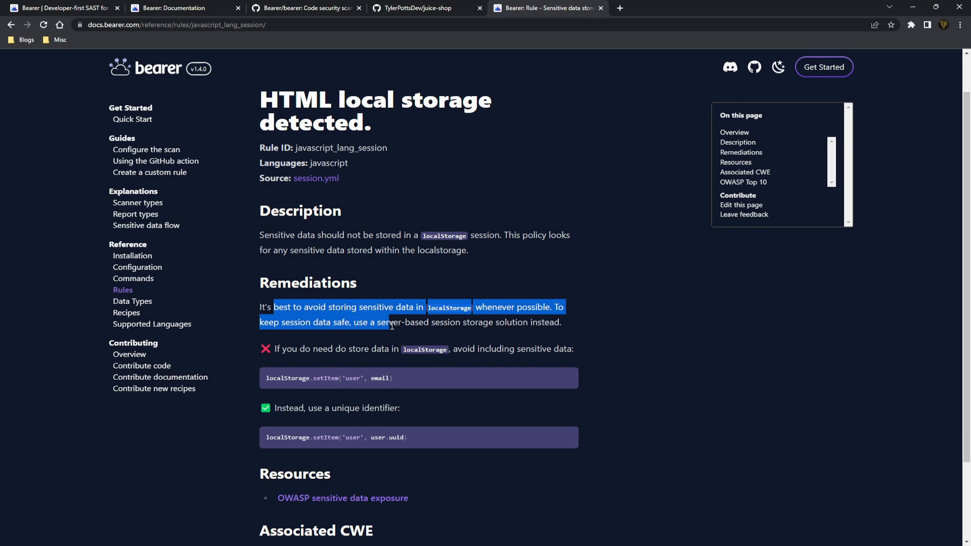
scroll("down", 3)
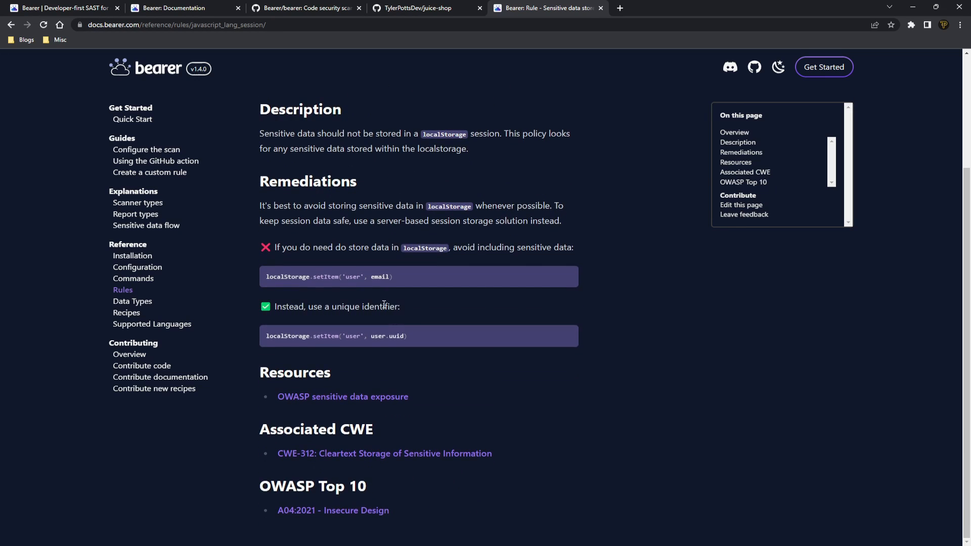
left_click_drag(294, 247, 485, 246)
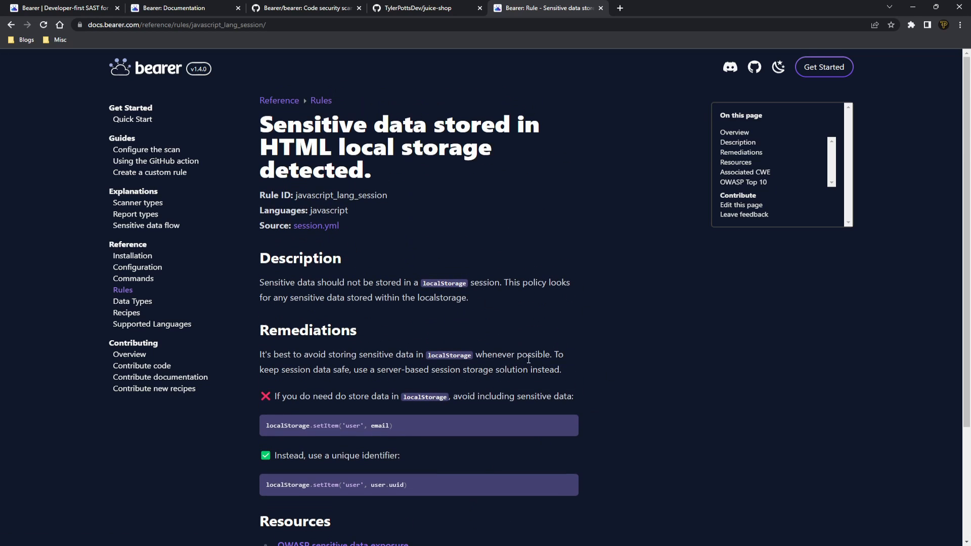
mouse_move(360, 256)
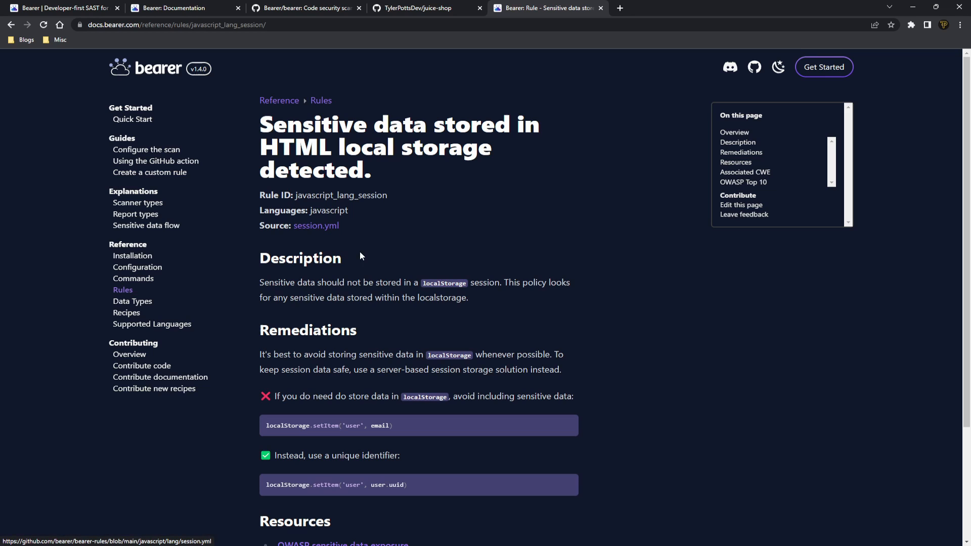
mouse_move(473, 269)
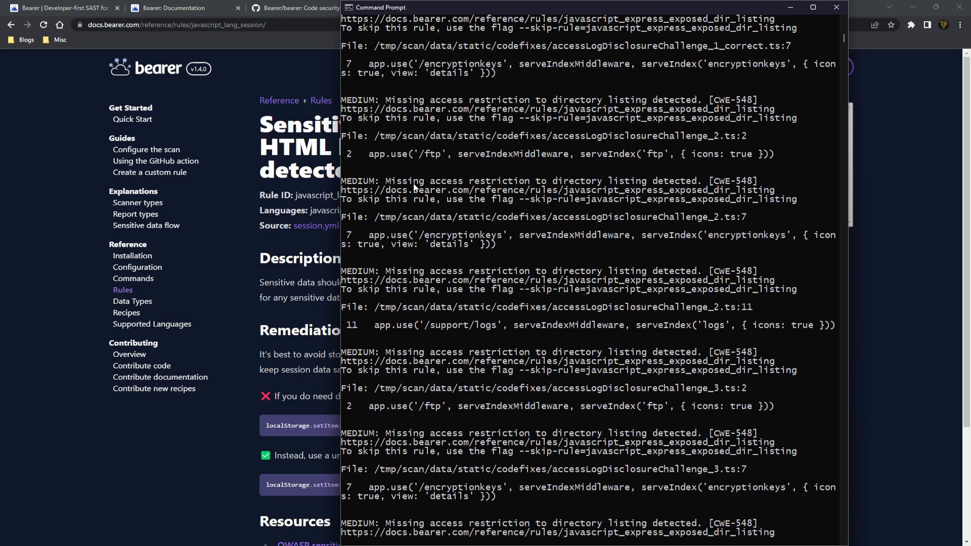
mouse_move(414, 187)
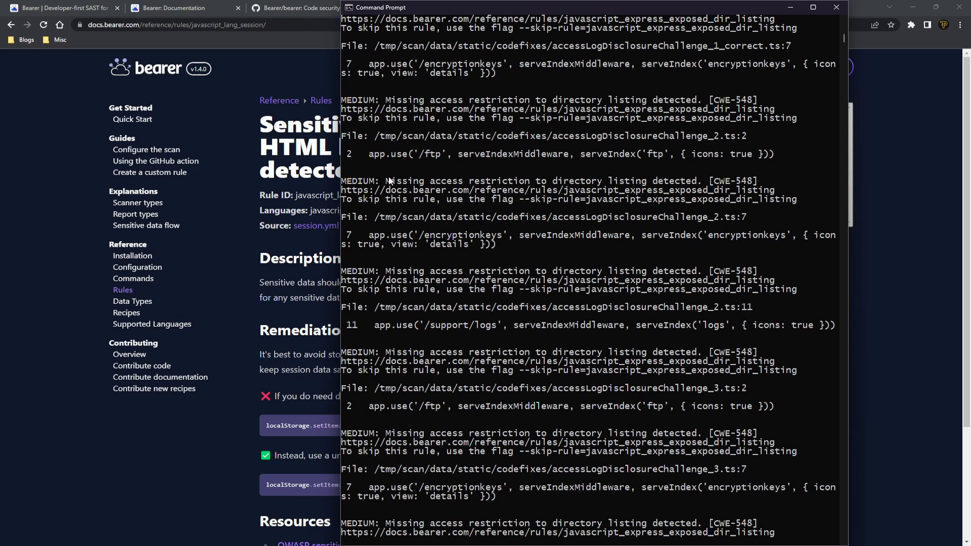
mouse_move(402, 206)
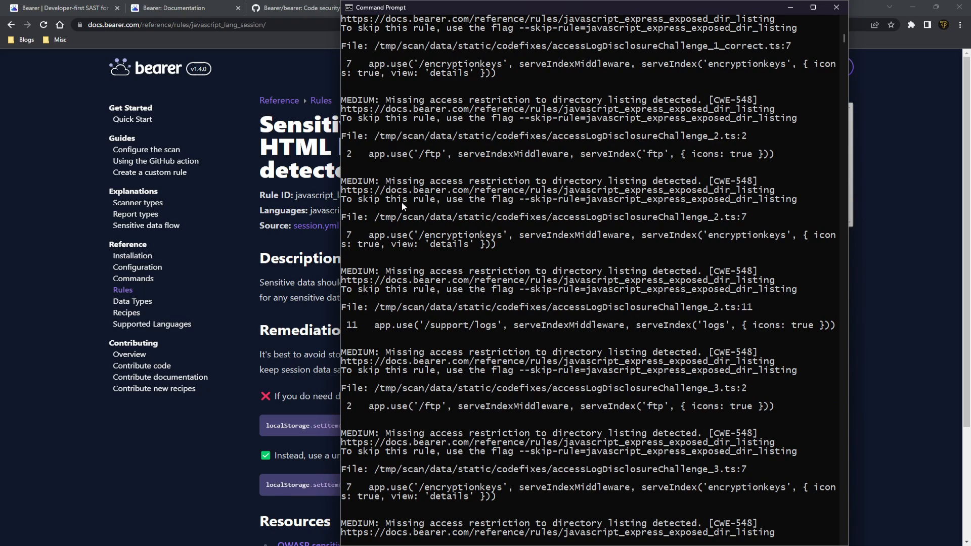
mouse_move(352, 280)
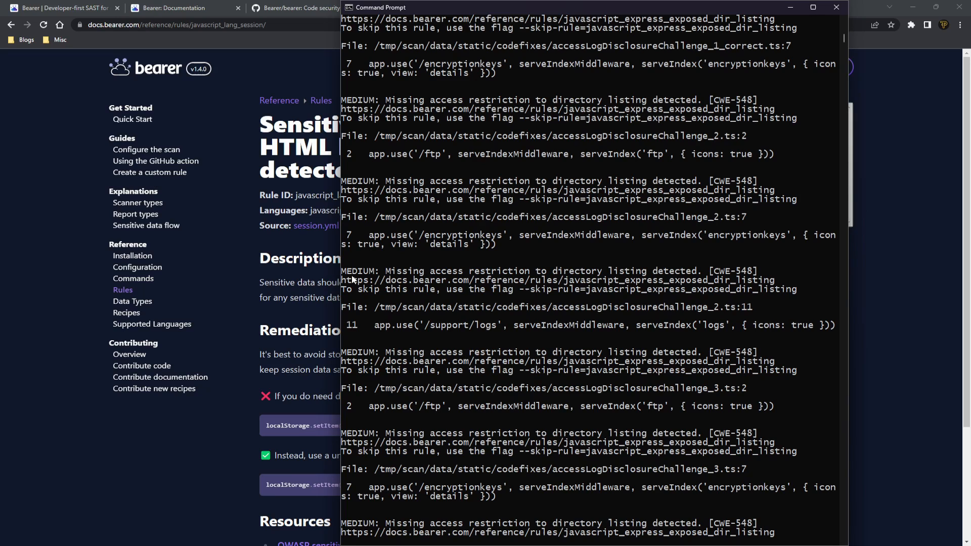
mouse_move(386, 309)
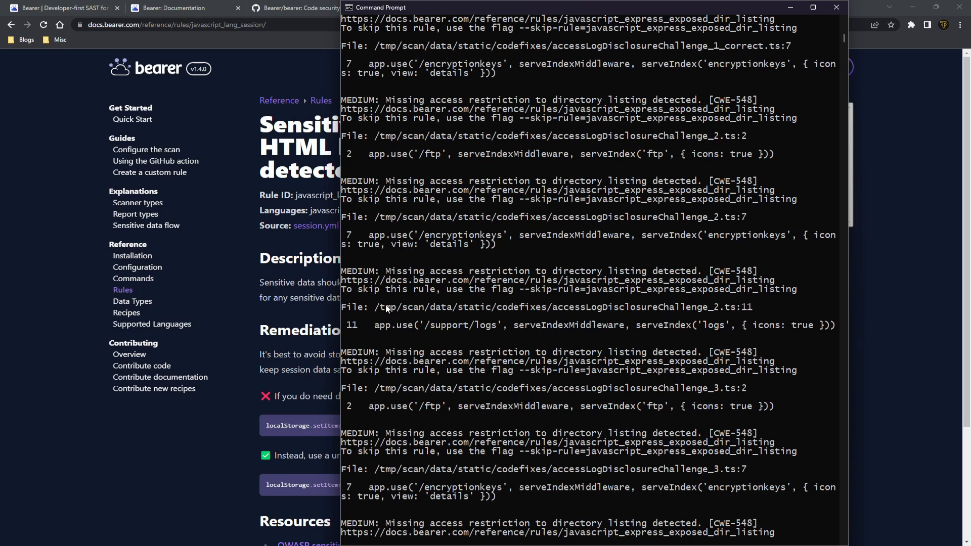
mouse_move(534, 340)
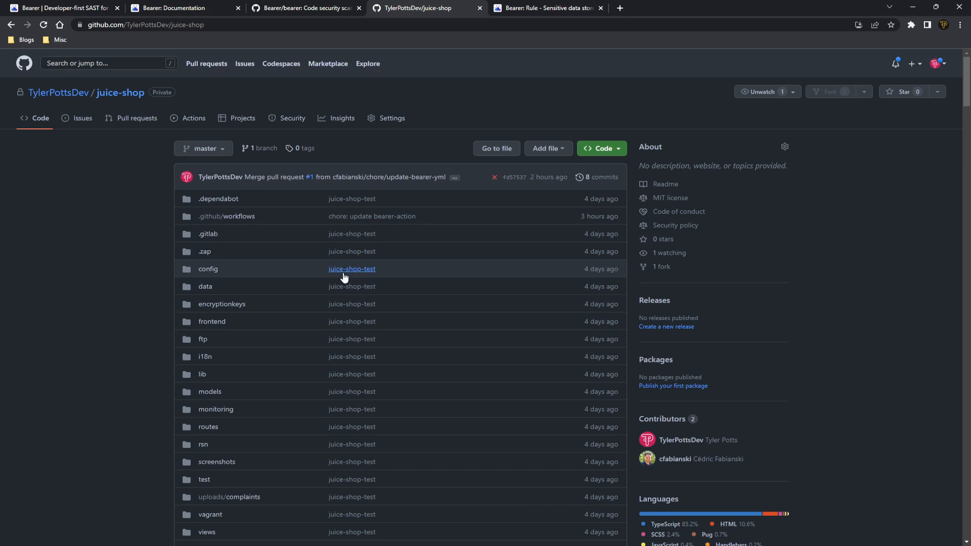
mouse_move(520, 399)
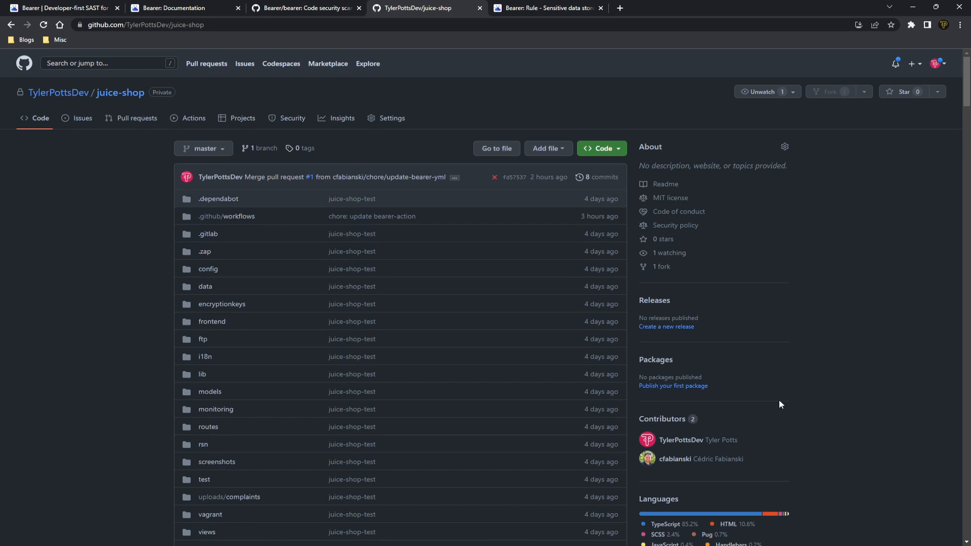
mouse_move(432, 340)
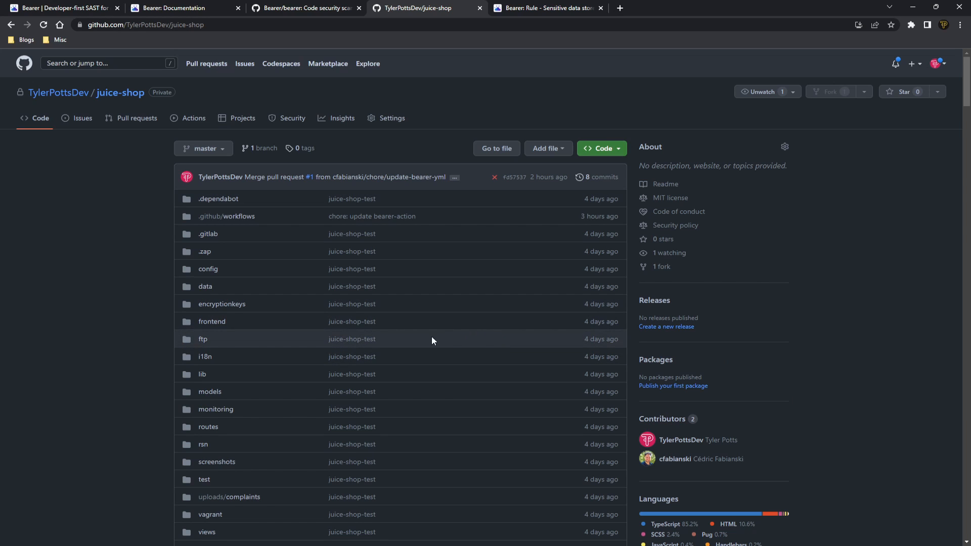
mouse_move(79, 415)
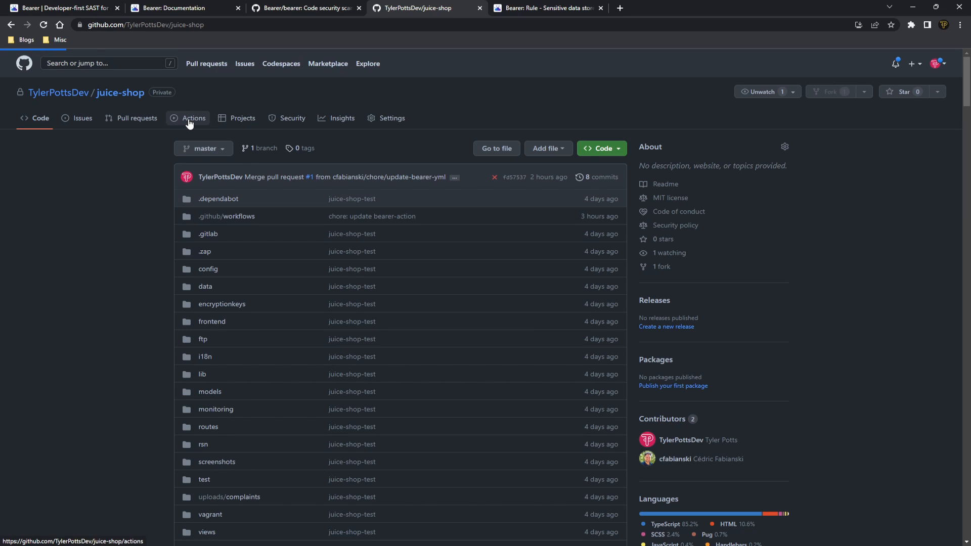
Step: Open the juice-shop repository's Actions page listing its workflow runs
left_click(193, 118)
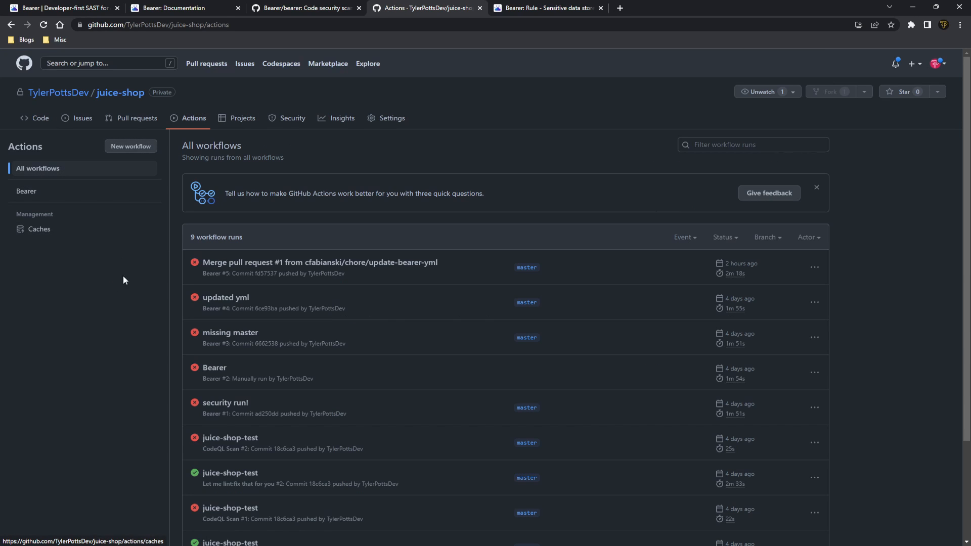
mouse_move(40, 216)
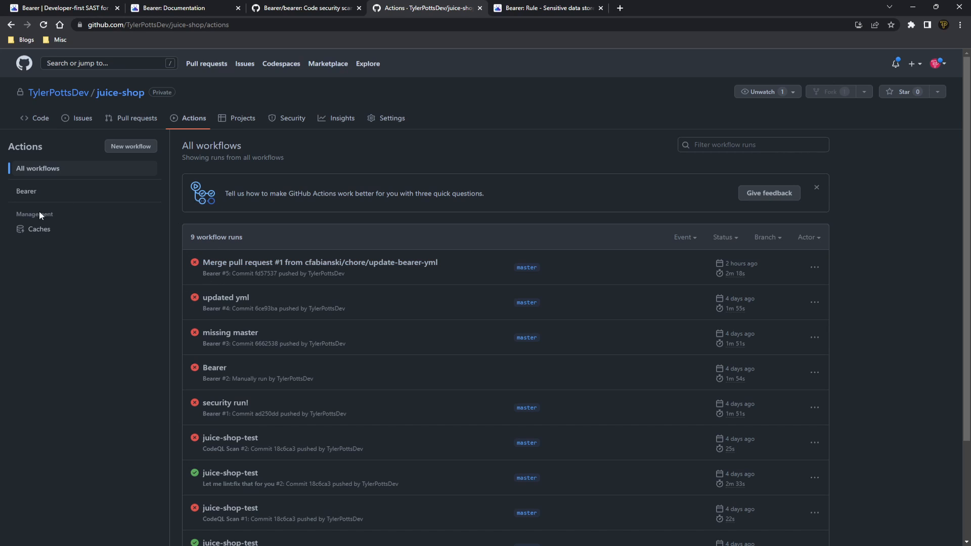
mouse_move(130, 149)
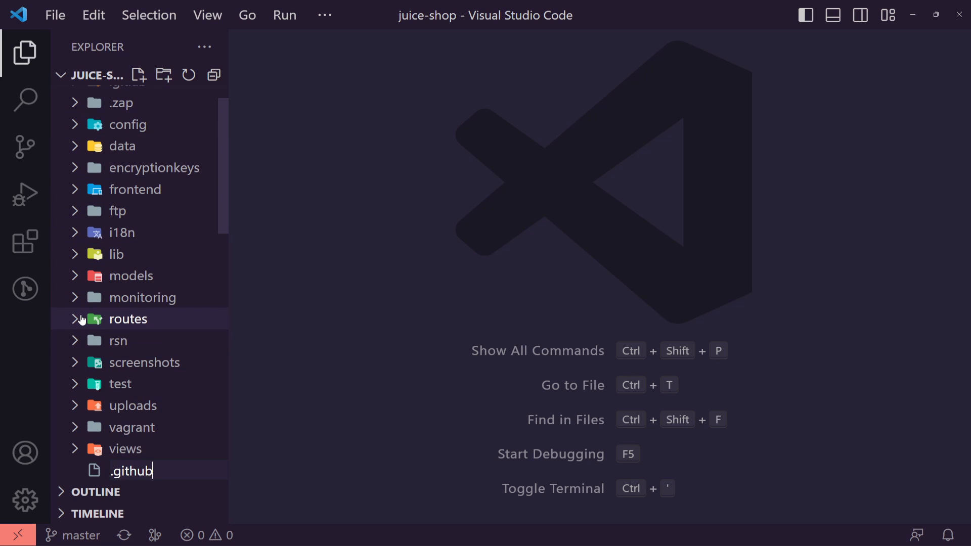
Step: Create an empty bearer.yml file under .github/workflows in the juice-shop project
type("/workflows")
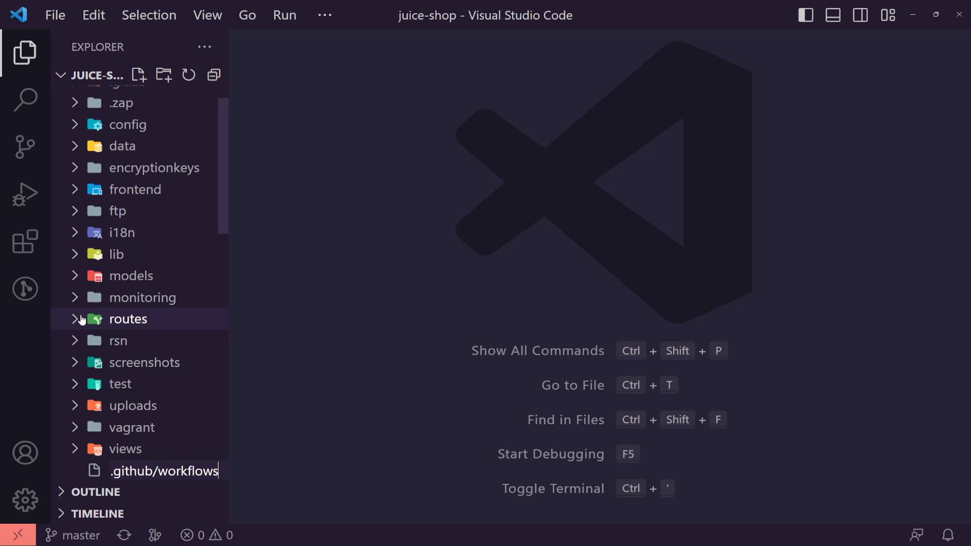
type("hbea")
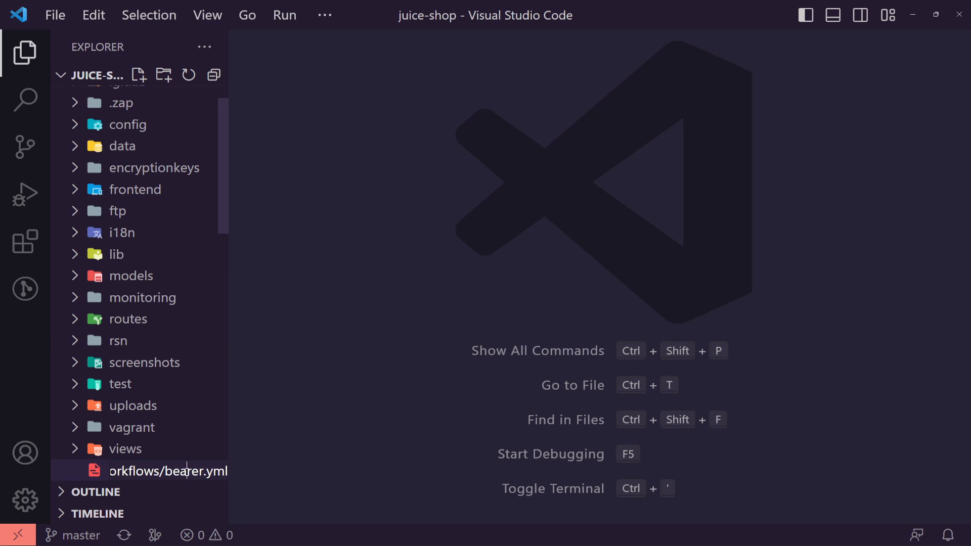
left_click(155, 470)
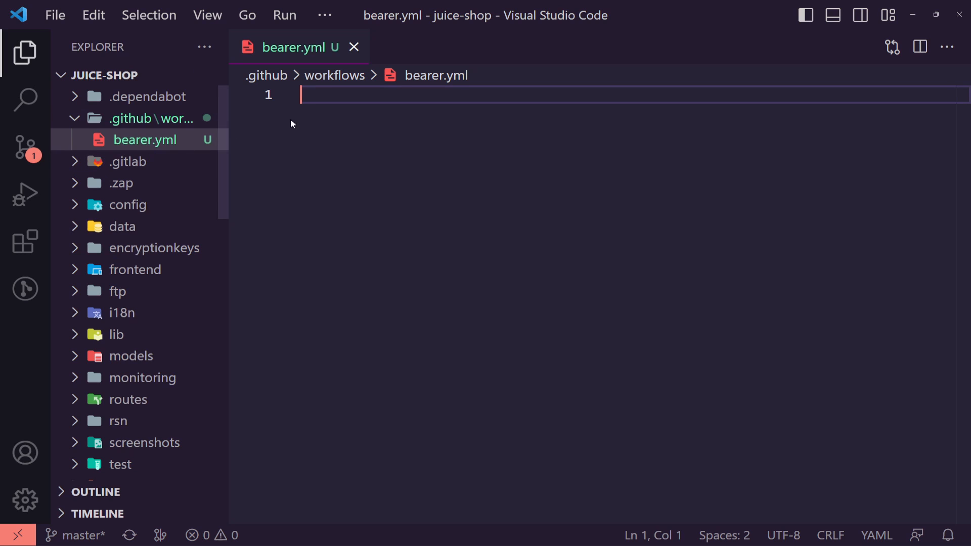
mouse_move(377, 120)
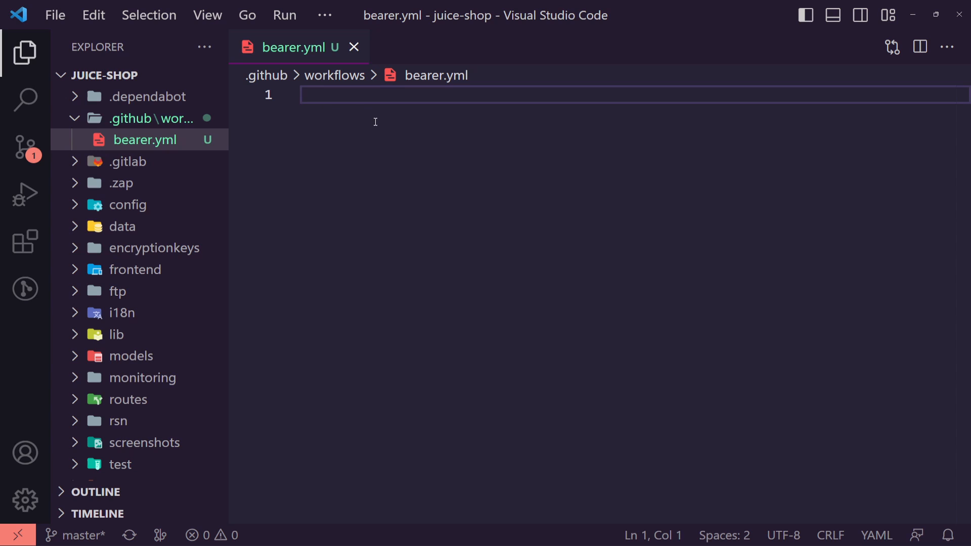
Step: Write name: Bearer with an on: push: branches: - master trigger
type("name: Be")
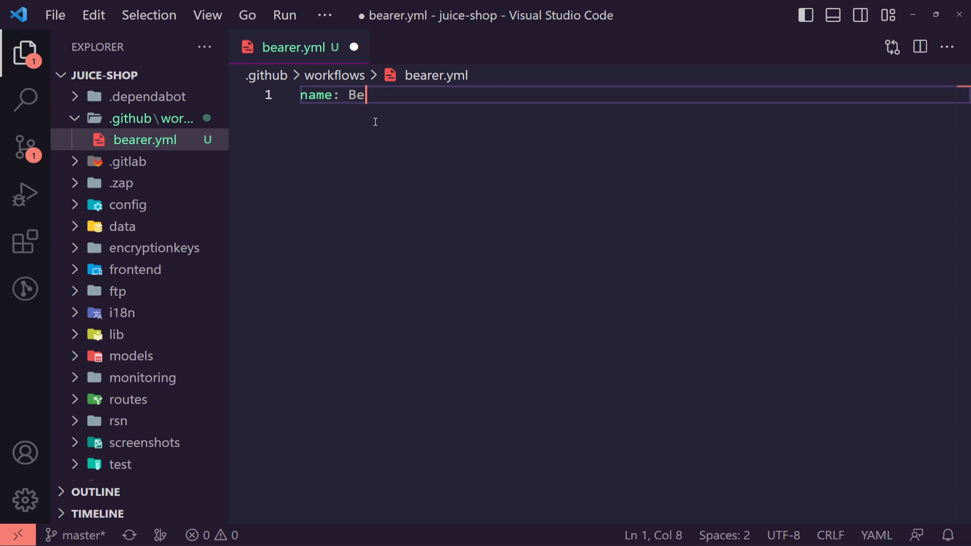
type("arer")
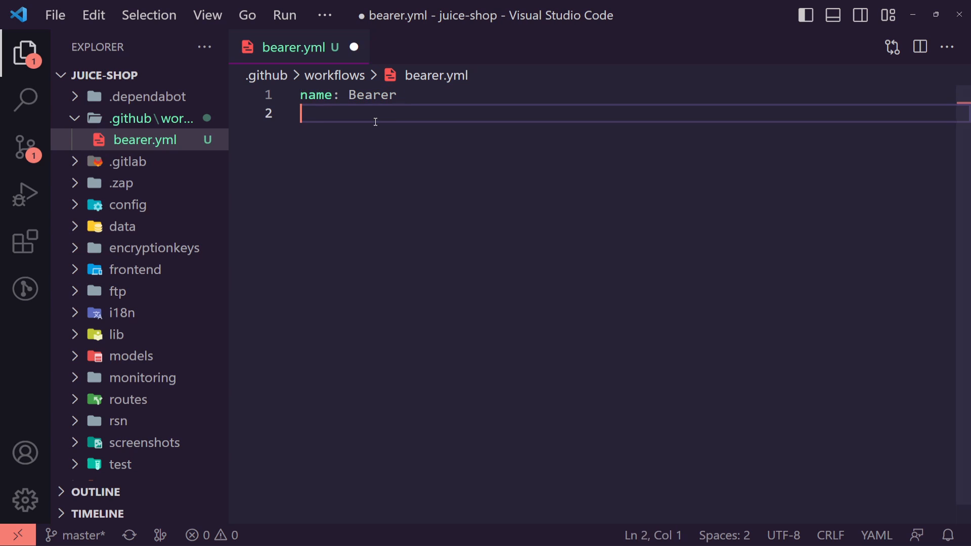
type("on:")
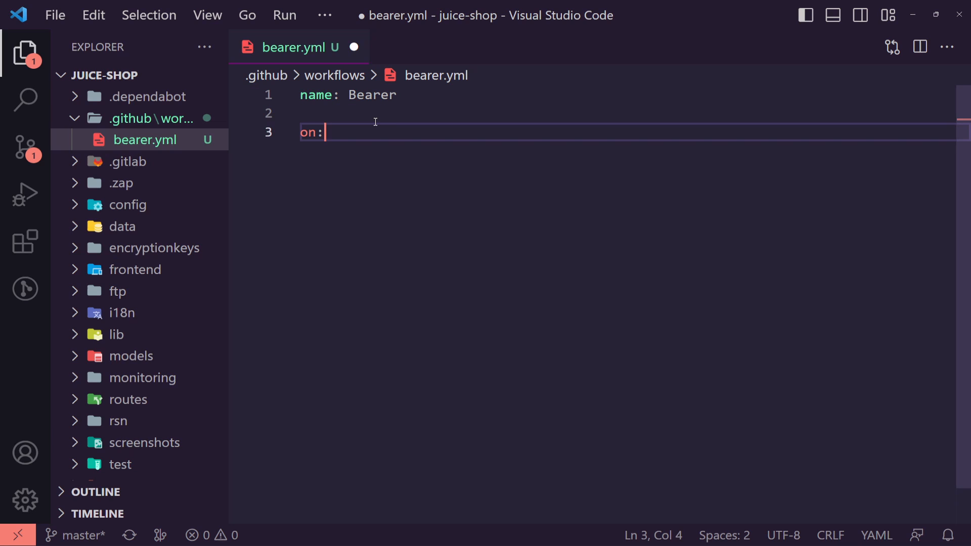
type("push")
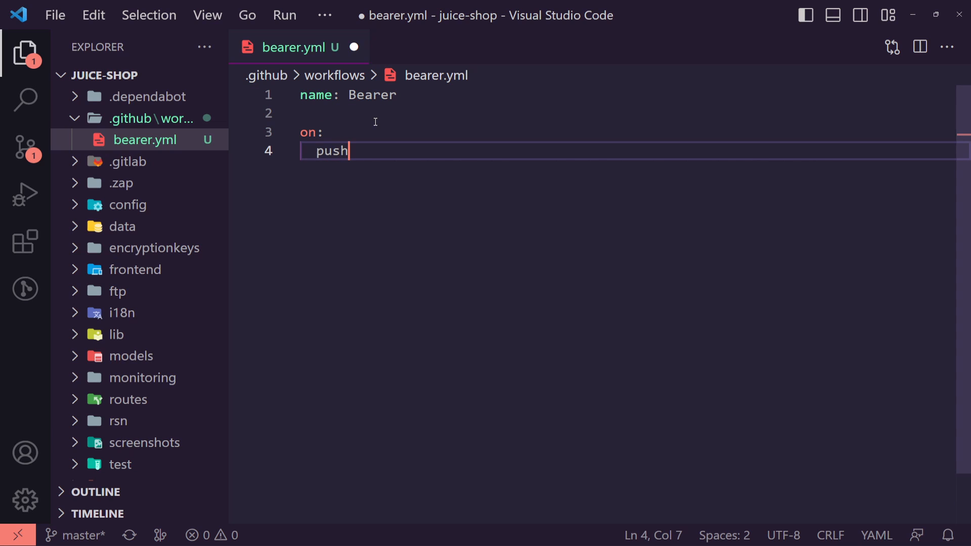
type(":")
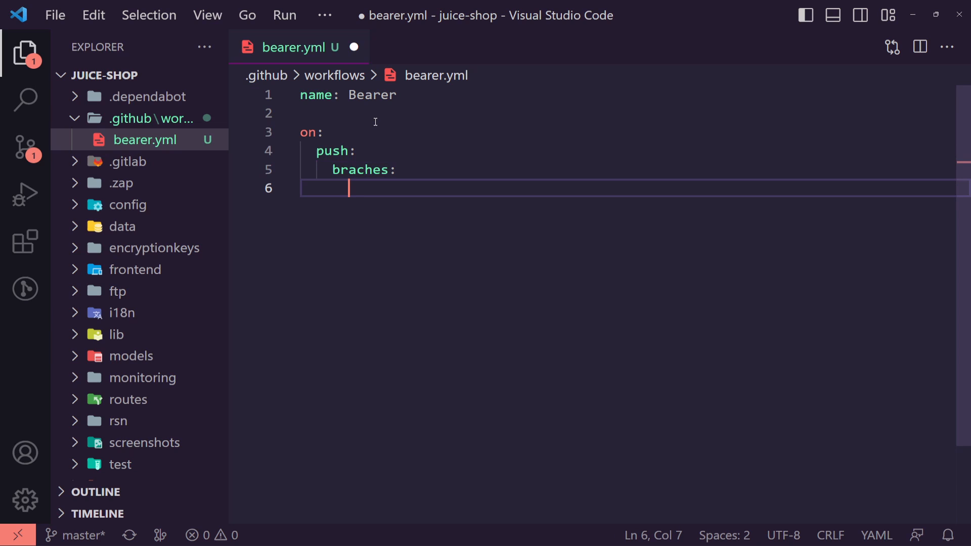
type("- master")
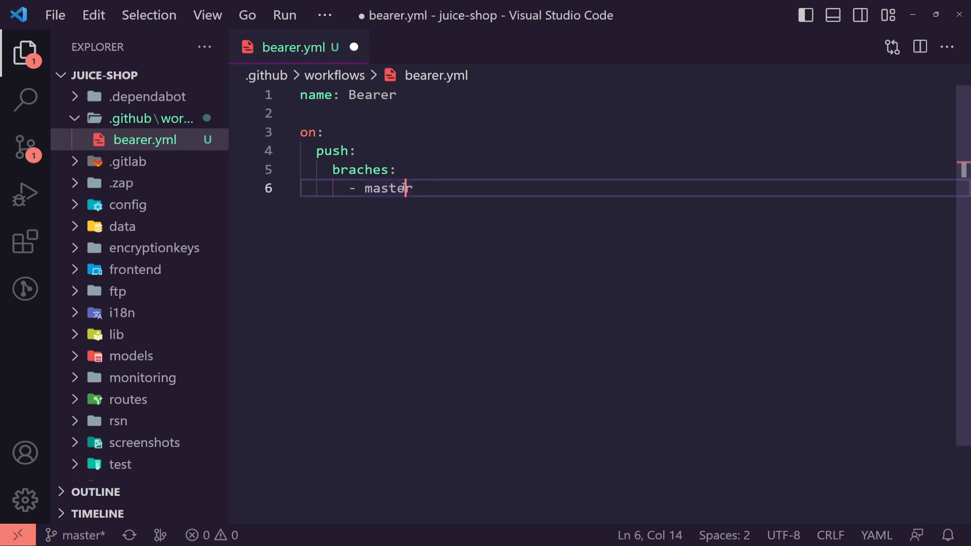
Step: Correct the 'braches' typo to branches and save bearer.yml
double_click(384, 188)
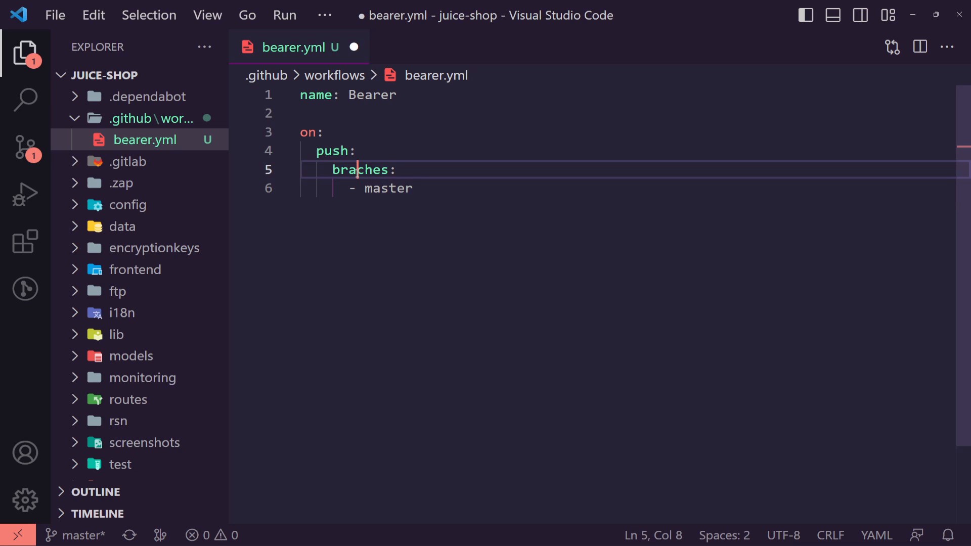
type("n")
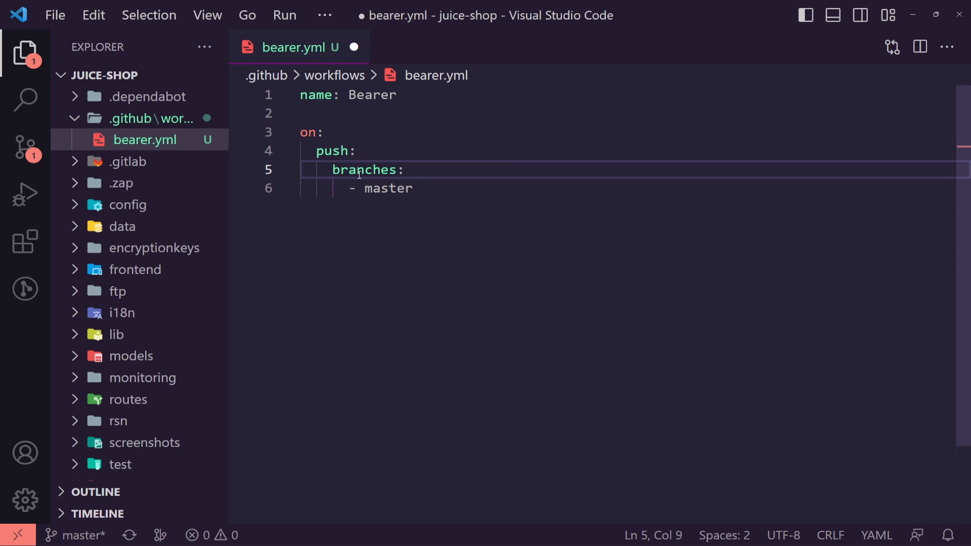
key("Enter")
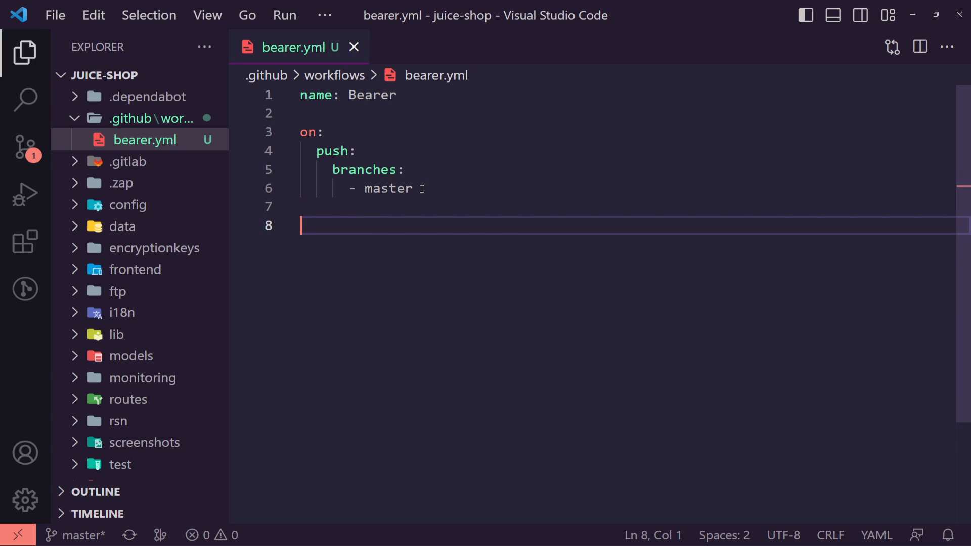
Step: Add read-only contents permissions and a policy_check job running on ubuntu-latest
type("permissions")
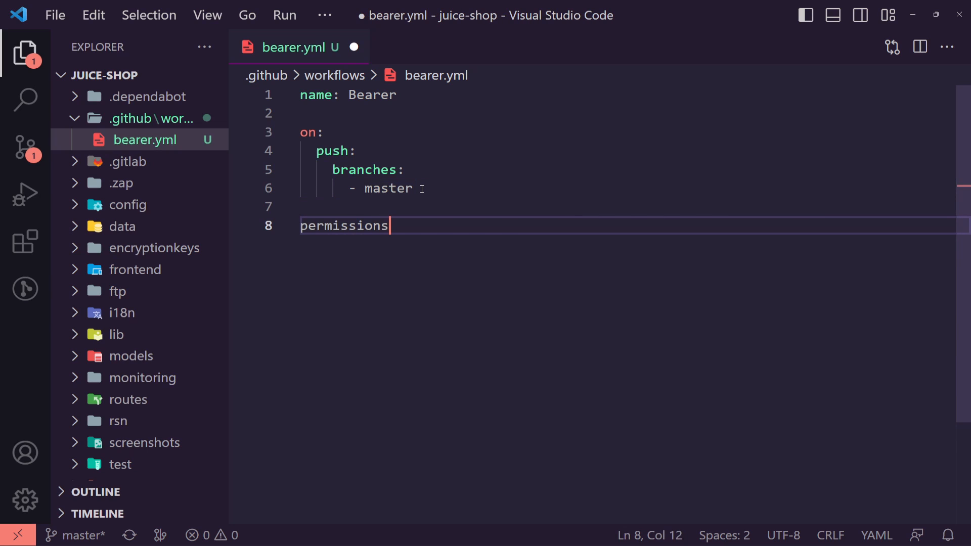
type(":")
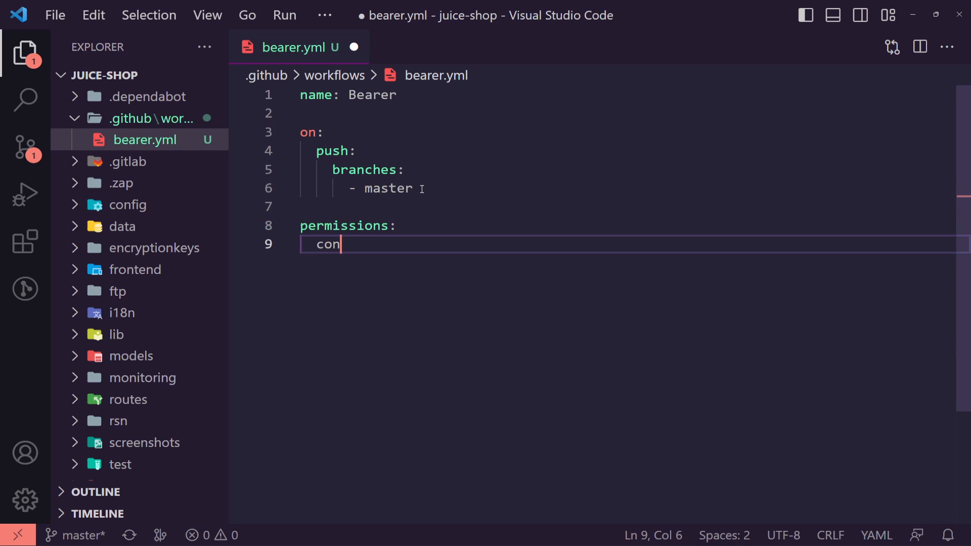
type("tents: read")
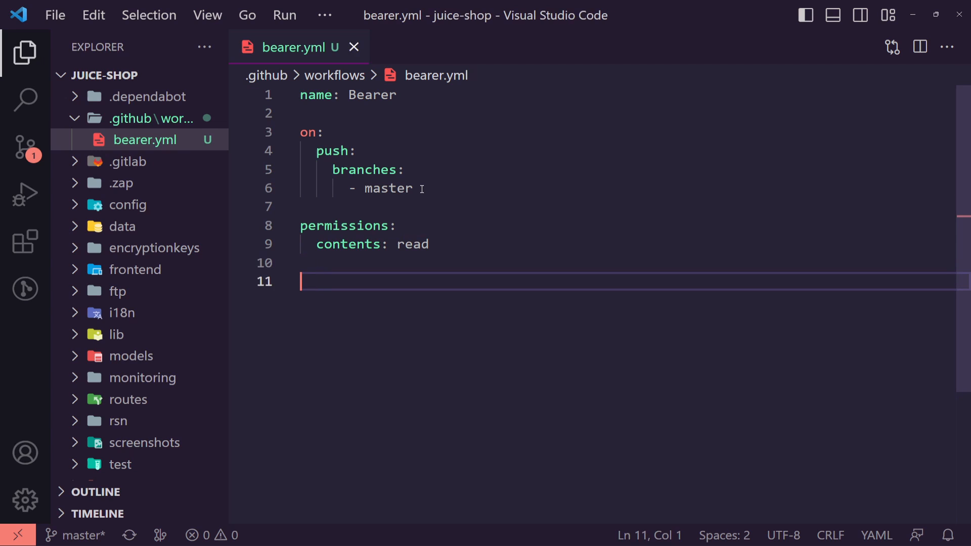
type("jobs:")
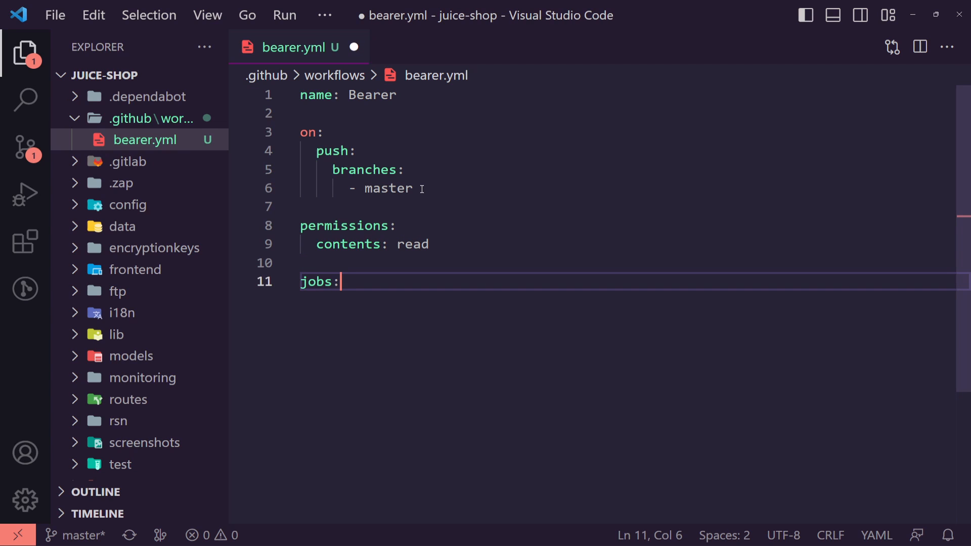
key("Enter")
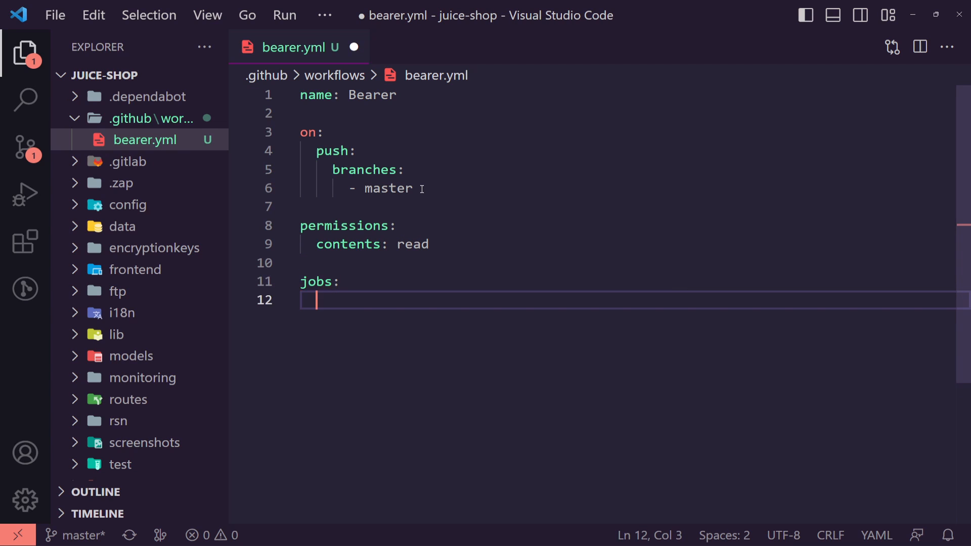
type("policy_")
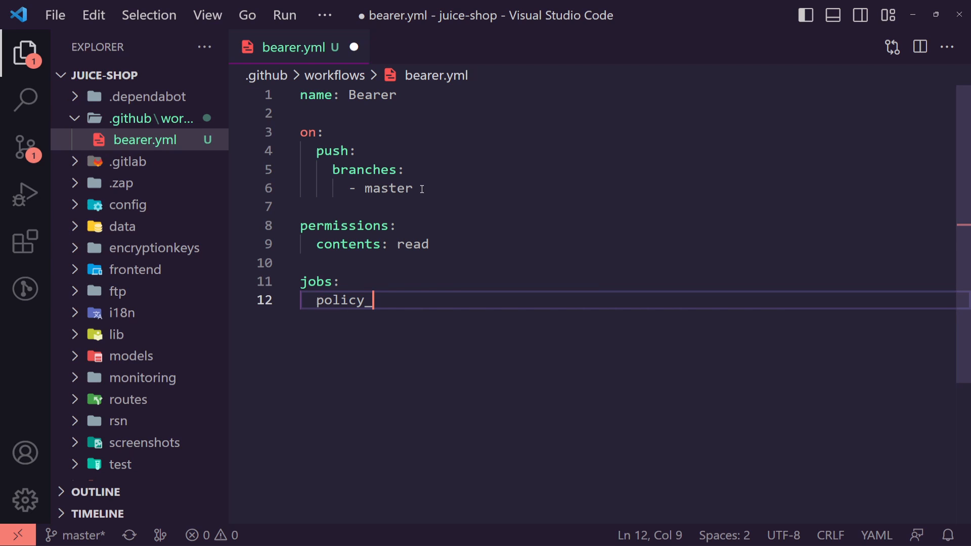
type("check:")
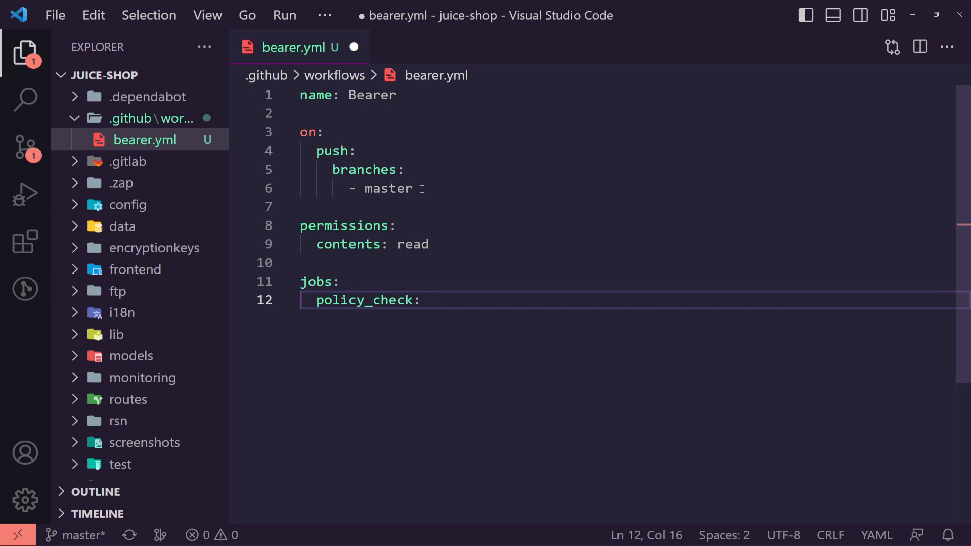
double_click(364, 300)
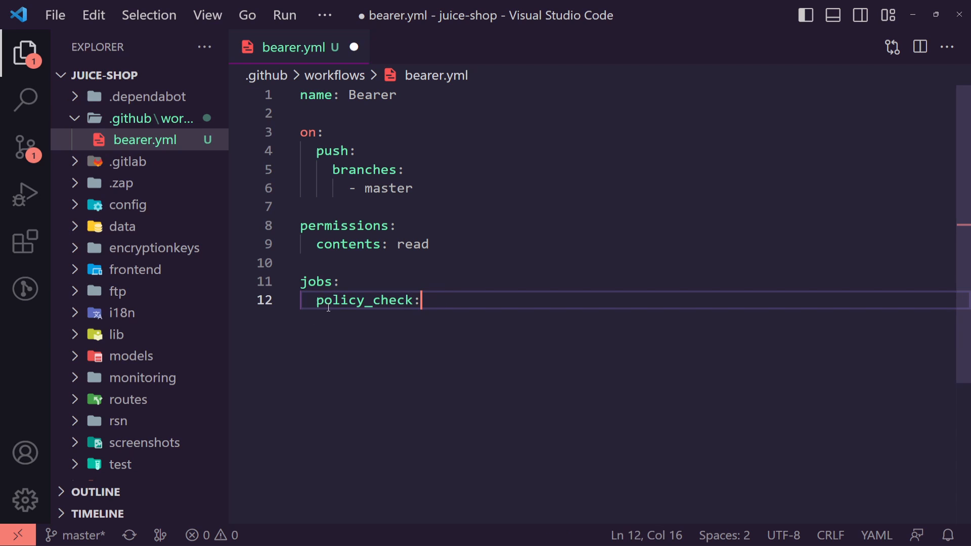
key("Enter")
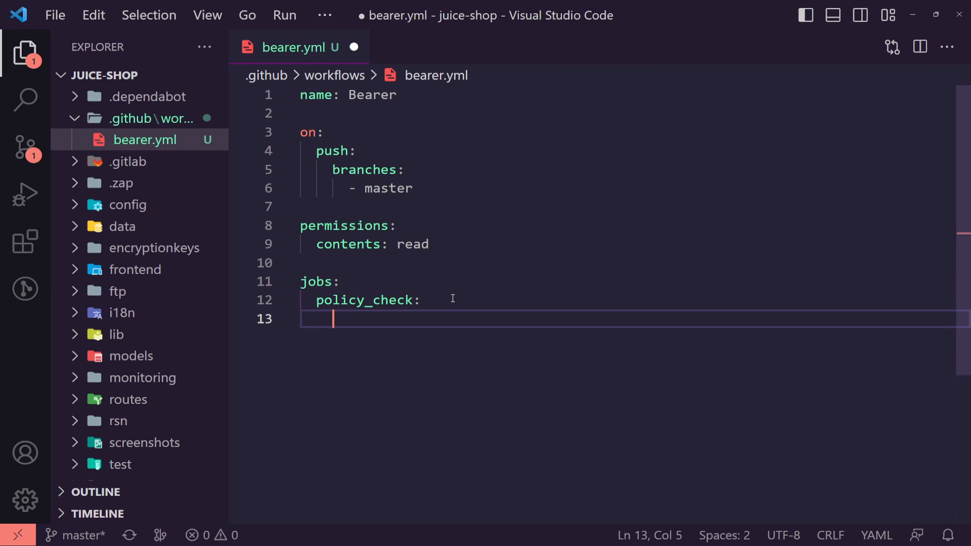
type("runs-")
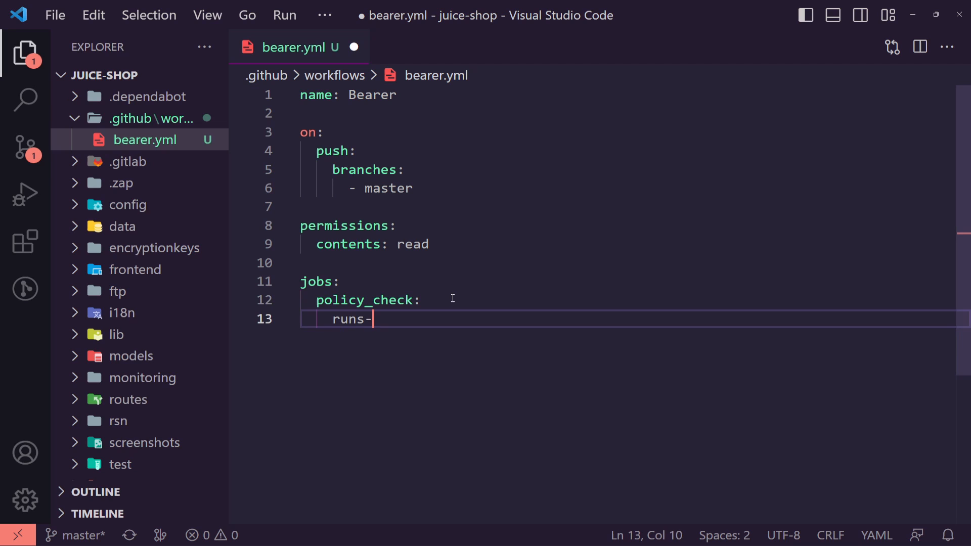
type("on: ub")
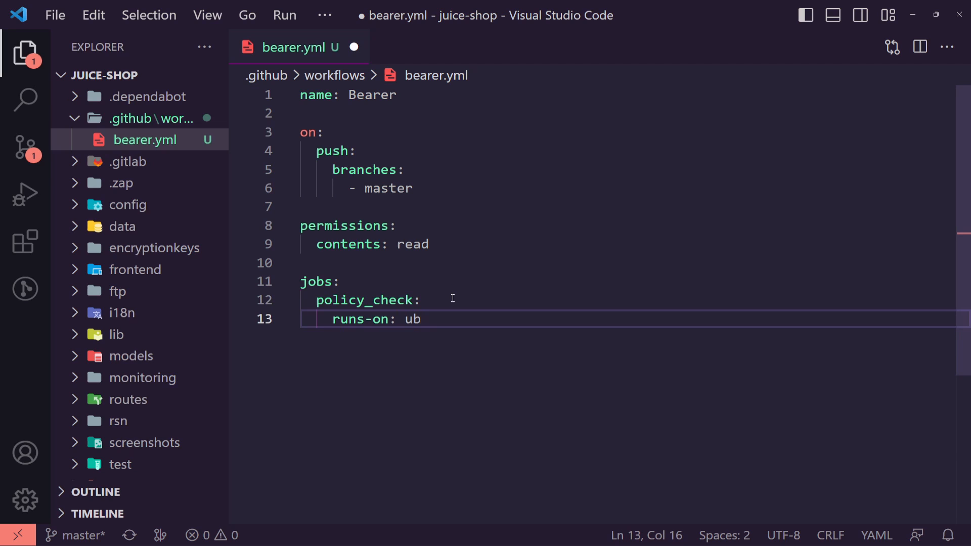
type("untu")
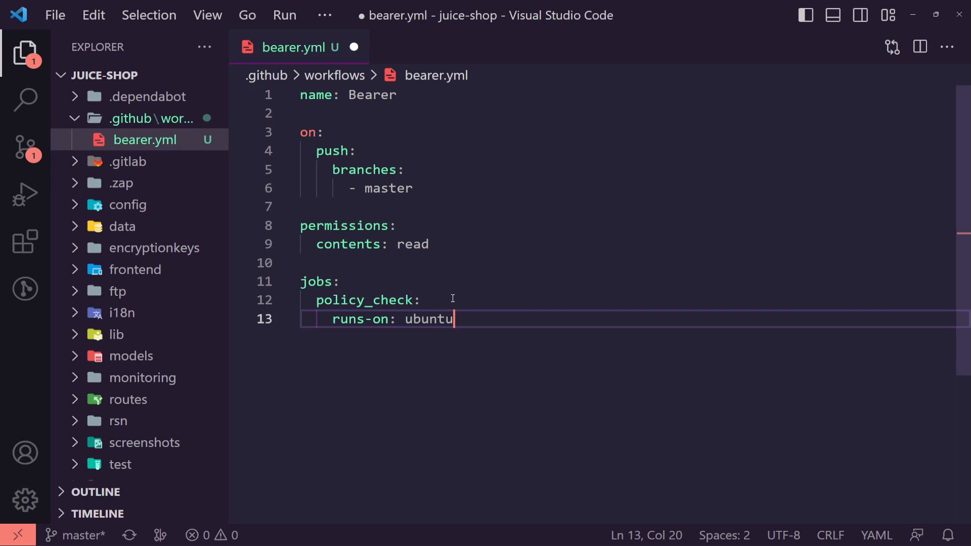
type("-latest")
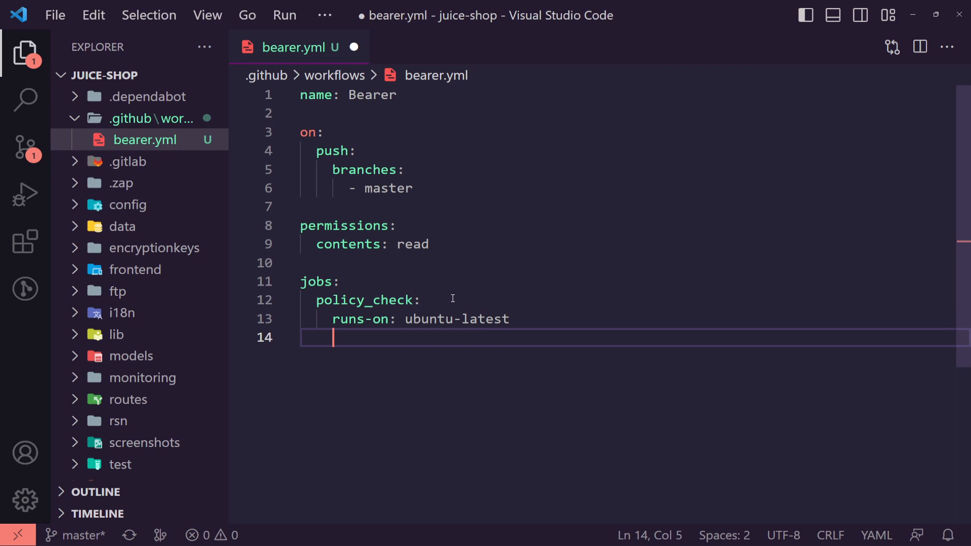
Step: Add steps with actions/checkout and a Run Report step with id report
type("steps:")
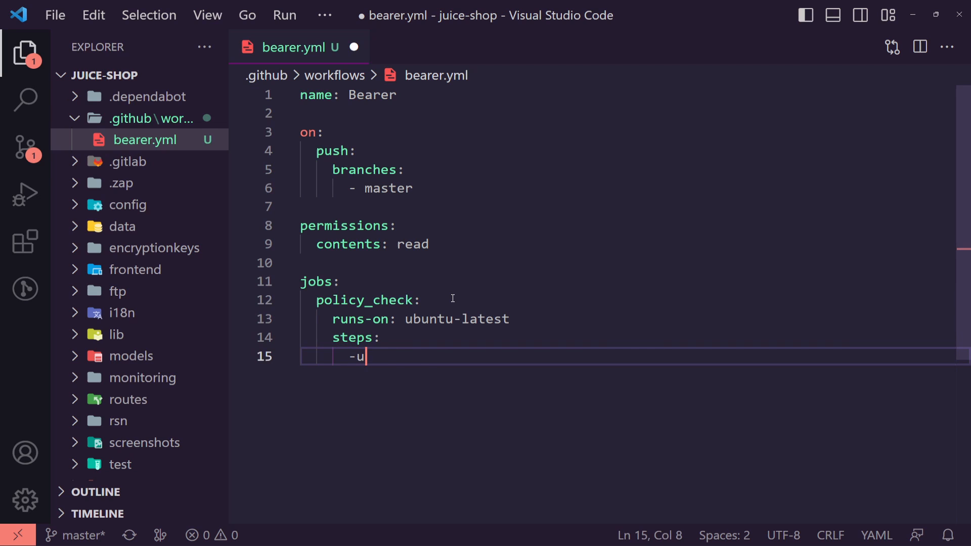
type("sers:")
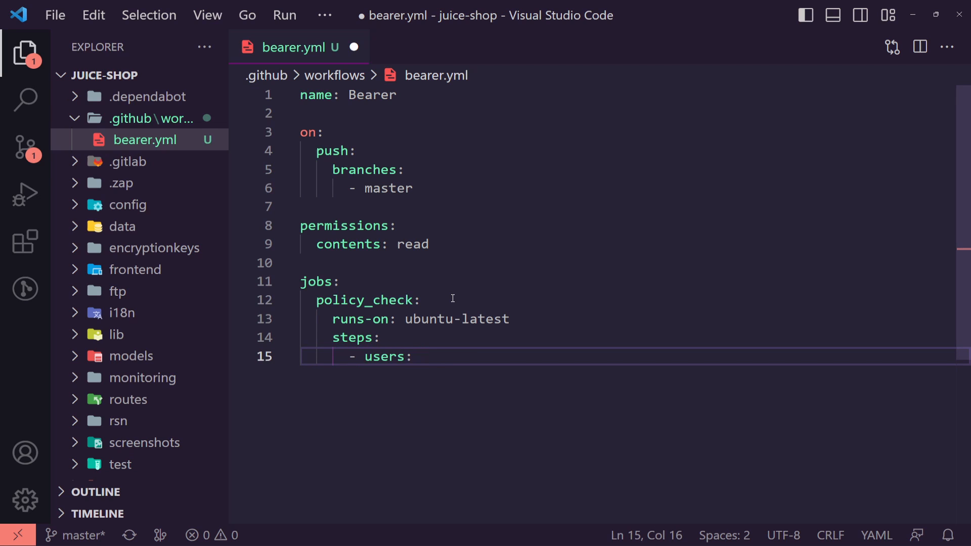
type("actons")
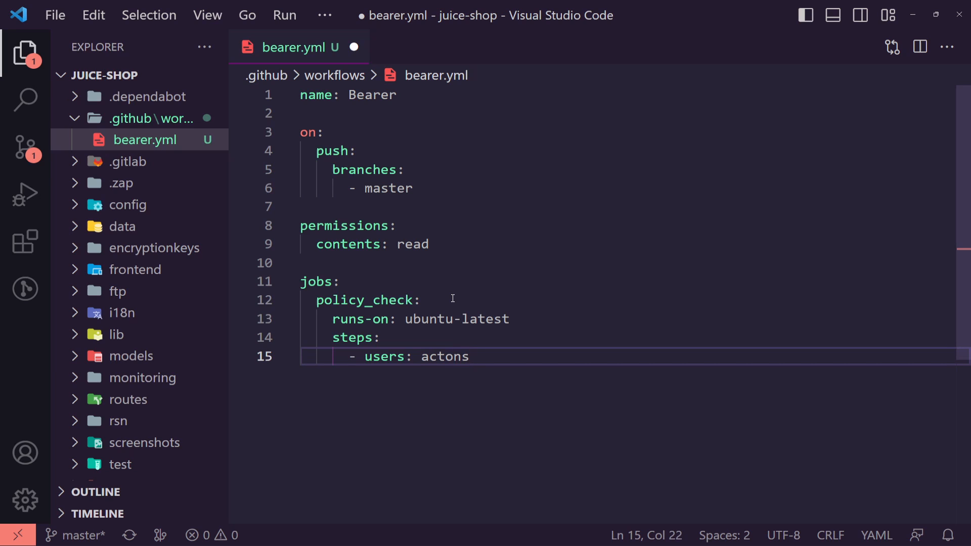
type("i")
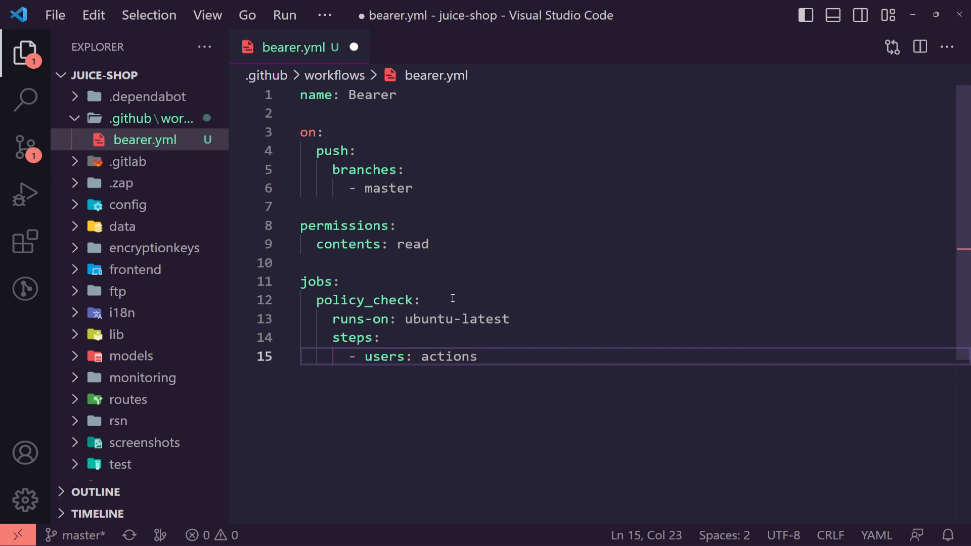
type("/checkout")
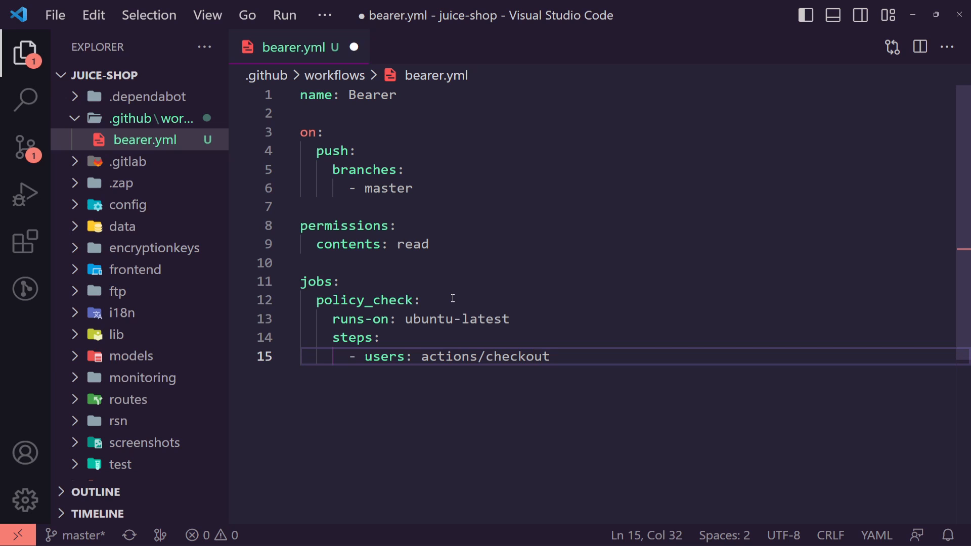
type("@v2")
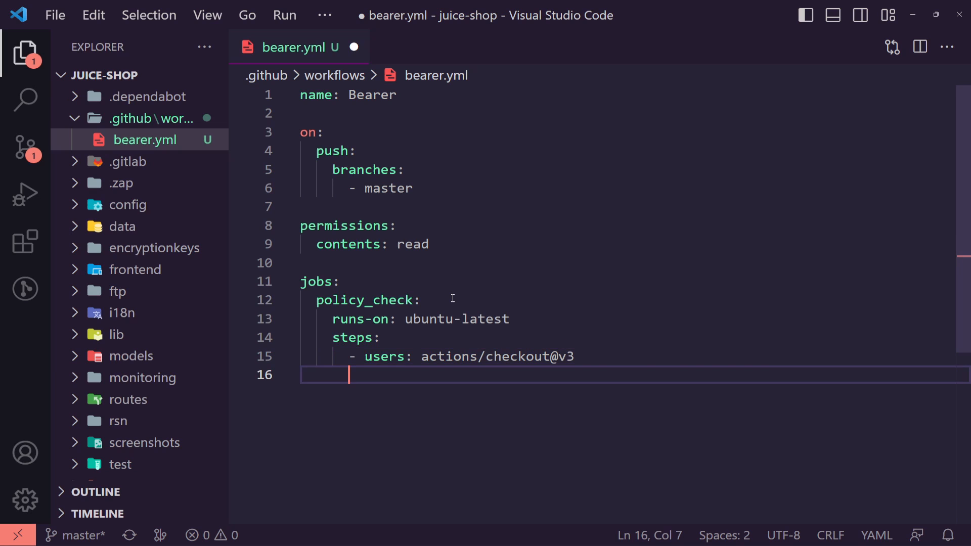
type("- name")
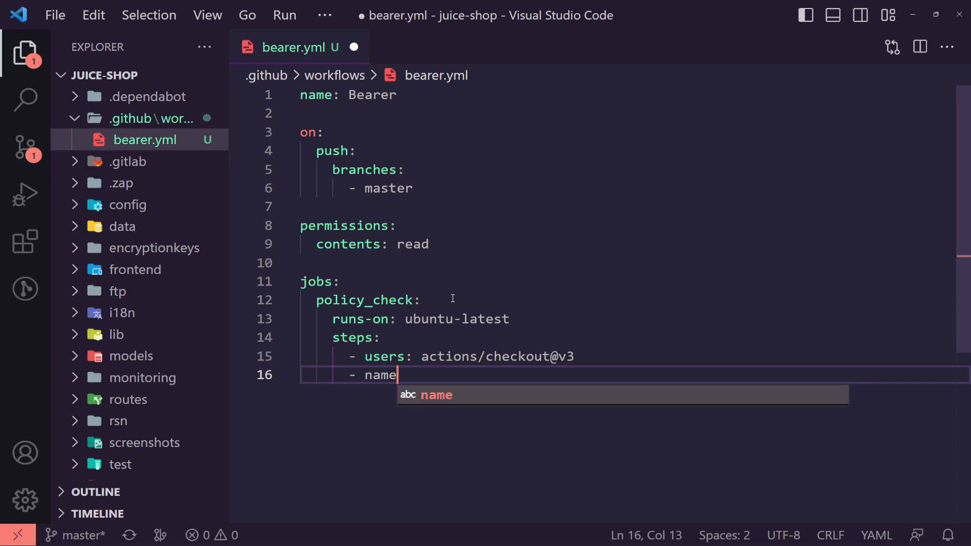
type(": R")
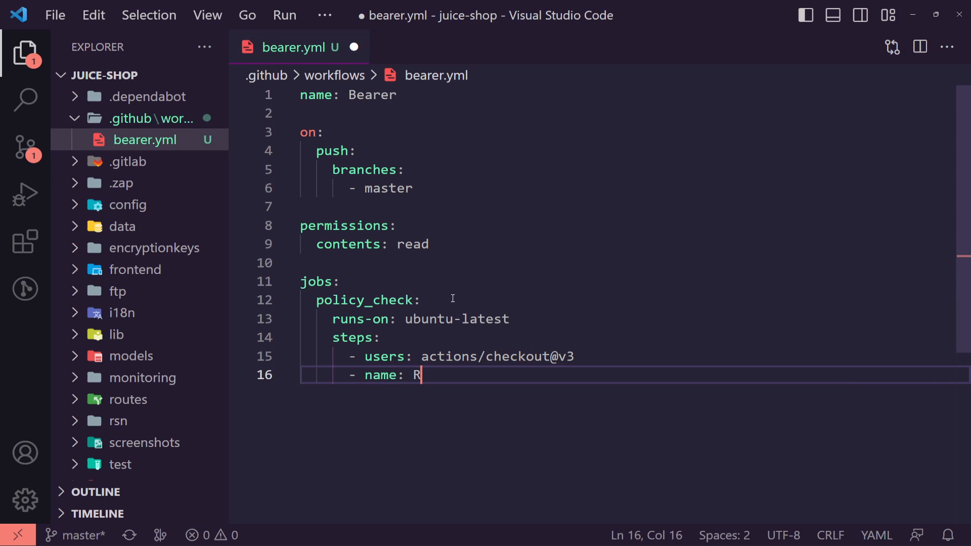
type("un Report")
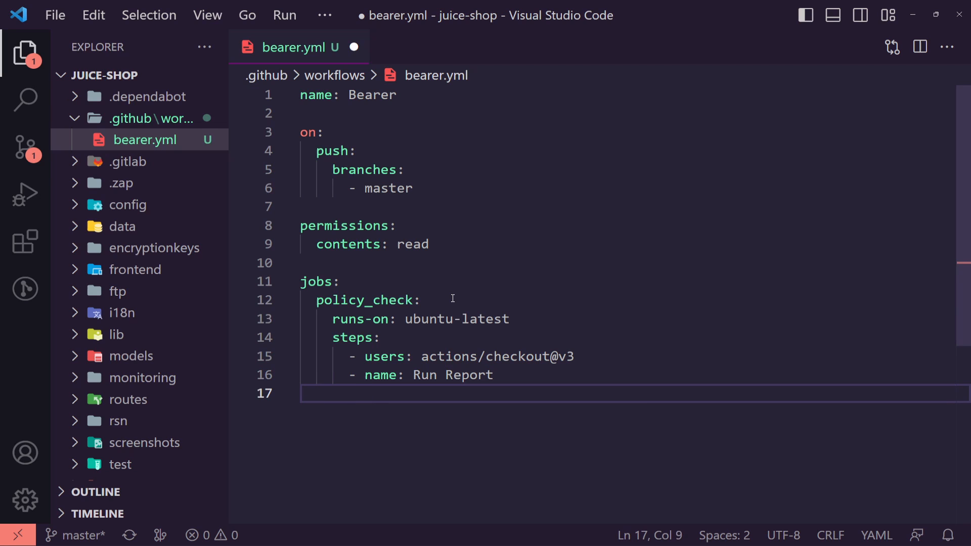
type("id: report")
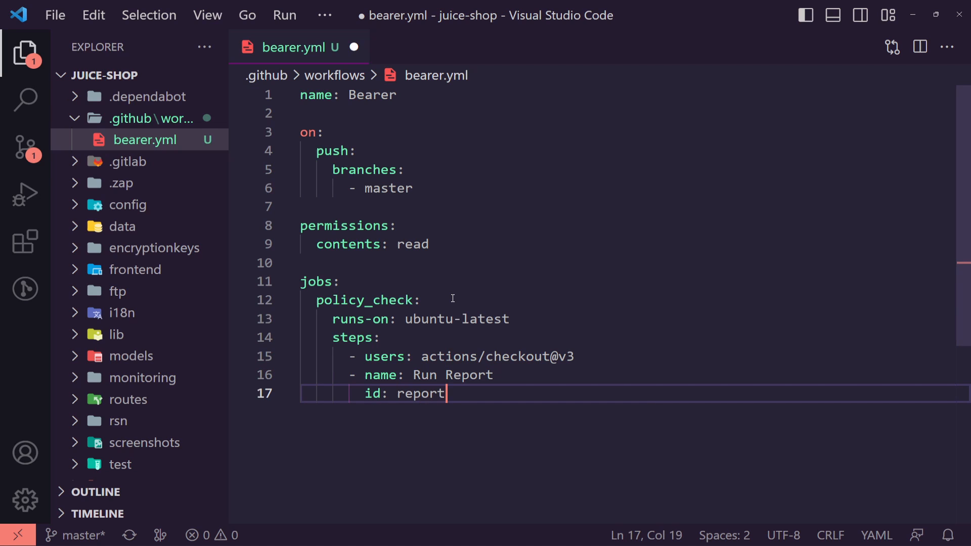
Step: Give the Run Report step uses: bearer/bearer-action@v2 and save the workflow
scroll("down", 3)
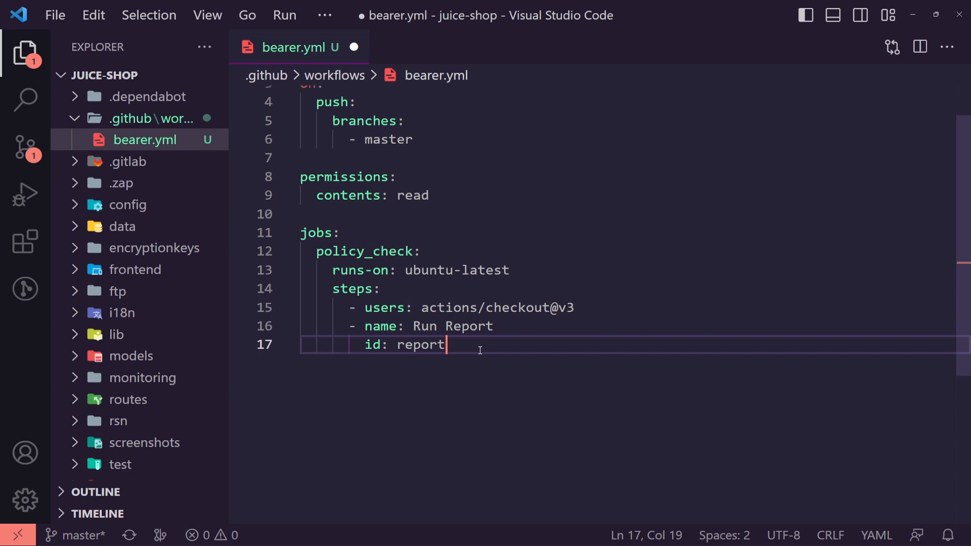
type("uses:")
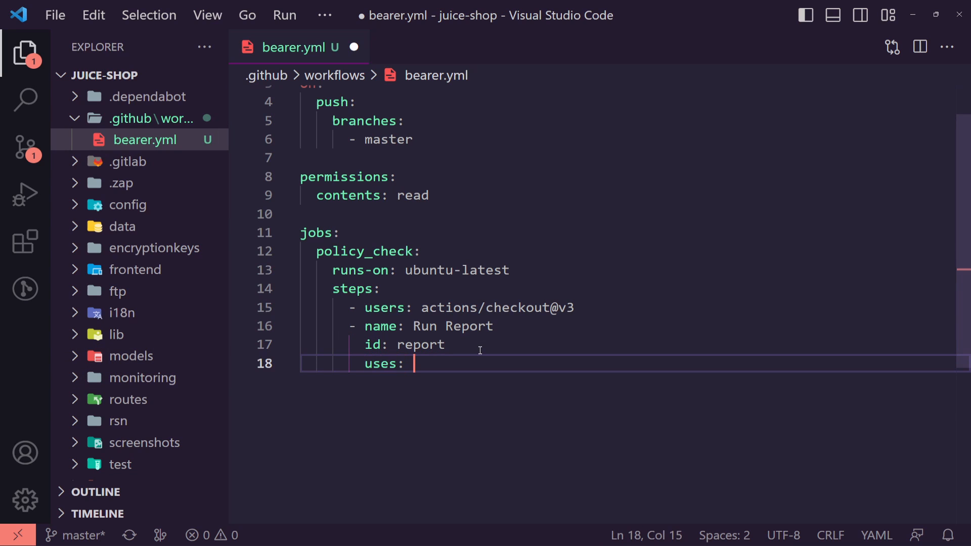
type("bearer")
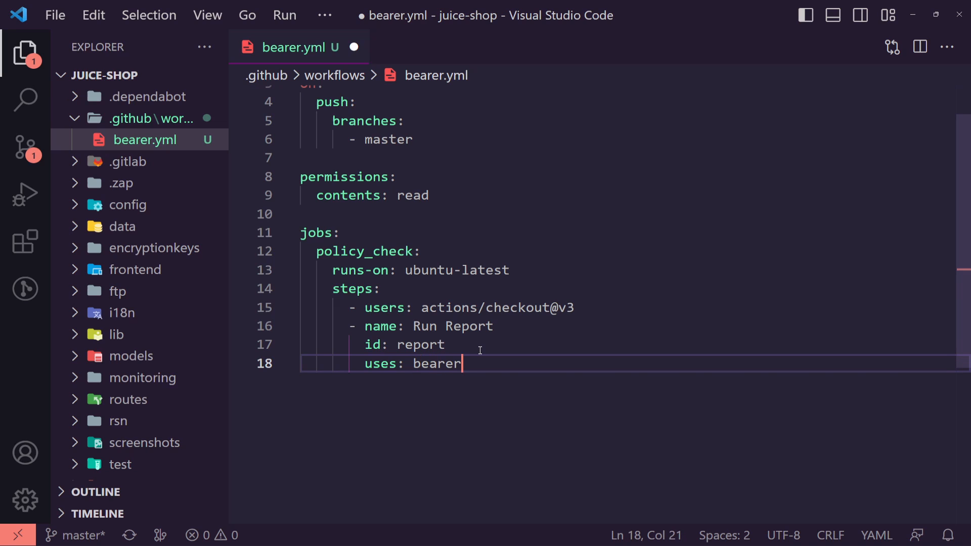
type("/bearer")
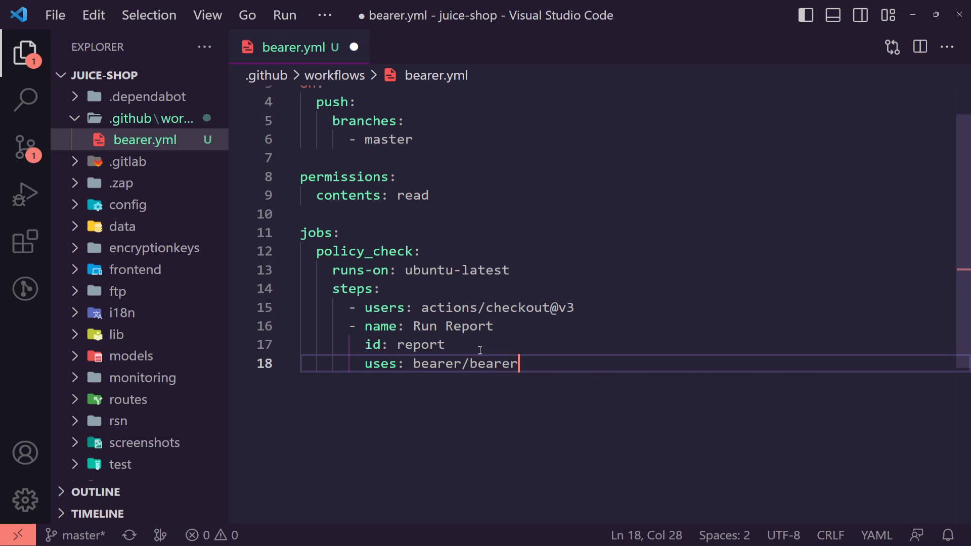
type("-action@")
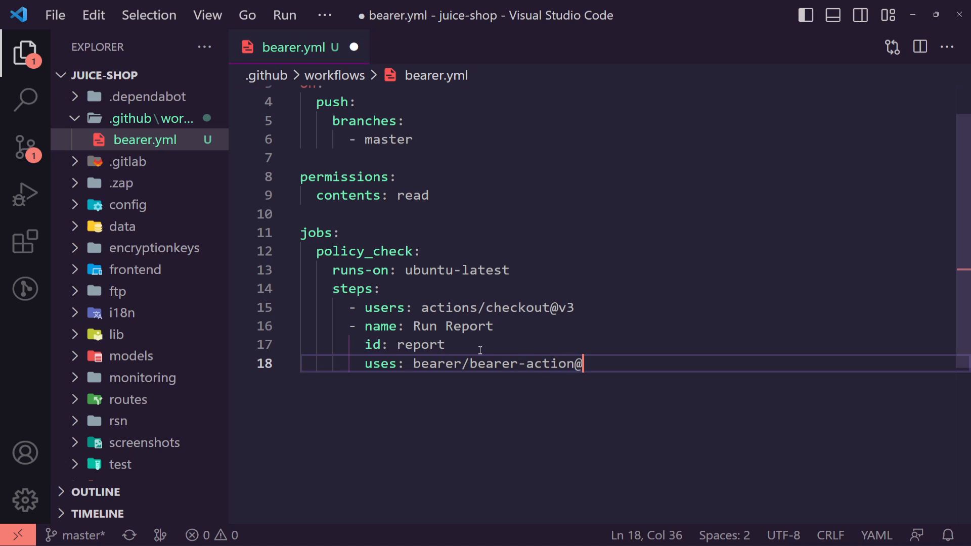
type("v2")
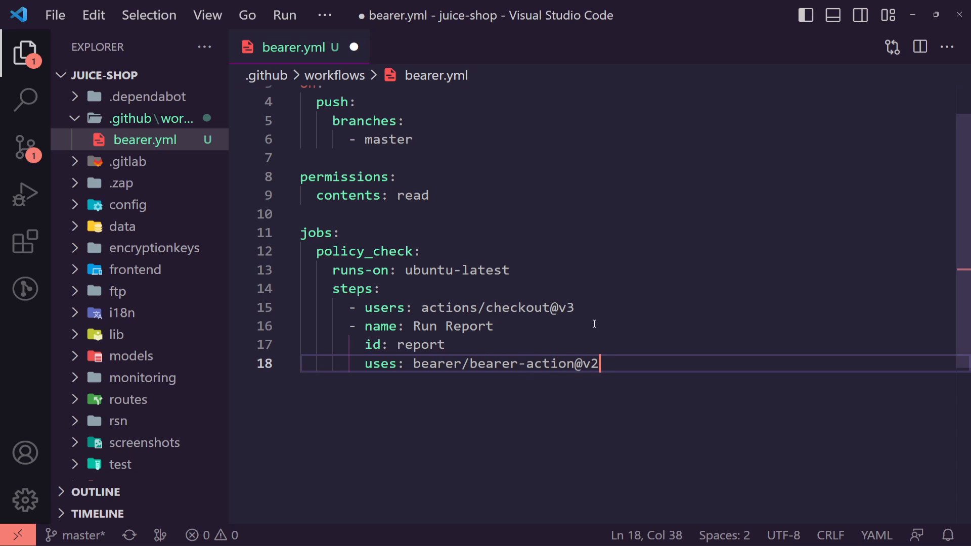
left_click_drag(598, 363, 480, 363)
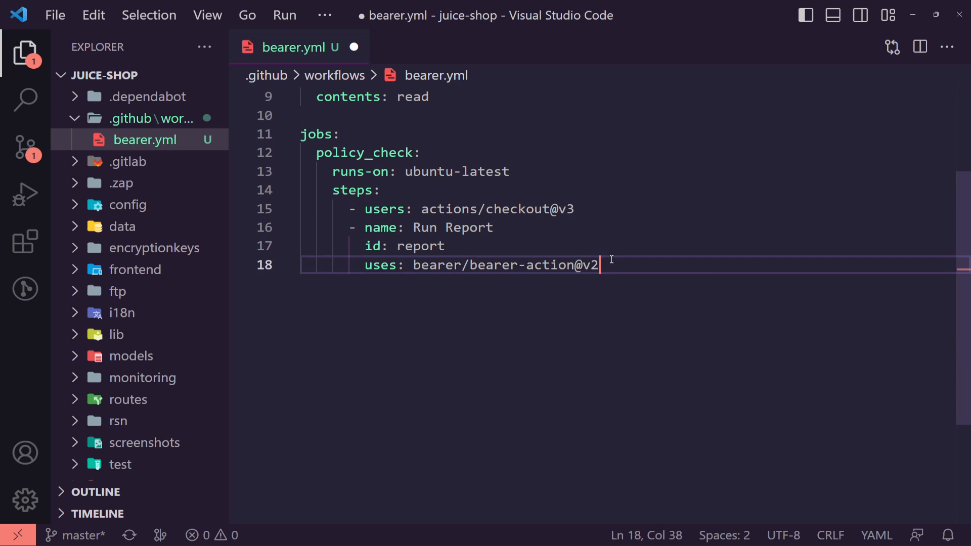
left_click(407, 228)
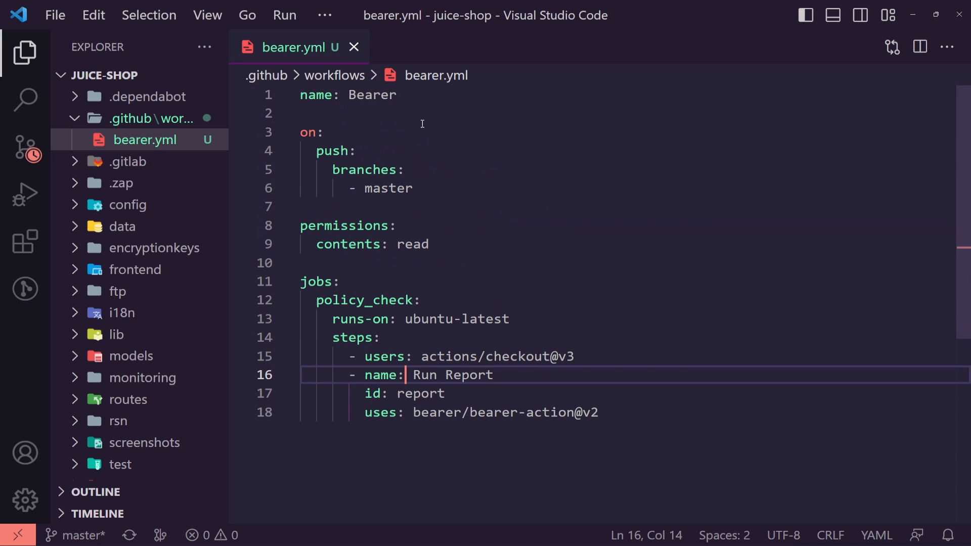
Step: Commit bearer.yml with the message 'New changes' and push it to the remote
left_click(25, 148)
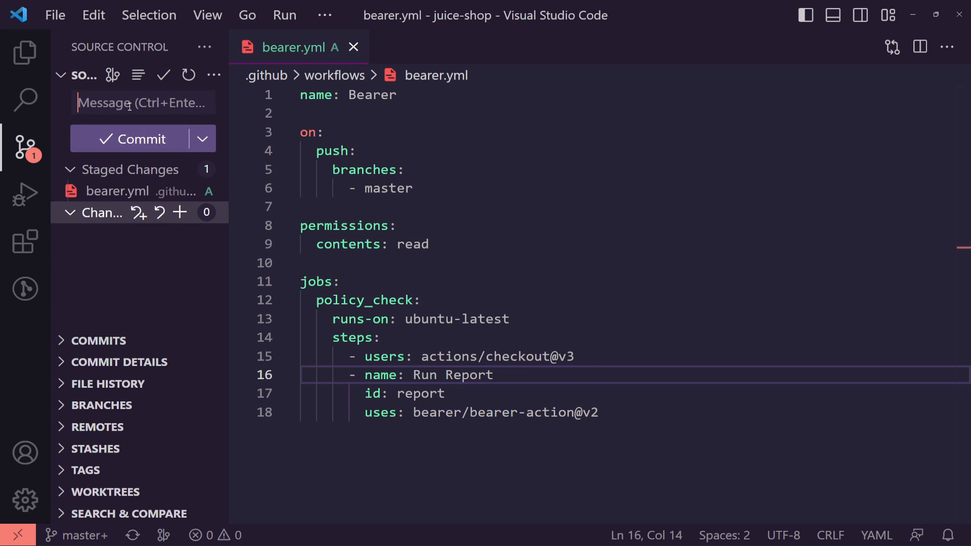
type("Our F")
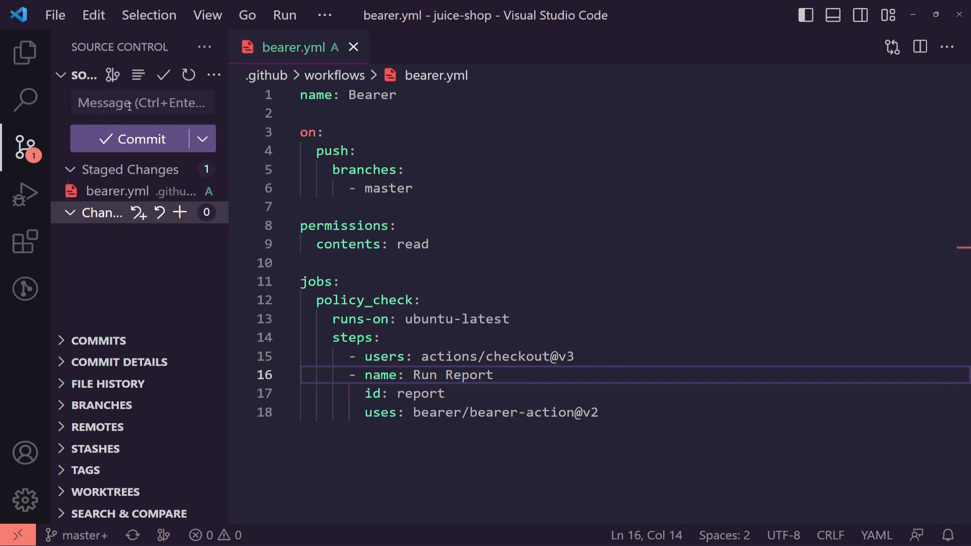
type("New changes")
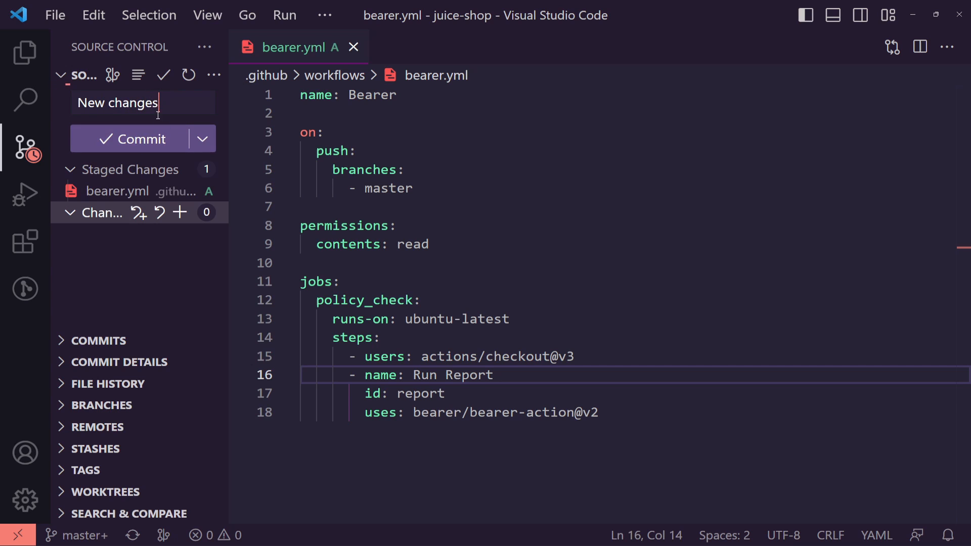
left_click(130, 139)
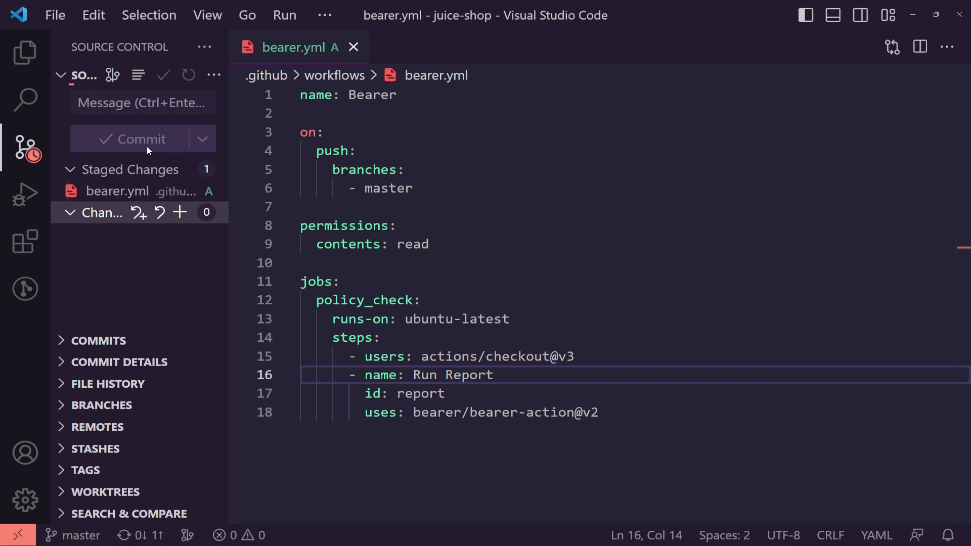
left_click(135, 139)
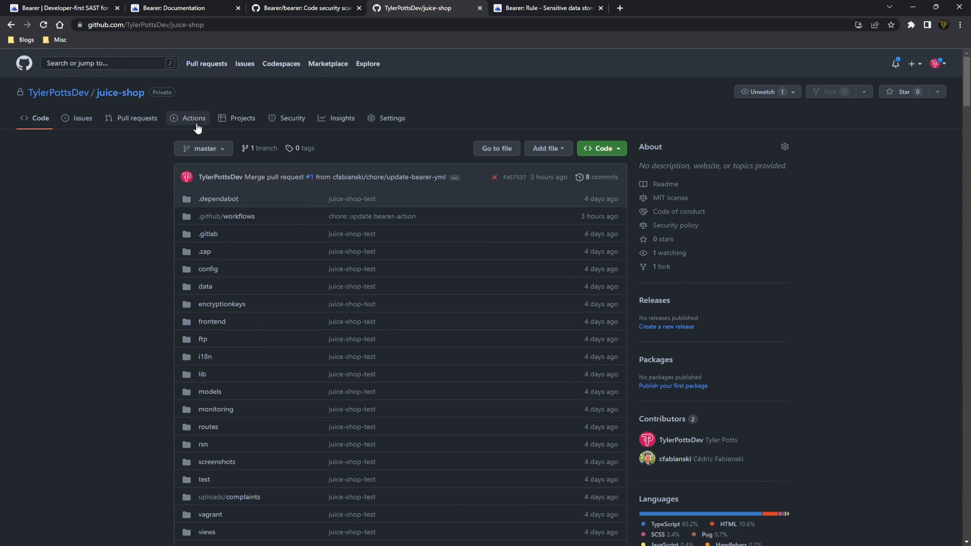
Step: Filter the repository's Actions runs to the bearer.yml workflow, showing the failed New changes run
left_click(194, 119)
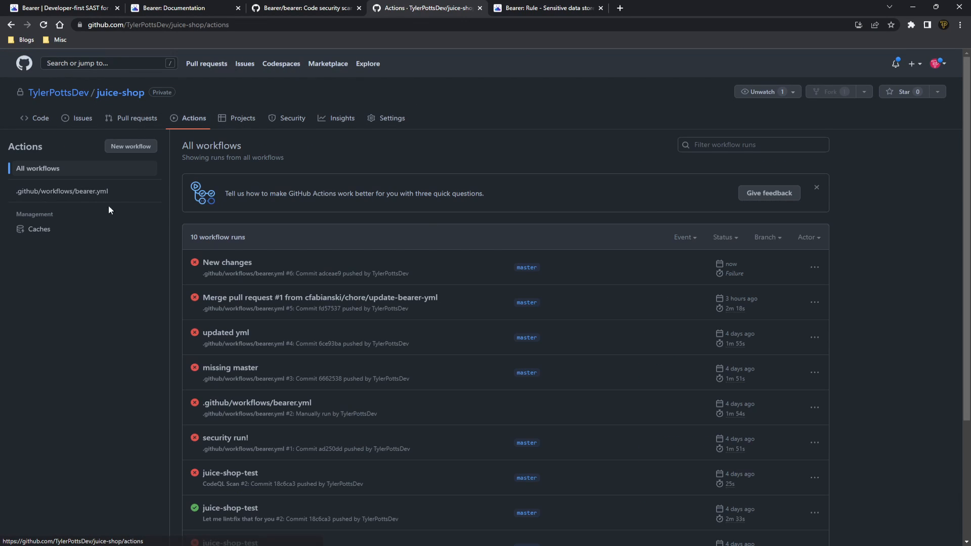
left_click(62, 191)
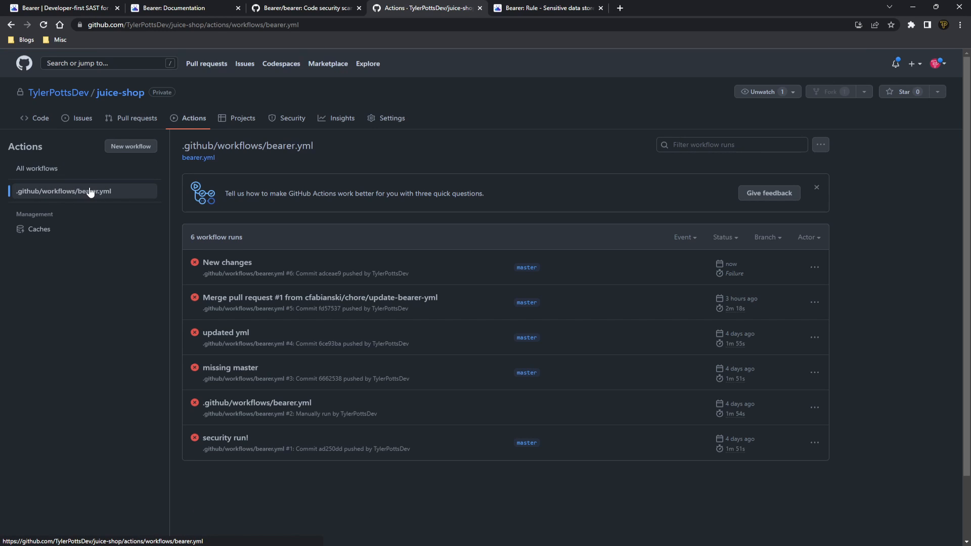
mouse_move(226, 261)
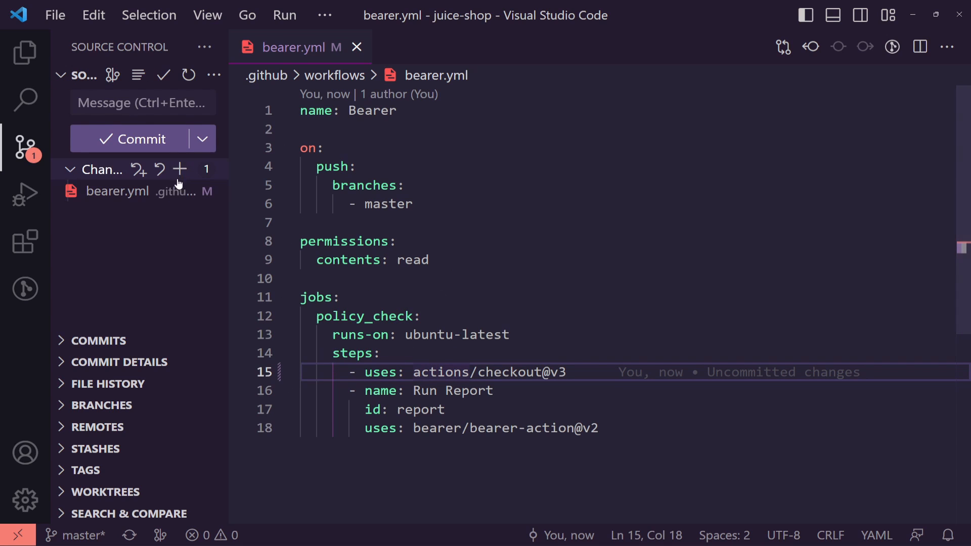
Step: Commit the bearer.yml fix with the message 'Fixed spelling mistake'
left_click(179, 169)
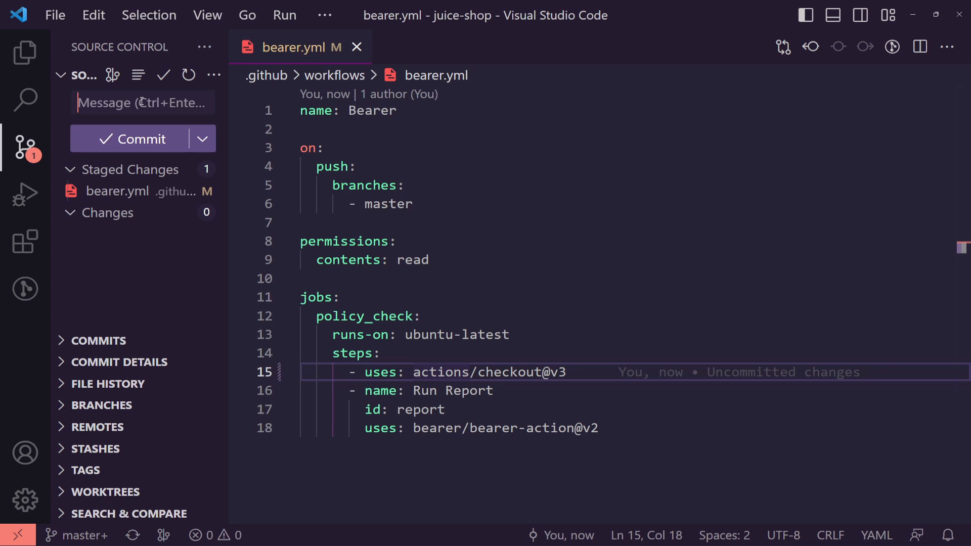
type("Fixed sp")
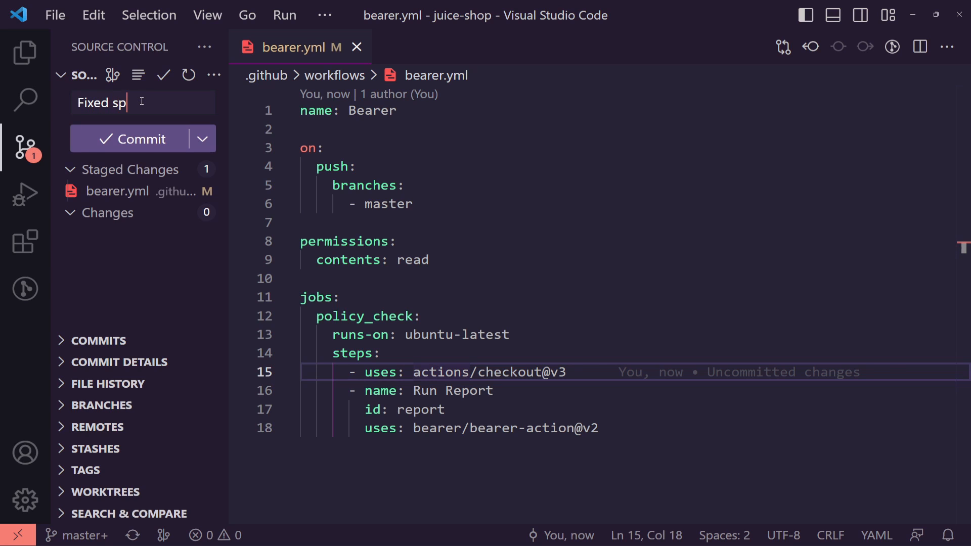
type("elling mistake")
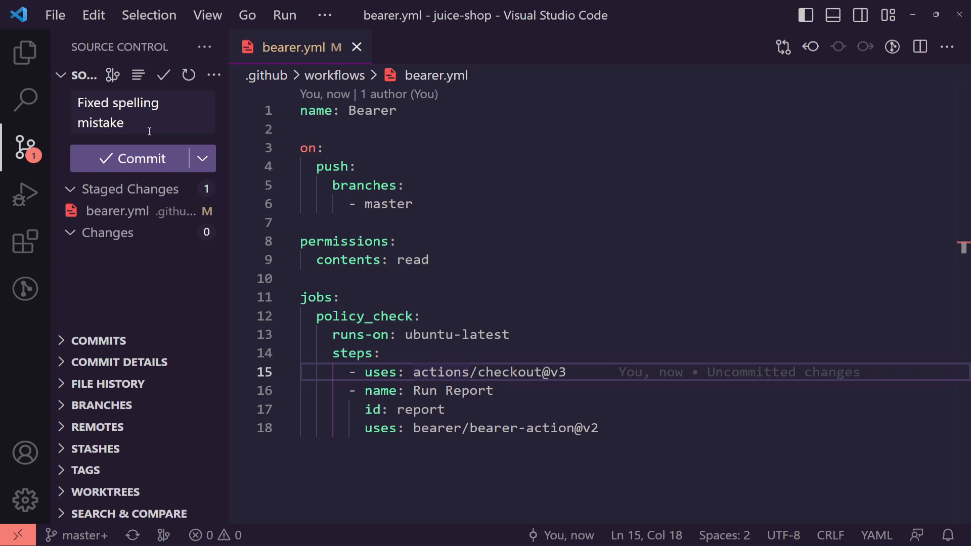
left_click(128, 159)
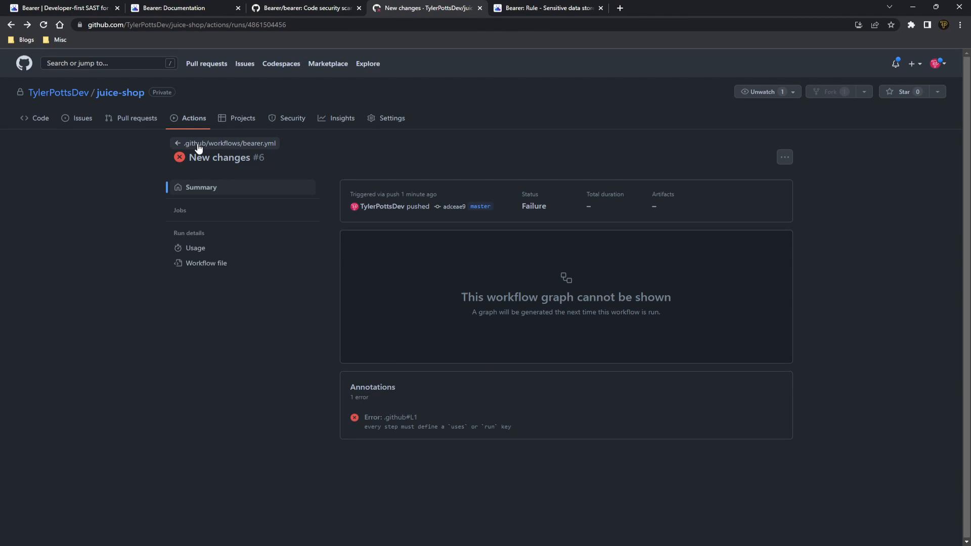
Step: Open the policy_check job log of the 'Fixed spelling mistake' run #7
left_click(229, 143)
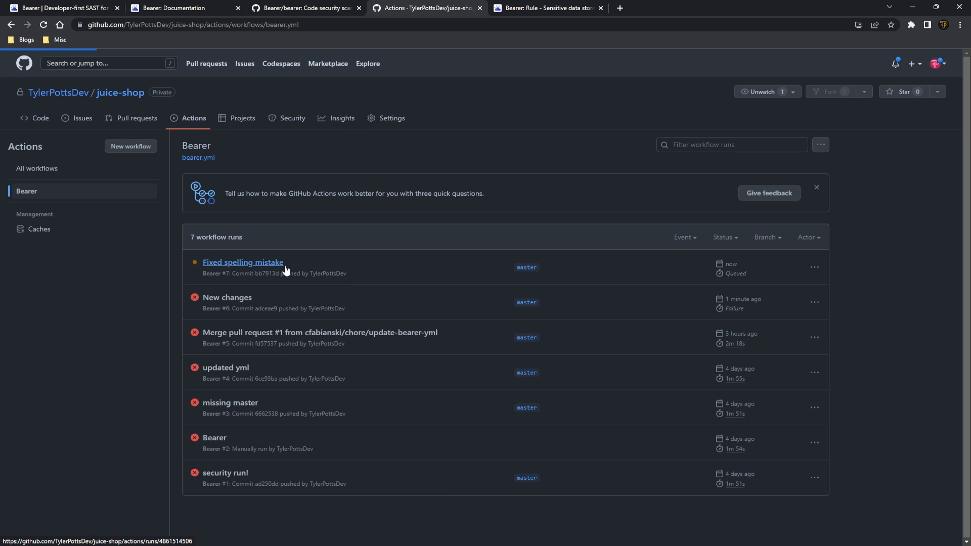
left_click(242, 262)
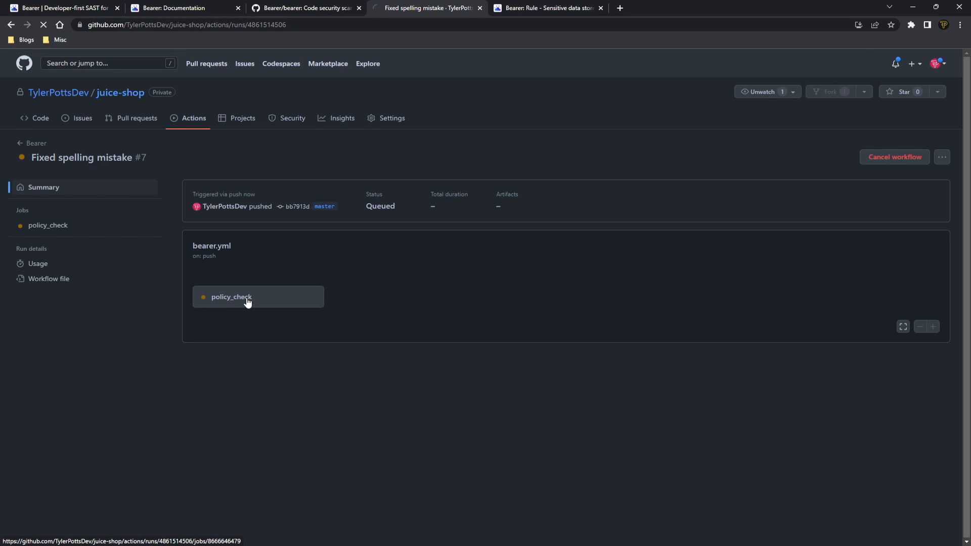
left_click(231, 296)
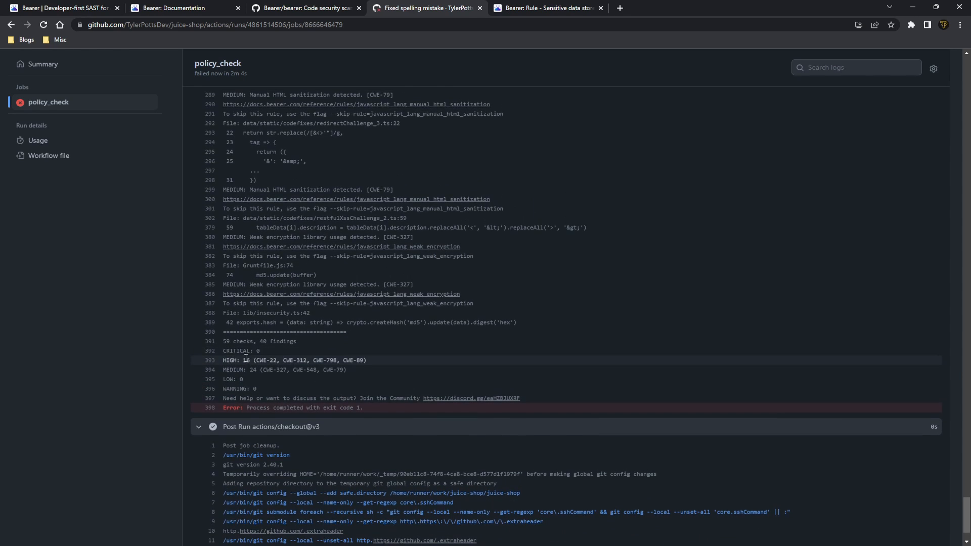
left_click_drag(245, 360, 322, 380)
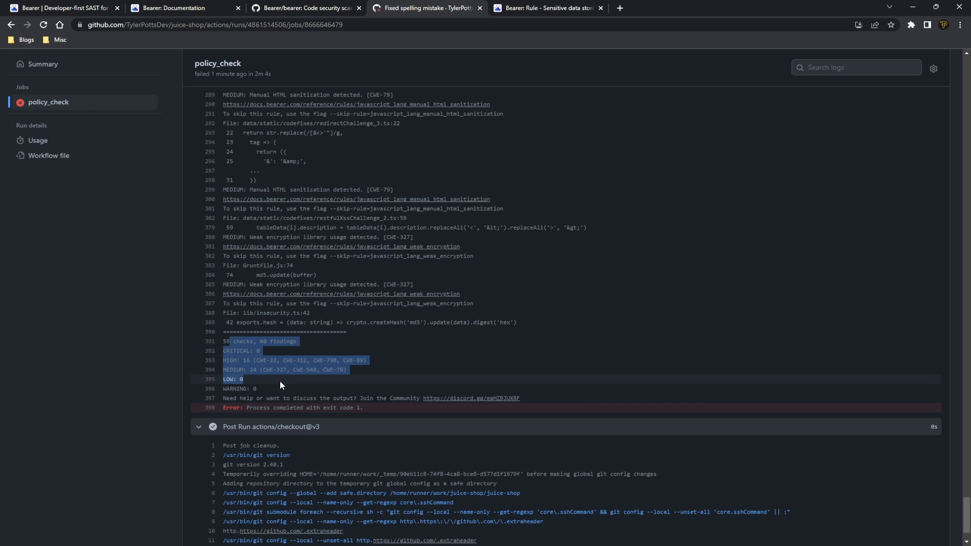
double_click(282, 341)
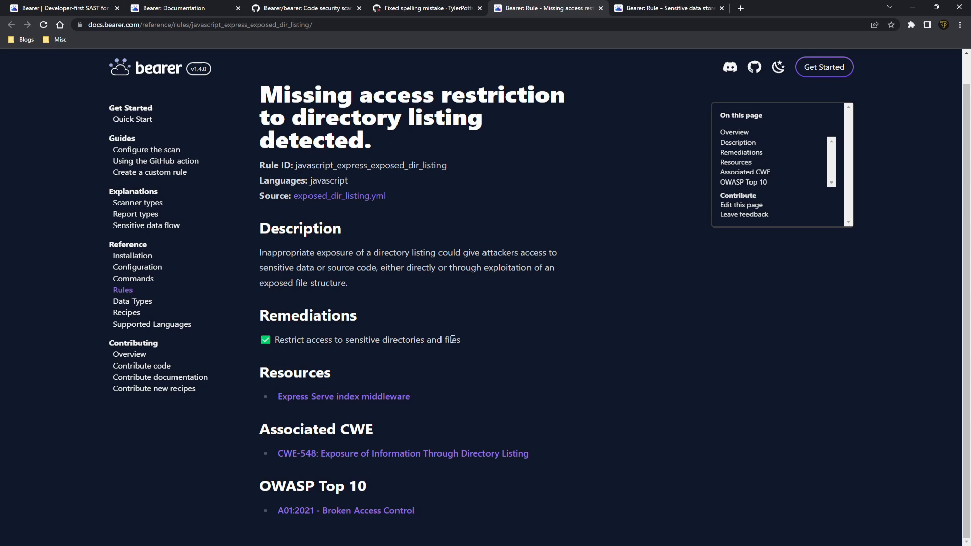
mouse_move(634, 125)
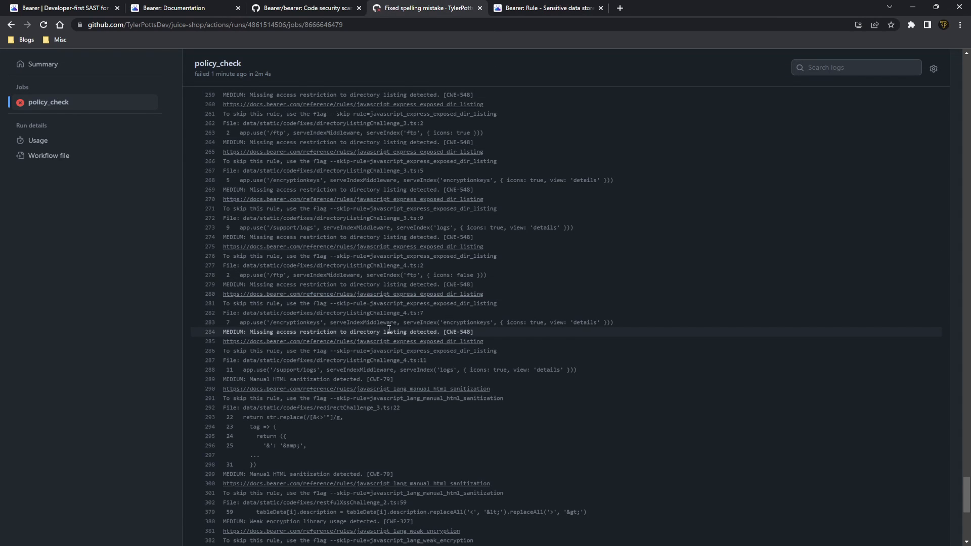
scroll("up", 3)
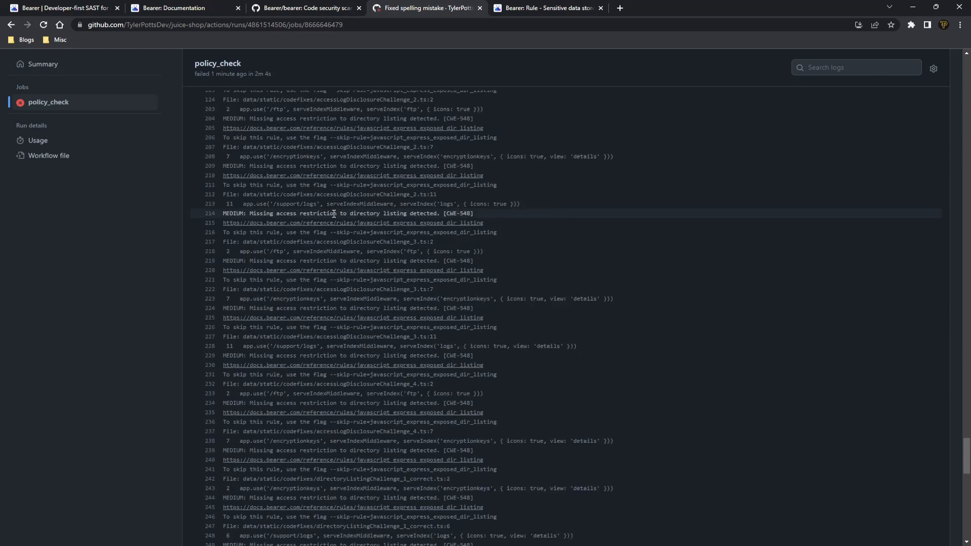
scroll("up", 3)
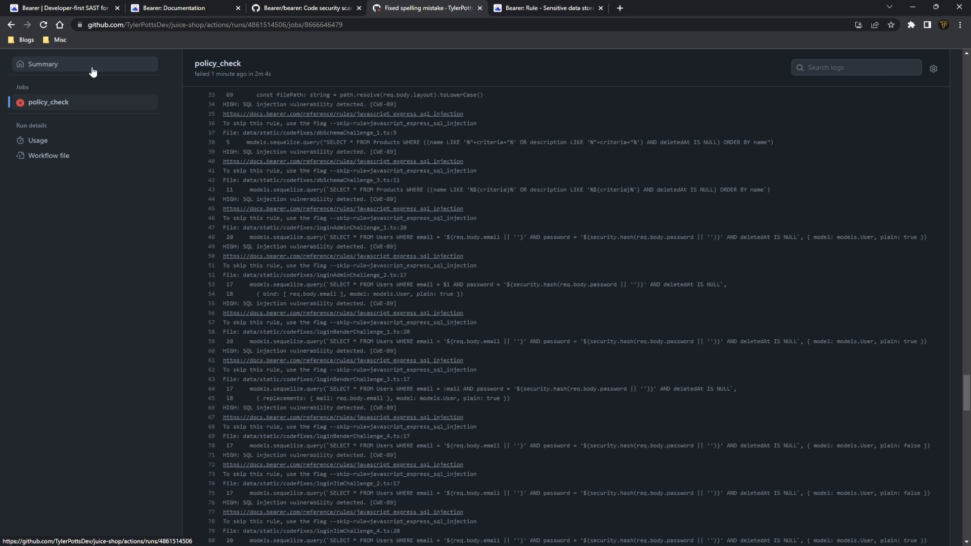
scroll("down", 3)
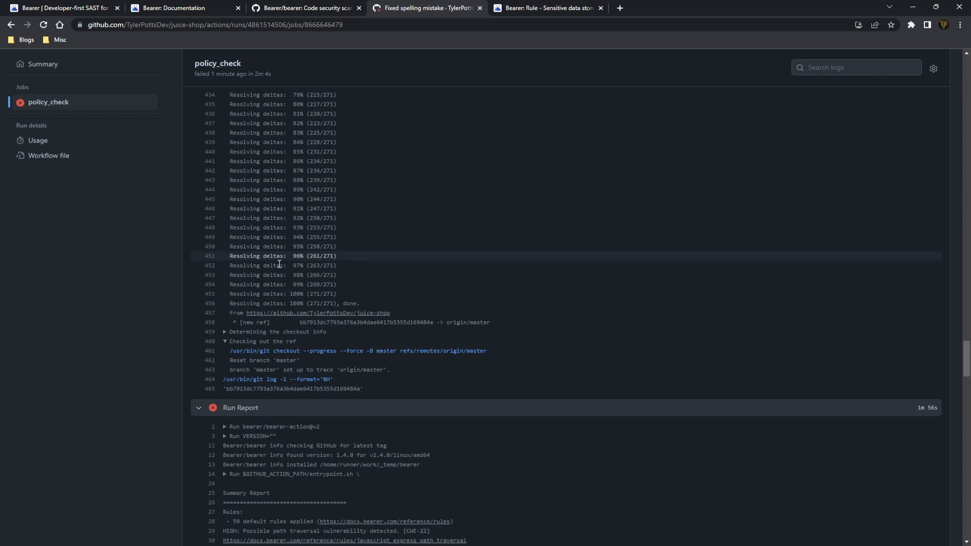
mouse_move(296, 370)
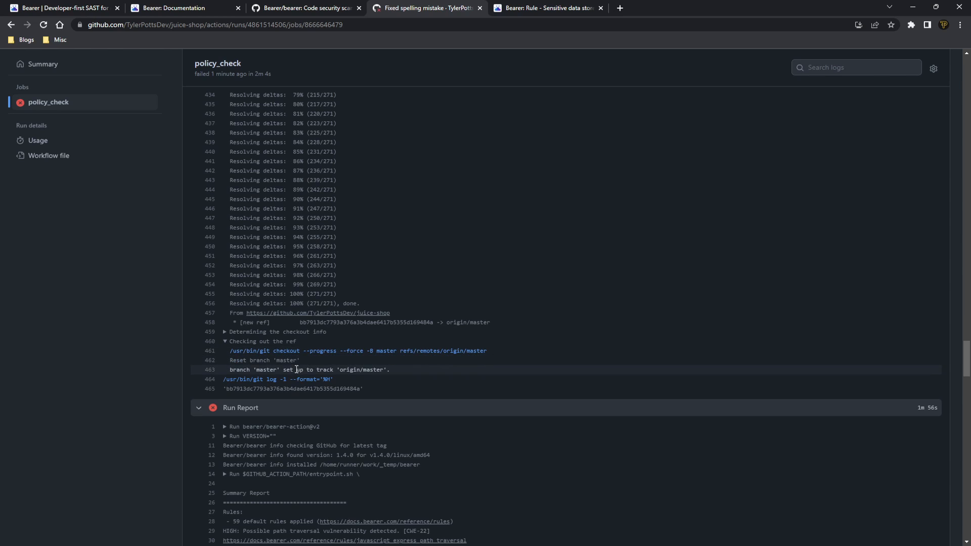
Step: Read through the Bearer documentation Quick Start guide
left_click(180, 7)
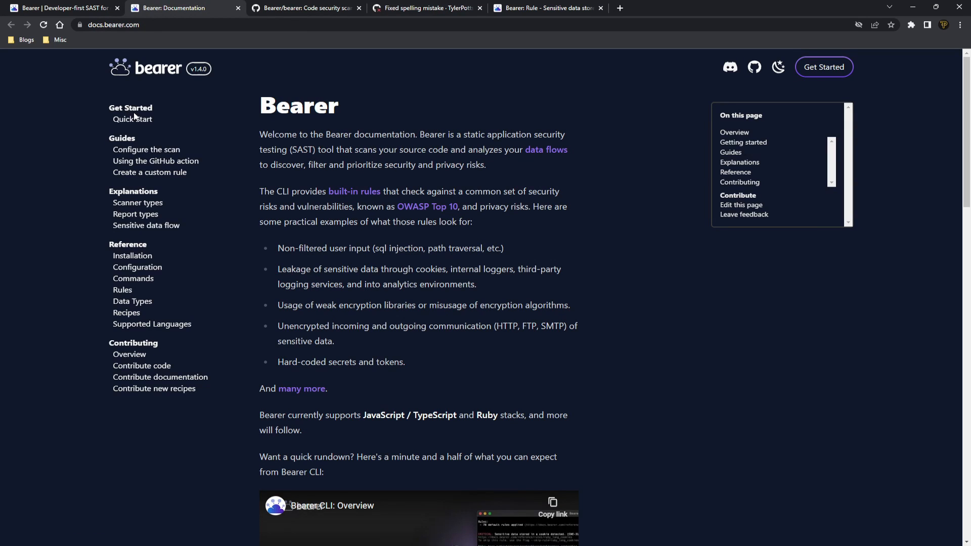
mouse_move(132, 119)
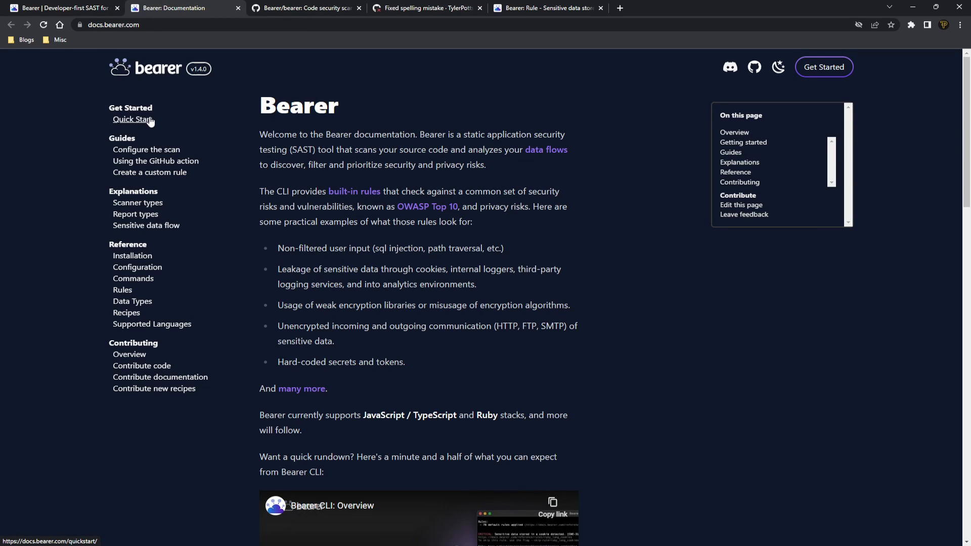
left_click(133, 120)
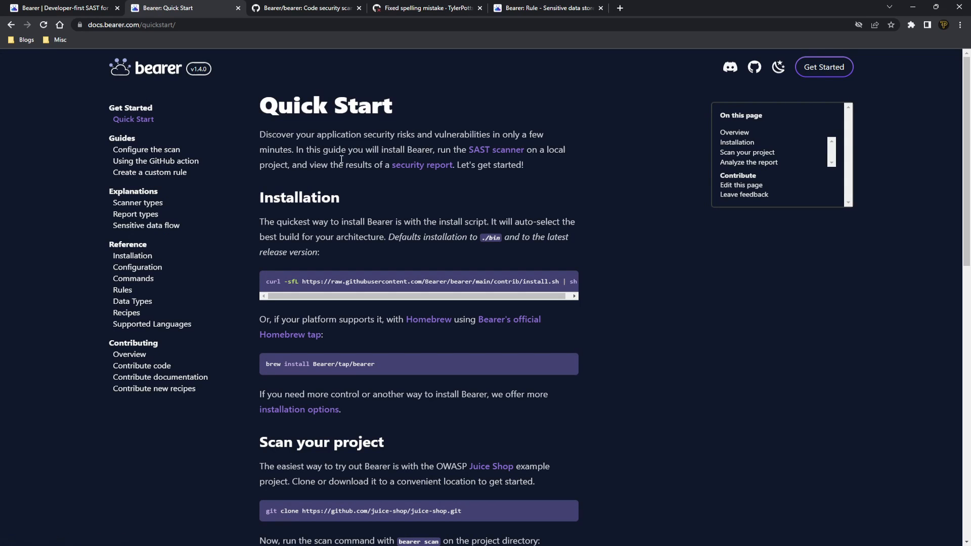
scroll("down", 3)
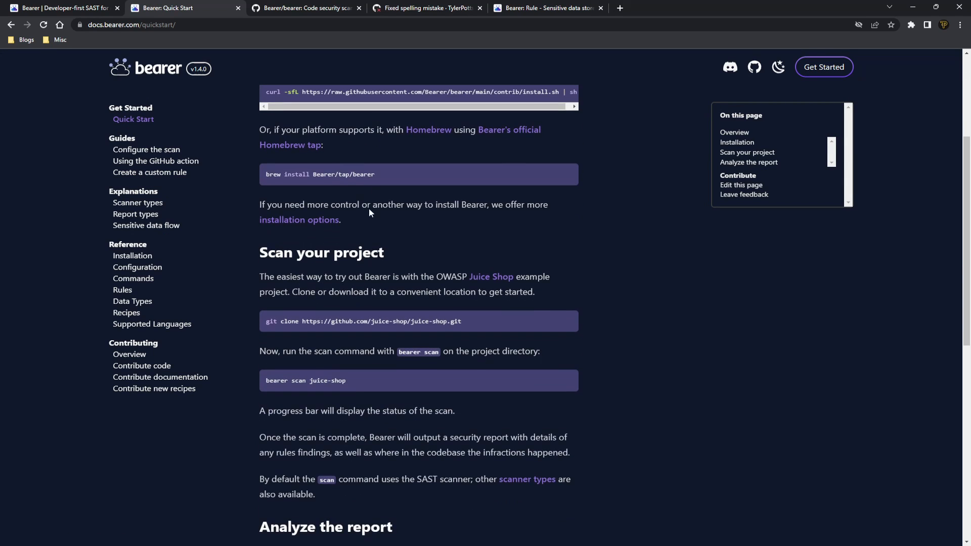
scroll("down", 3)
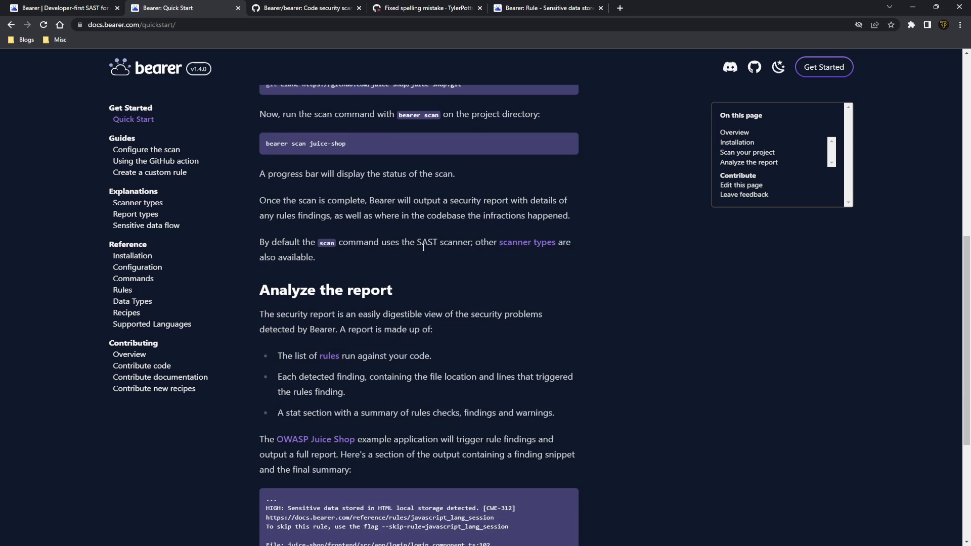
scroll("down", 3)
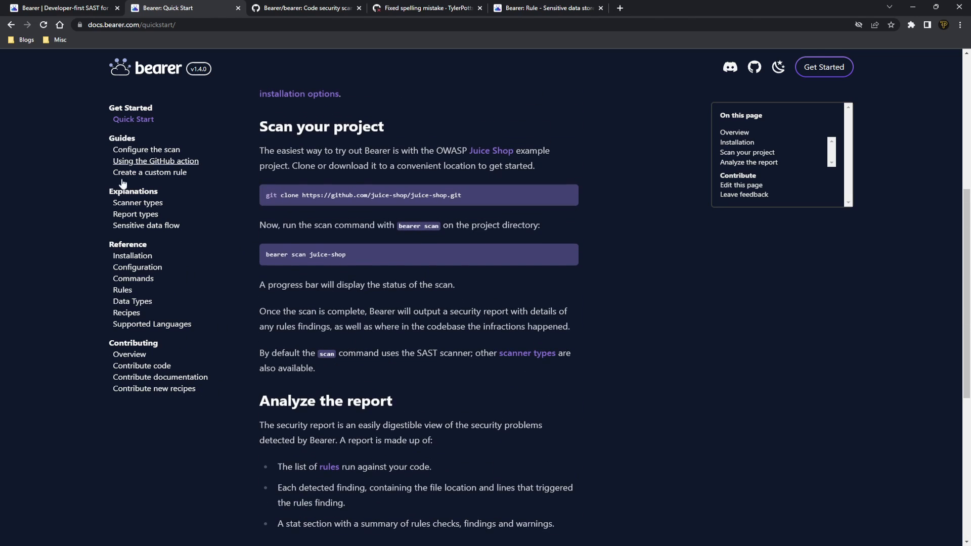
Step: Browse the Scanner types and Report types pages, ending on the custom rule guide
left_click(139, 202)
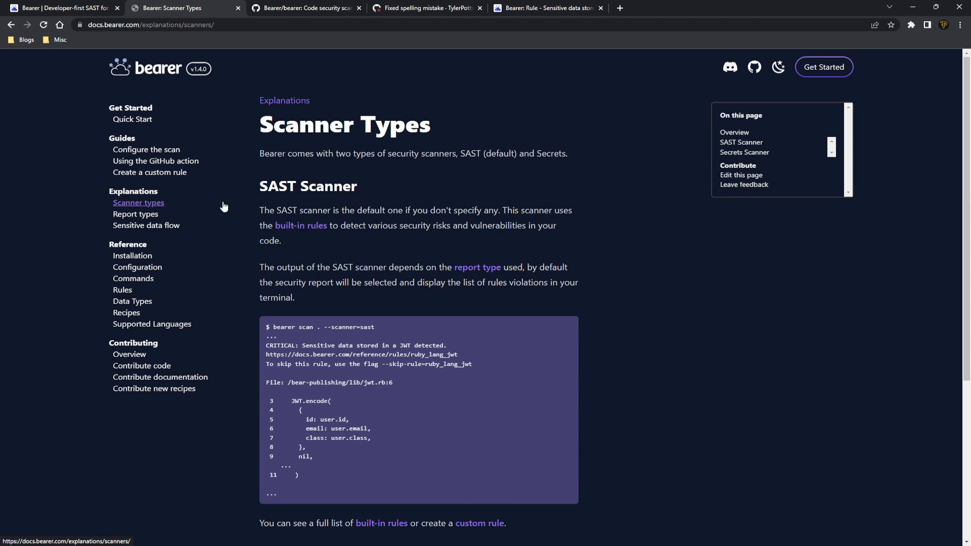
left_click(136, 213)
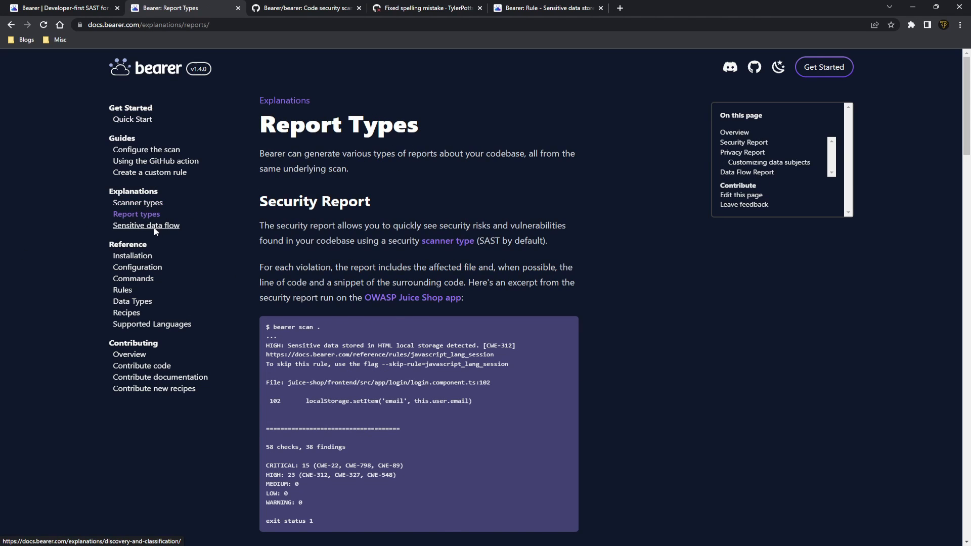
left_click(150, 172)
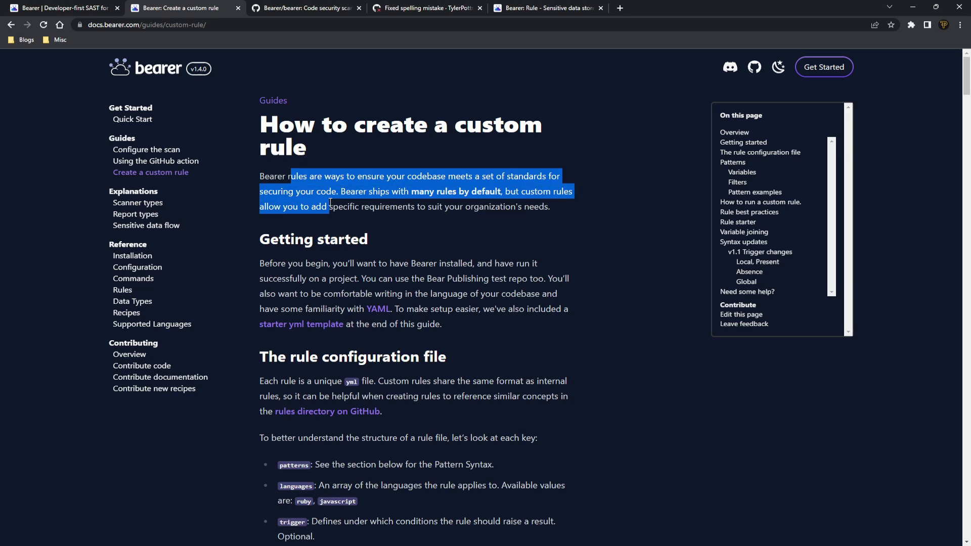
scroll("down", 3)
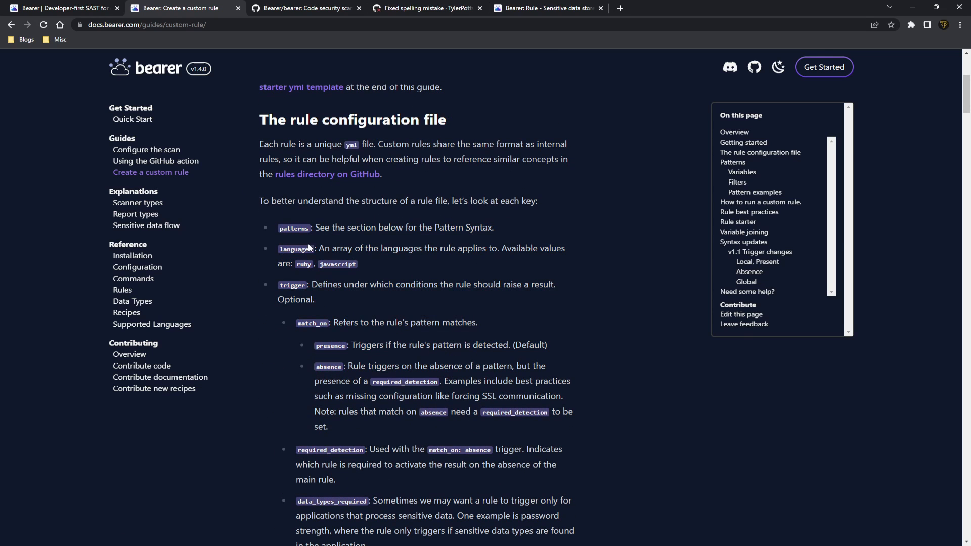
scroll("down", 3)
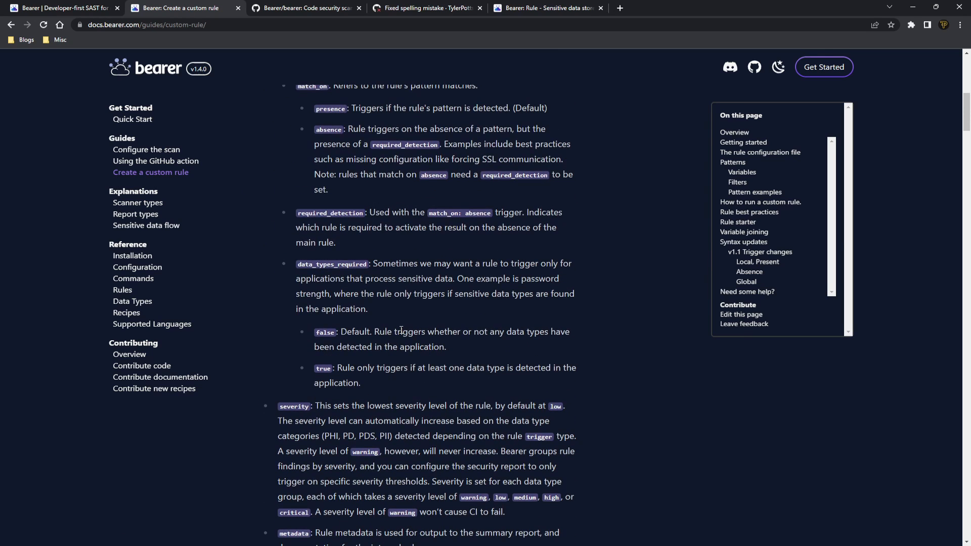
scroll("up", 3)
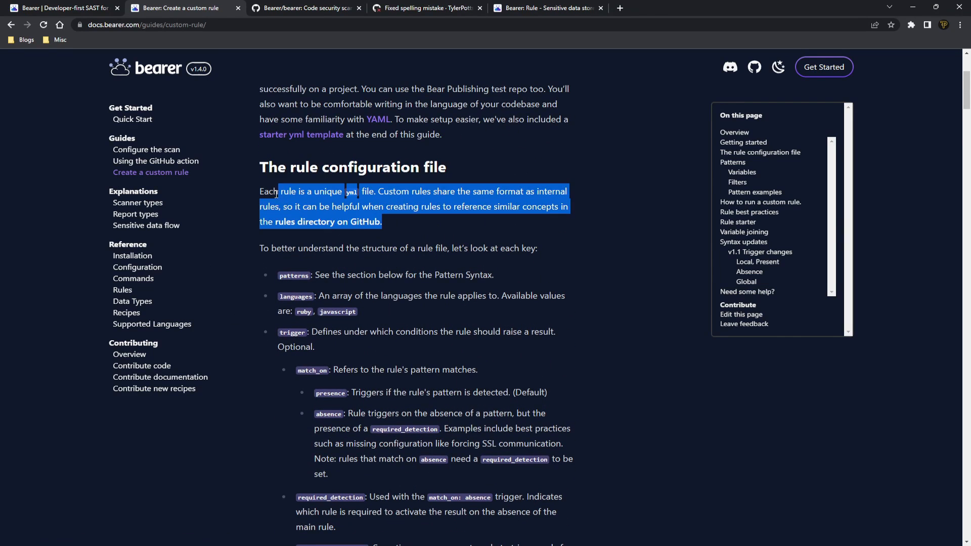
left_click(525, 253)
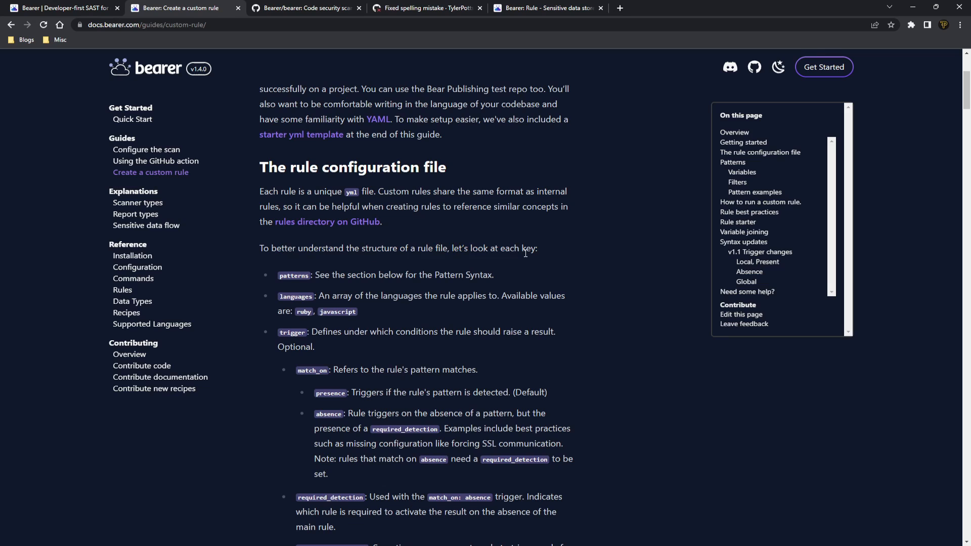
mouse_move(741, 318)
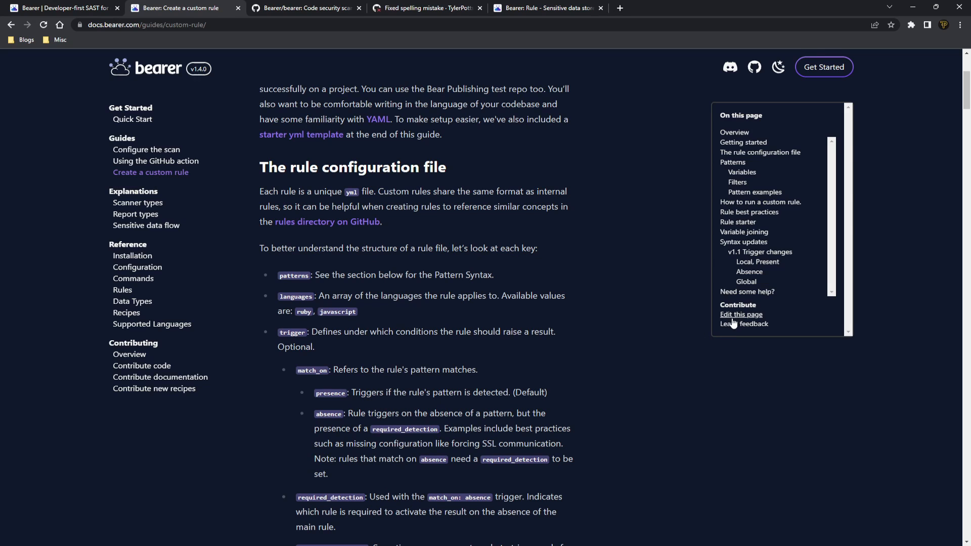
mouse_move(151, 172)
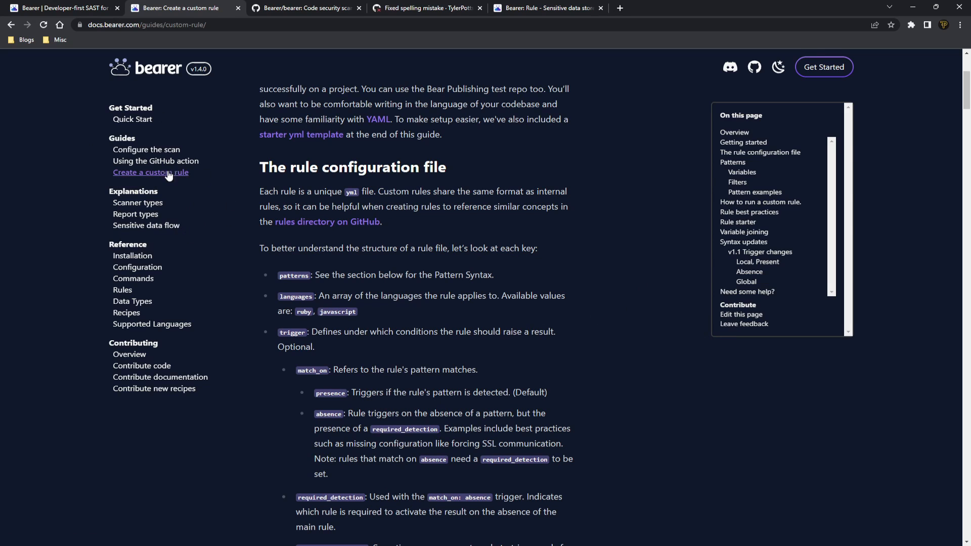